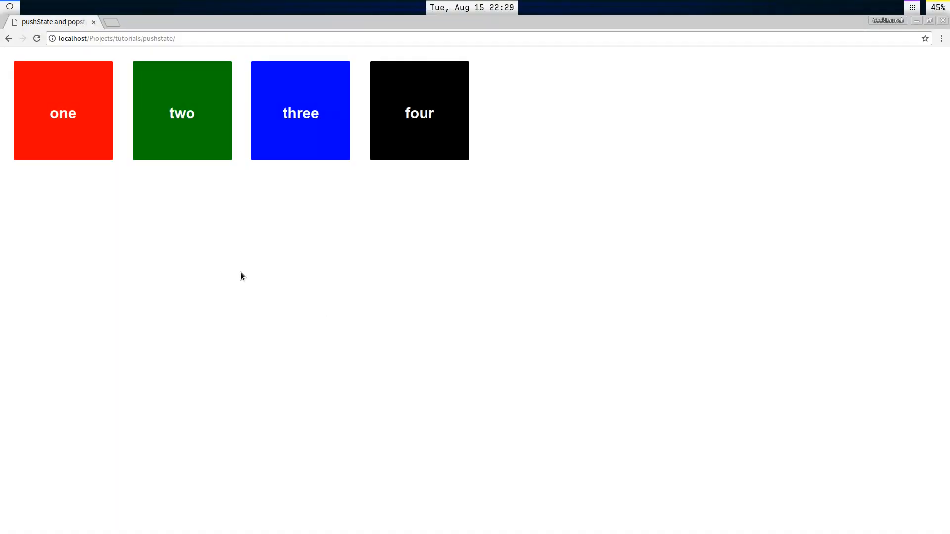
Step: Select several boxes on the demo page in Chrome
click(63, 111)
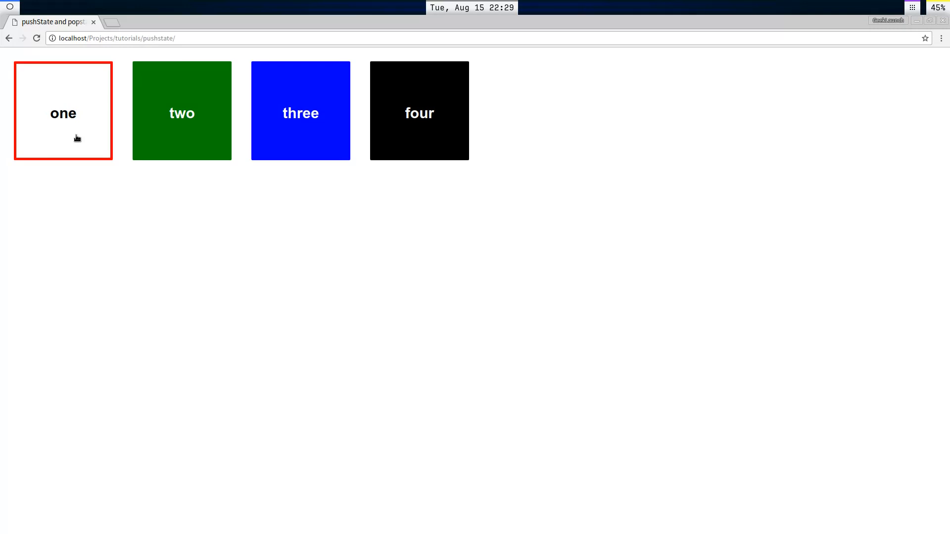
click(301, 110)
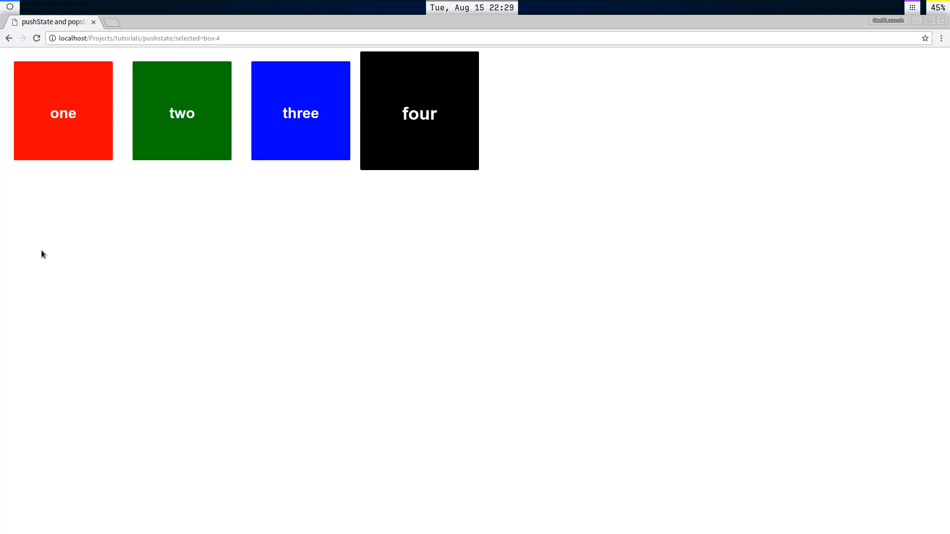
click(62, 111)
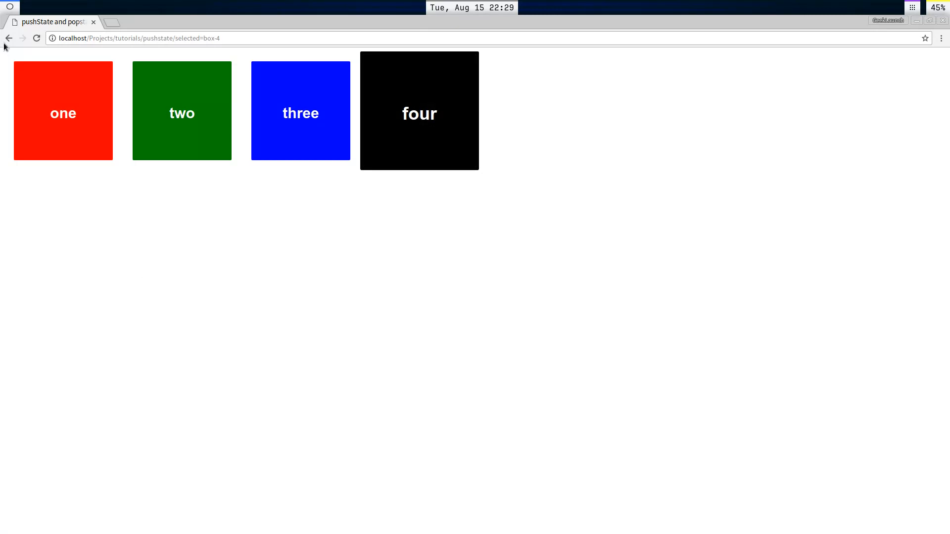
click(300, 111)
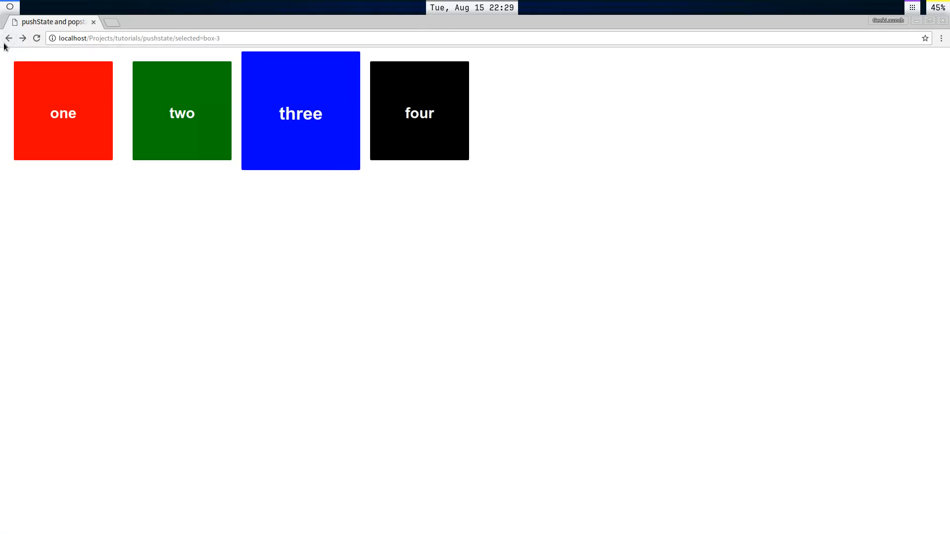
Step: Step back and forward through history, ending with box four enlarged
click(9, 38)
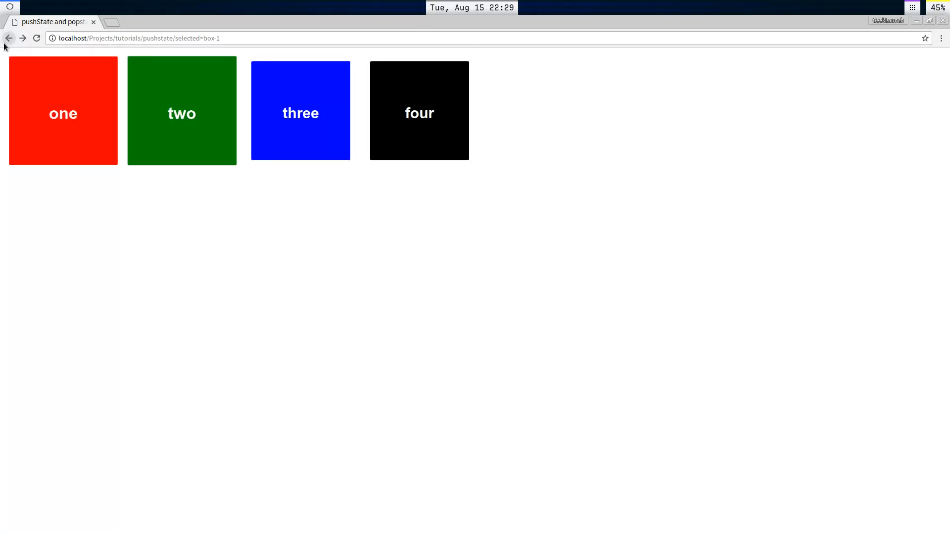
click(418, 110)
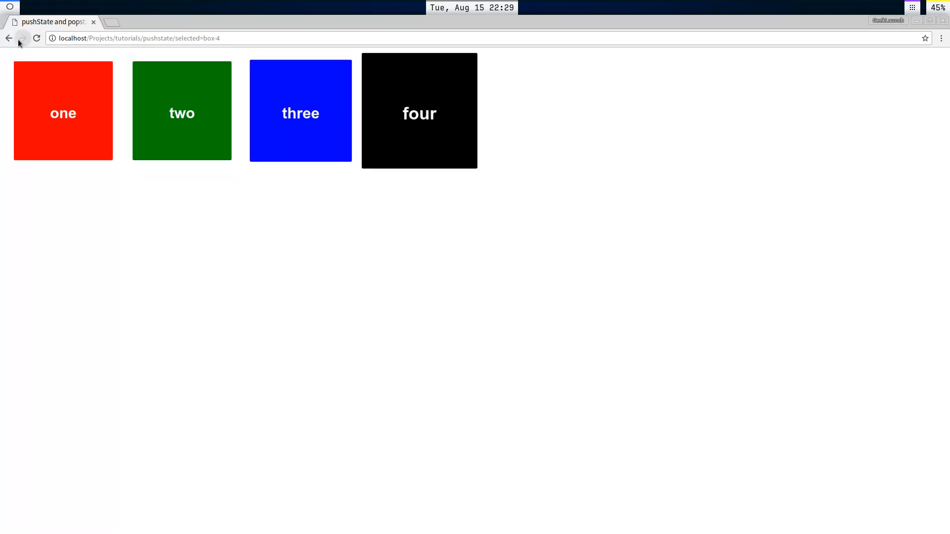
click(8, 37)
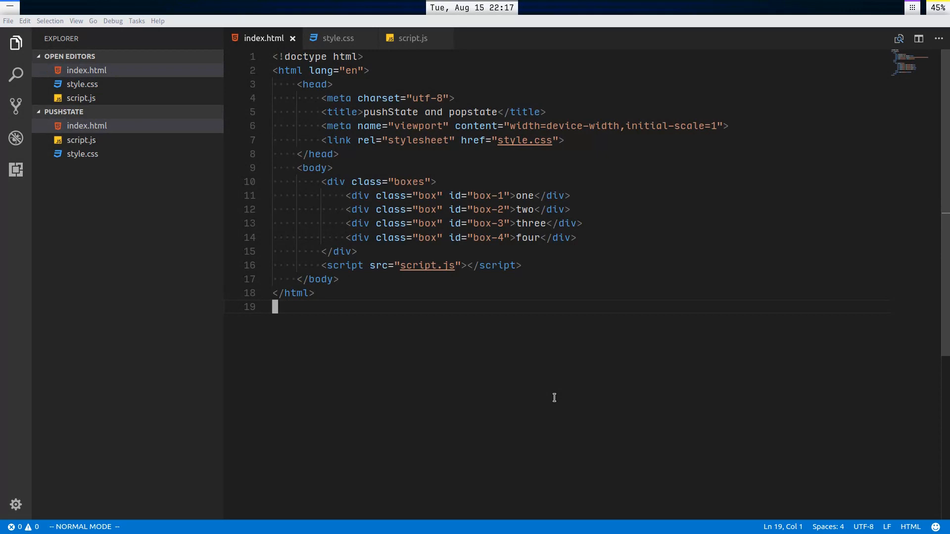
mouse_move(481, 353)
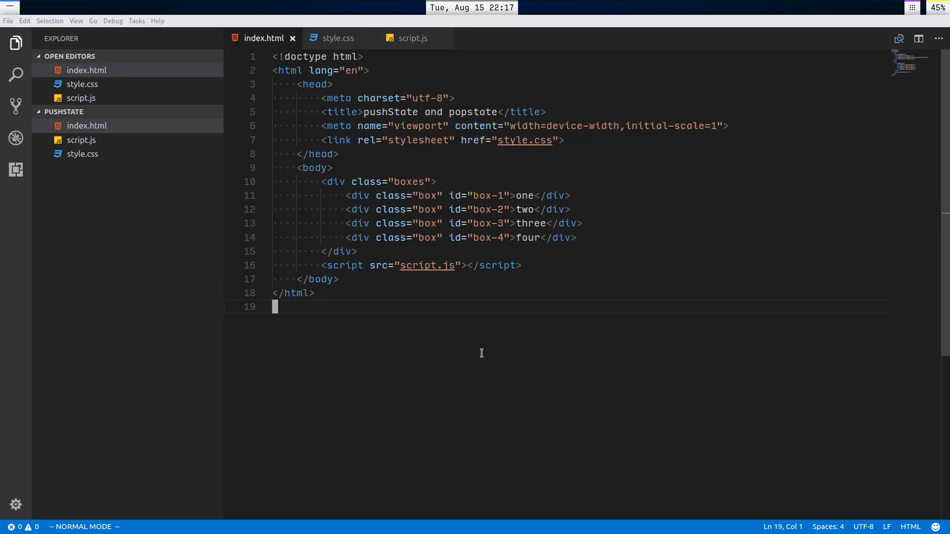
mouse_move(365, 113)
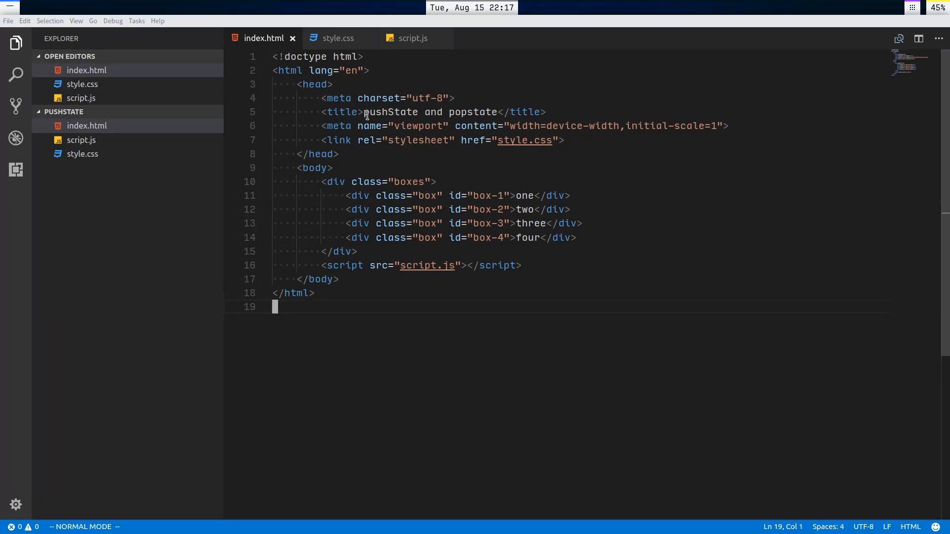
mouse_move(341, 90)
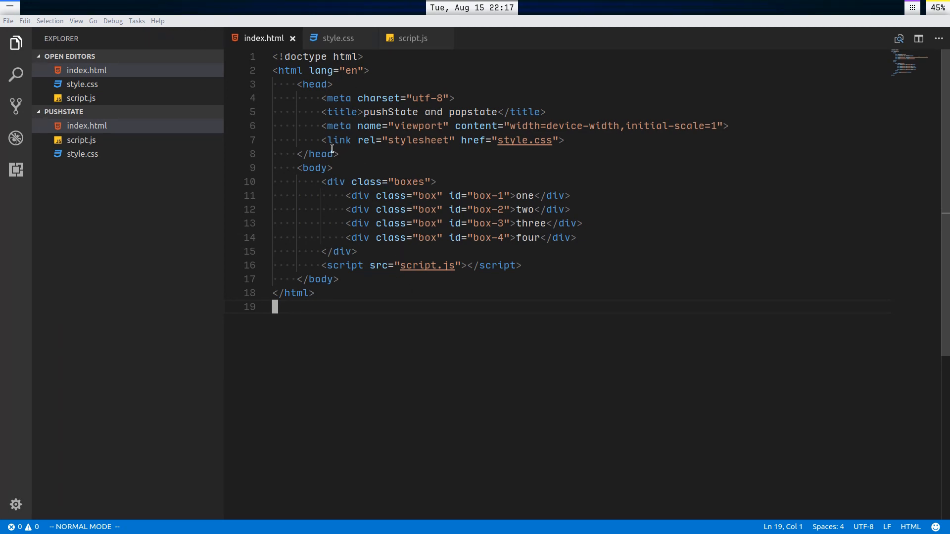
Step: Review the four box divs in index.html, then the box rules in style.css
click(337, 140)
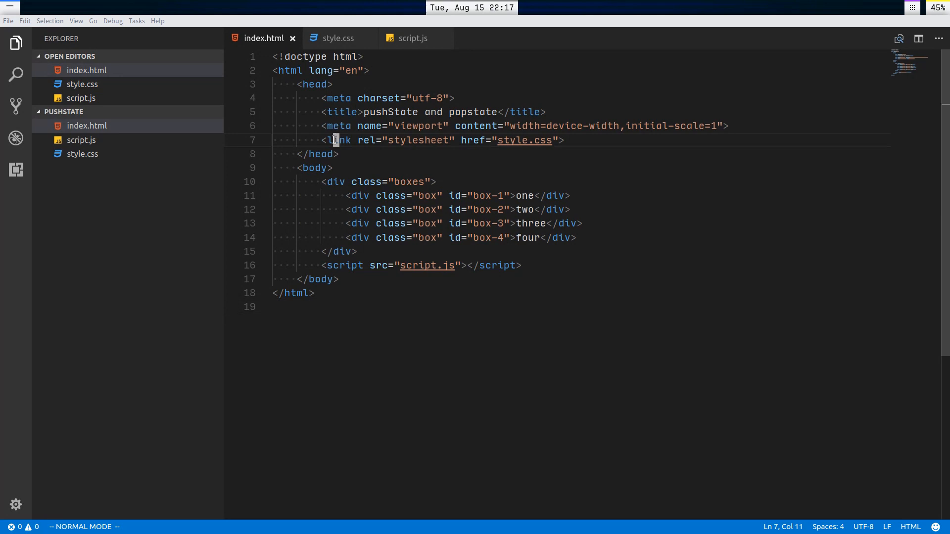
mouse_move(357, 288)
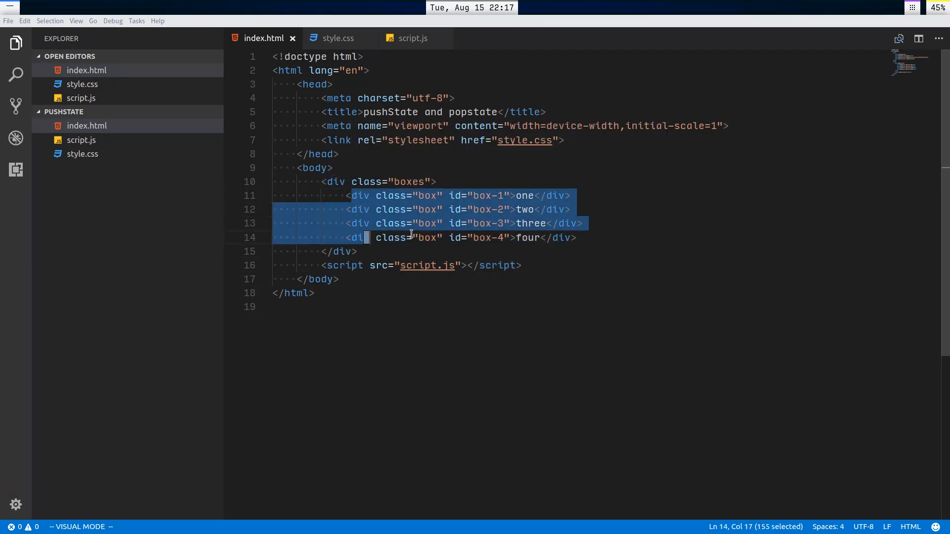
key(Escape)
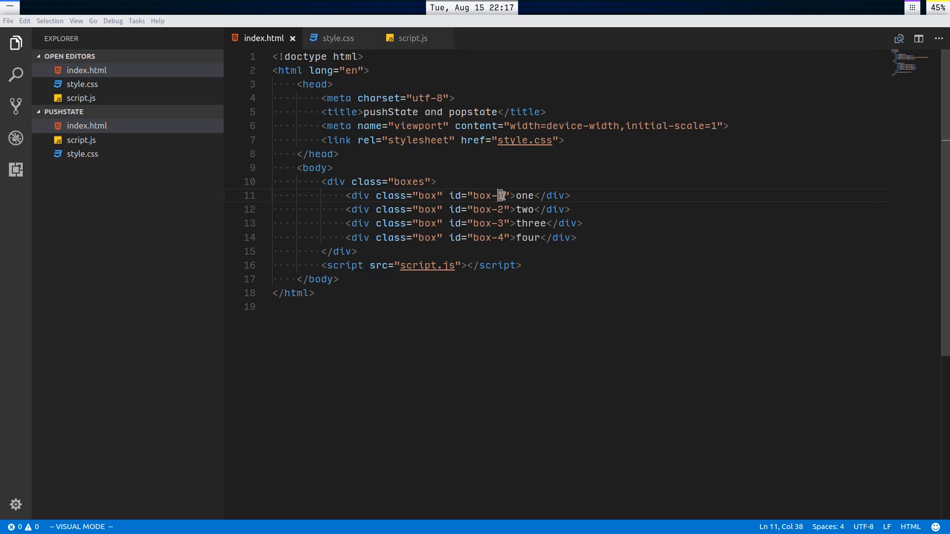
mouse_move(471, 213)
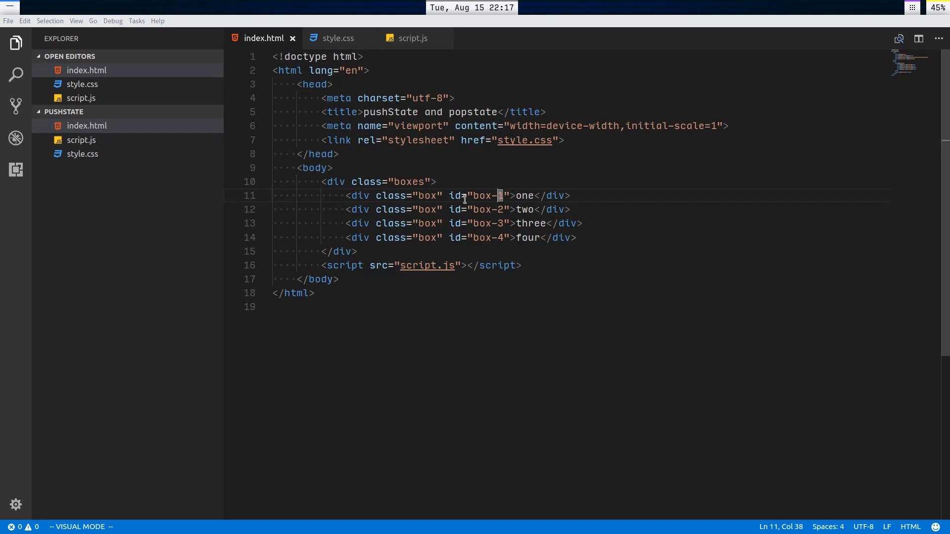
click(337, 38)
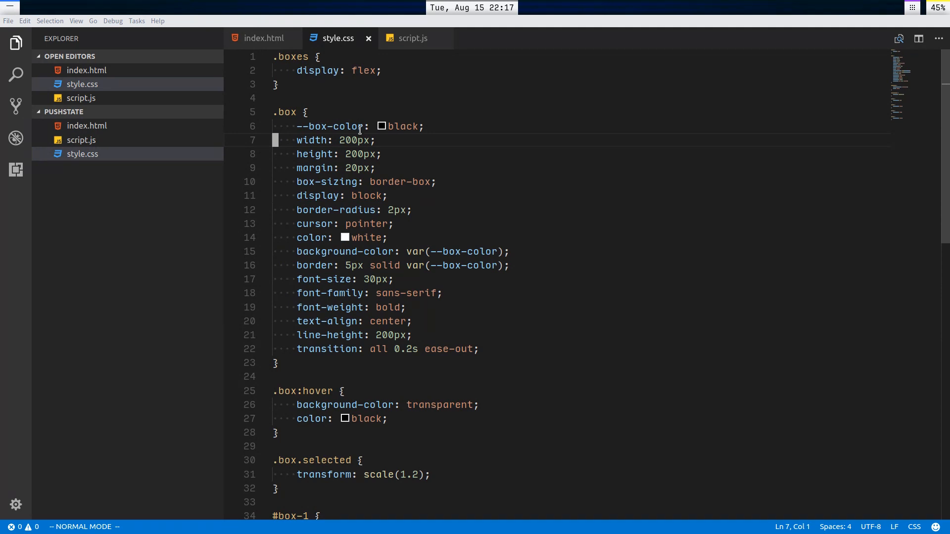
click(411, 38)
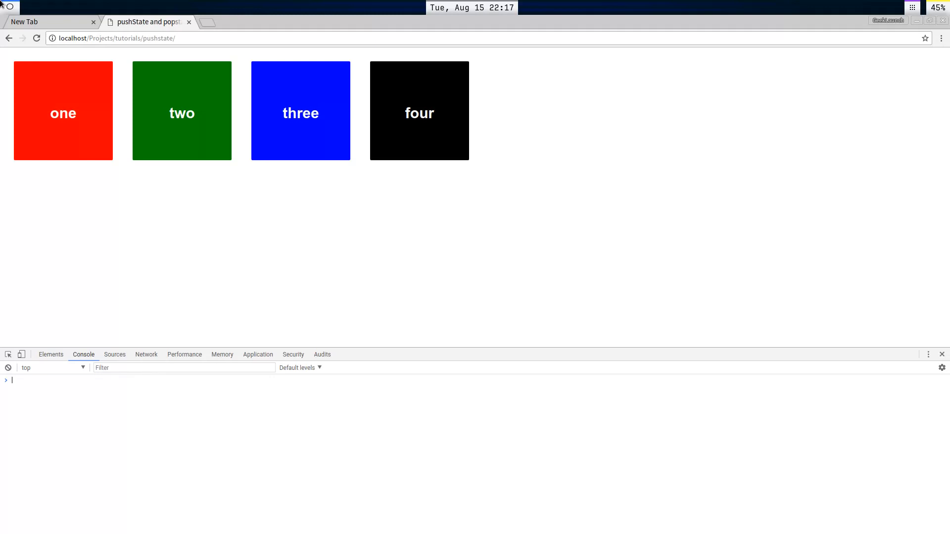
Step: Click boxes in Chrome, finishing with two then one, checking their white outlined selected style
click(62, 111)
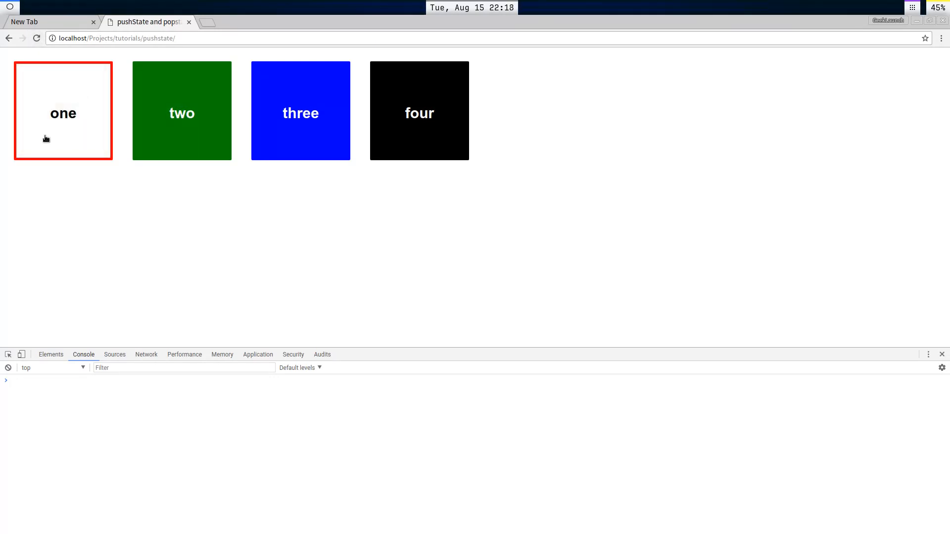
click(62, 111)
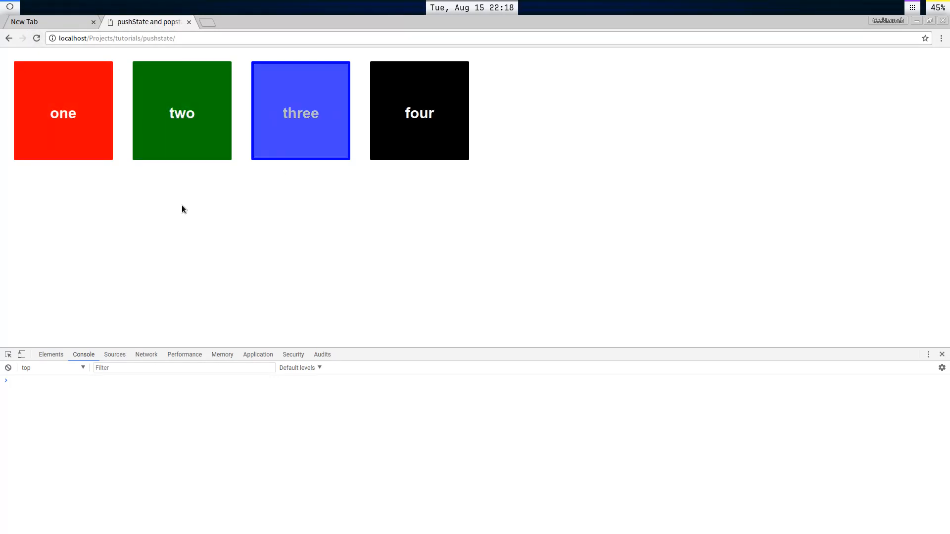
mouse_move(59, 129)
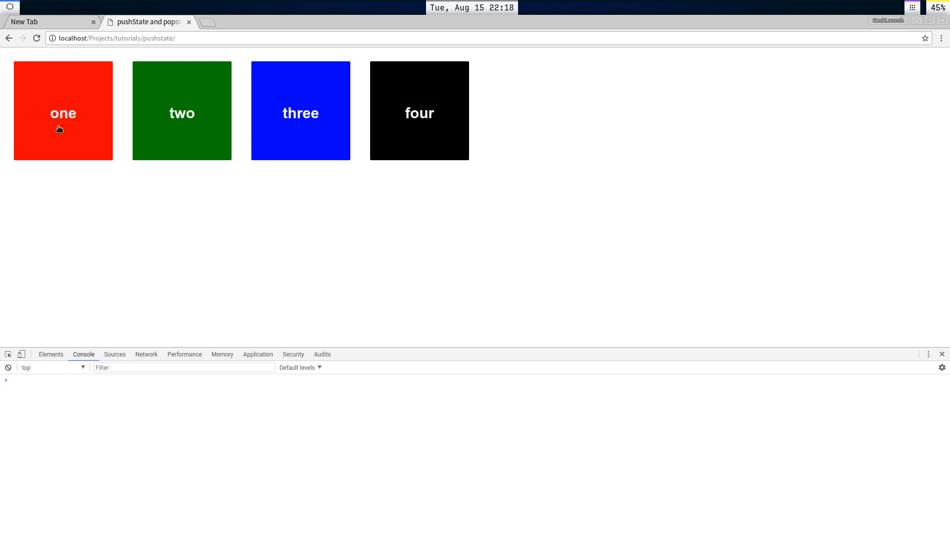
mouse_move(134, 127)
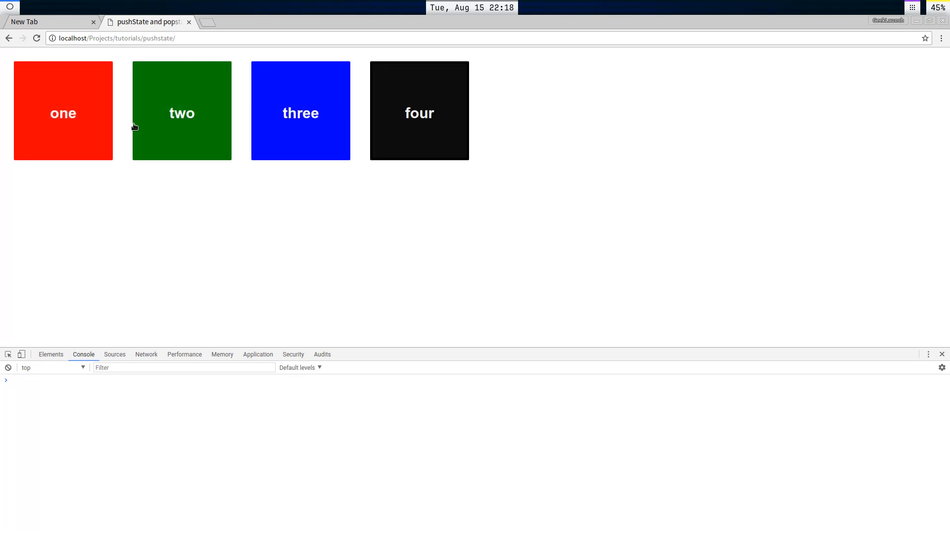
mouse_move(216, 228)
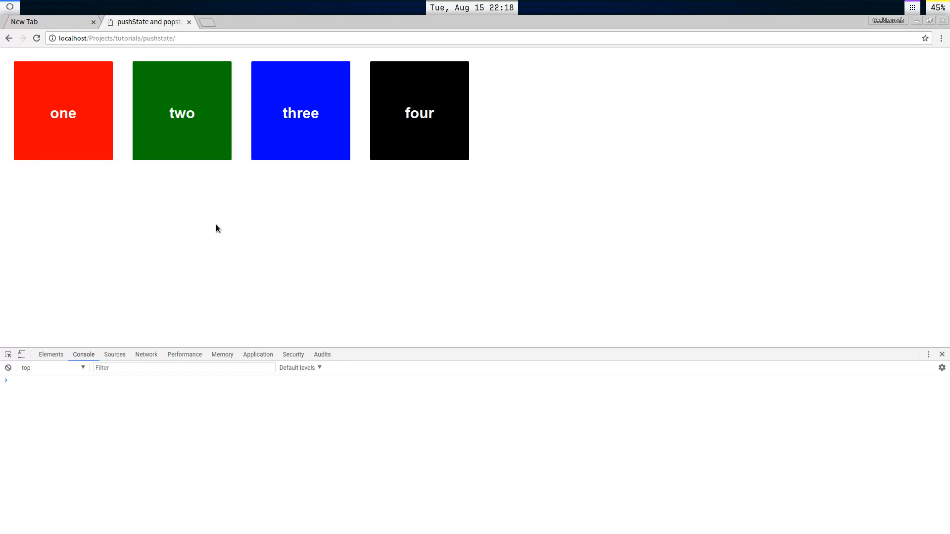
click(62, 111)
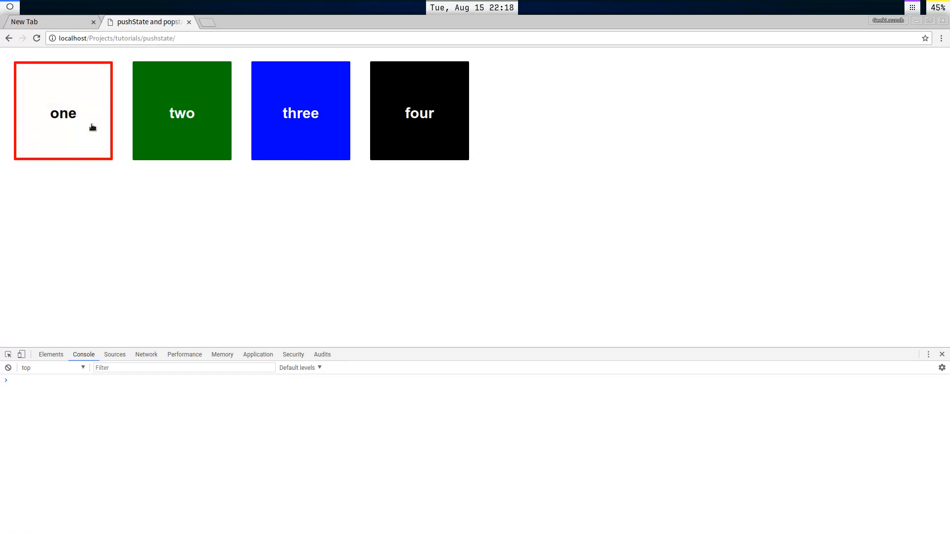
click(299, 111)
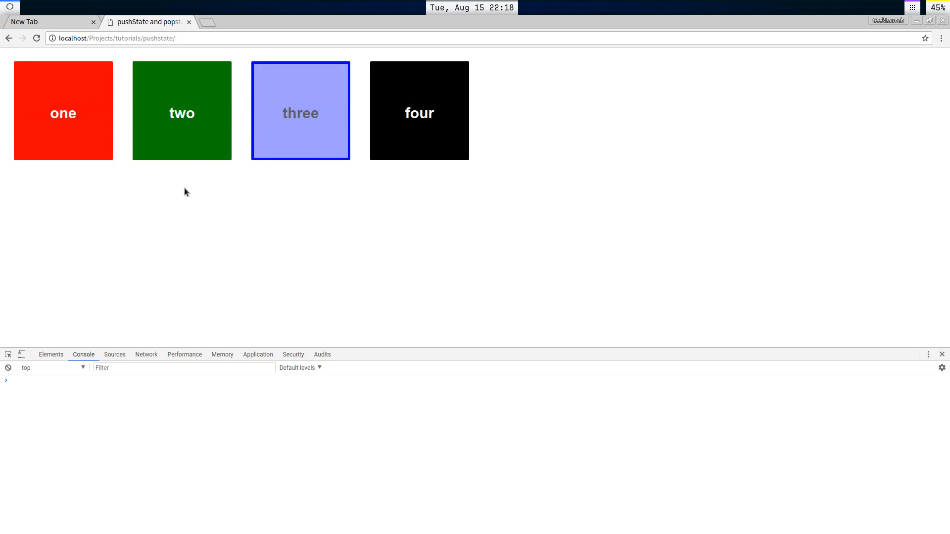
click(300, 111)
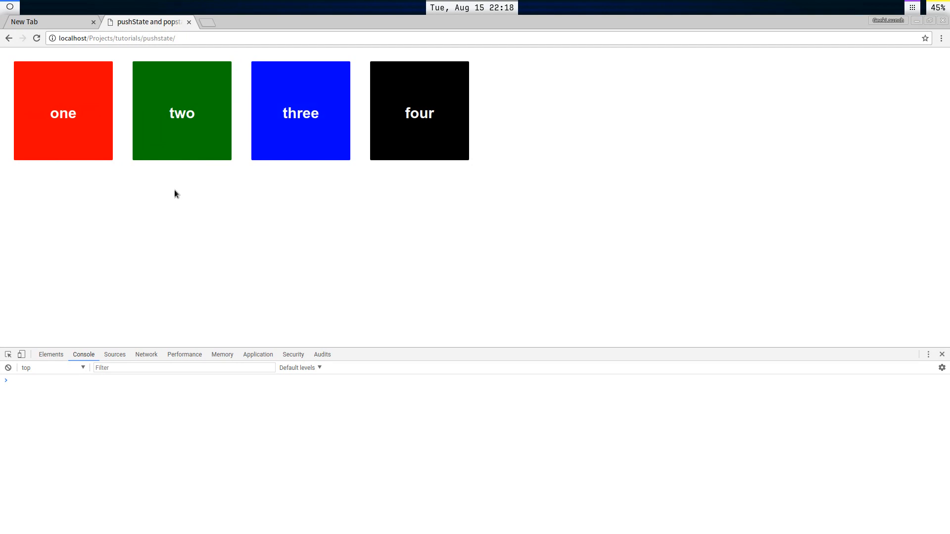
mouse_move(8, 37)
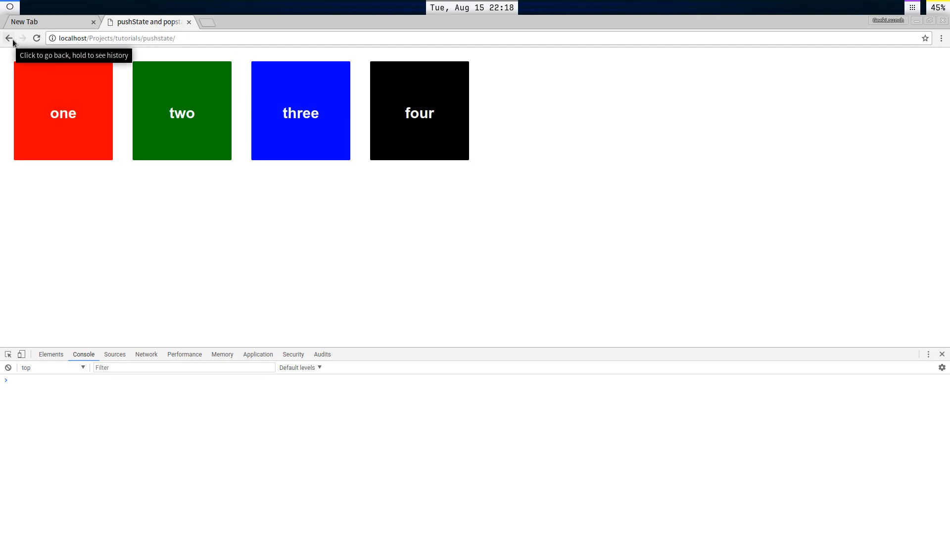
mouse_move(168, 173)
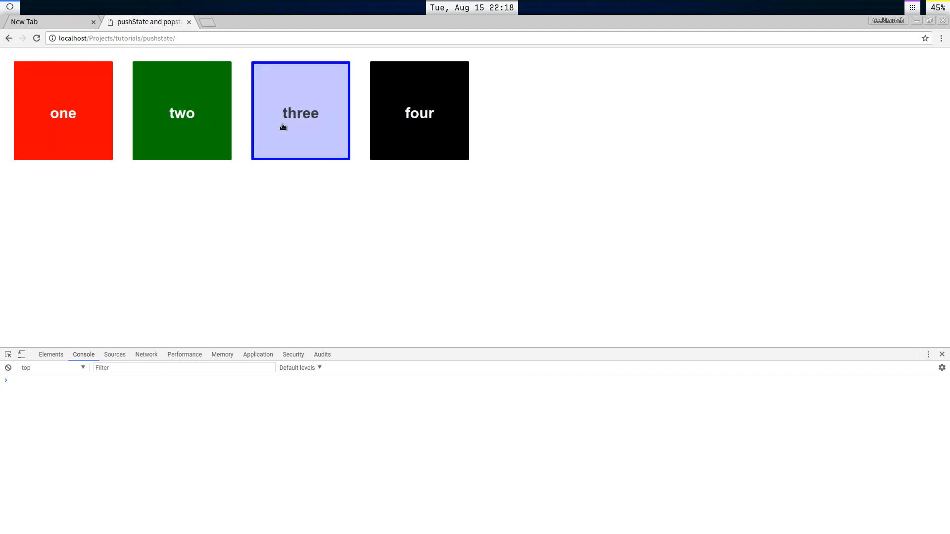
click(63, 111)
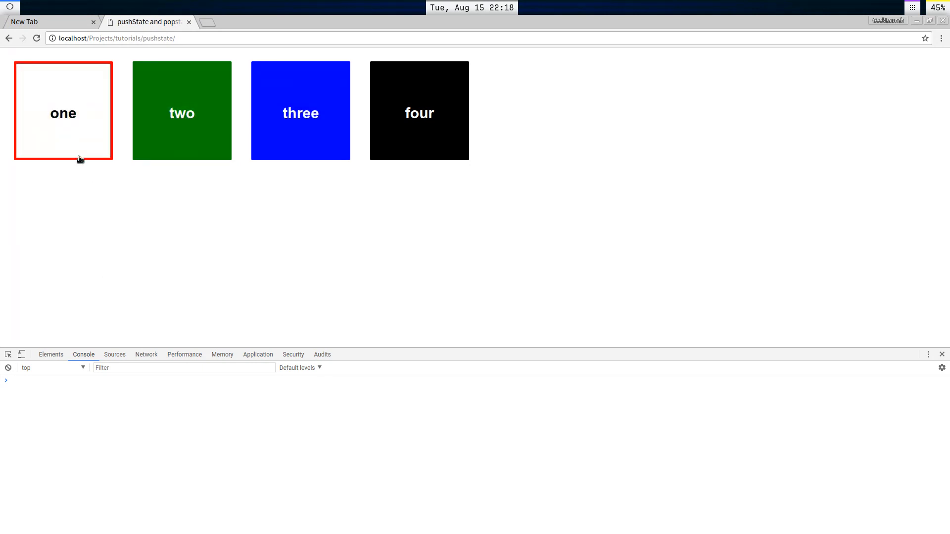
click(63, 112)
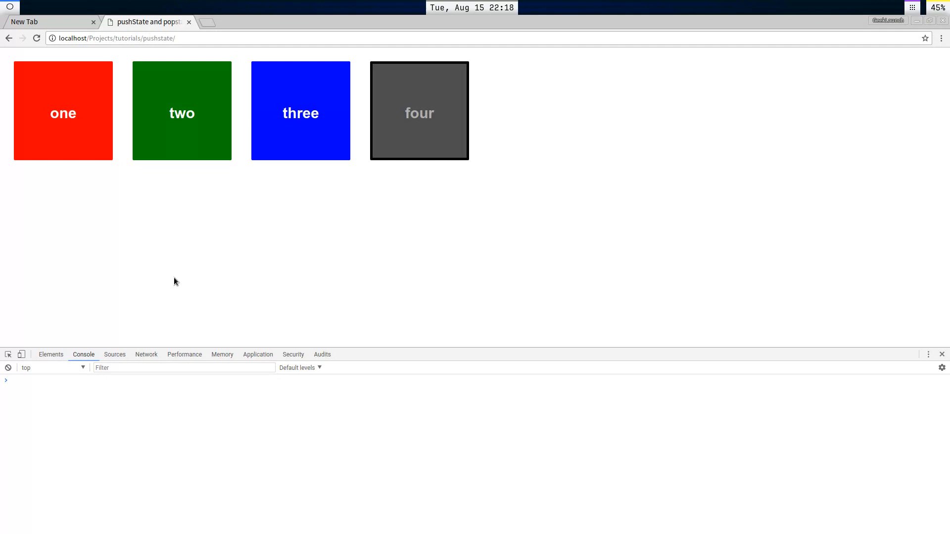
mouse_move(8, 37)
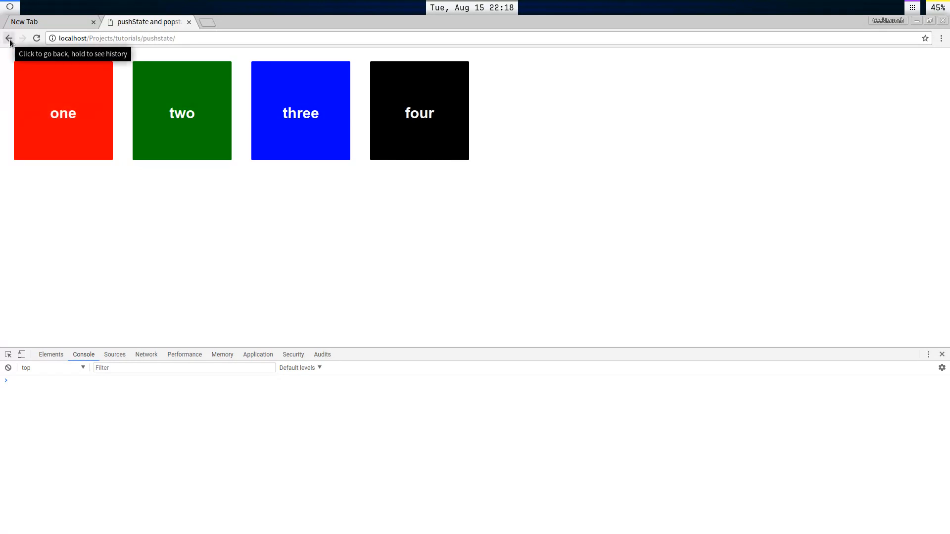
click(181, 111)
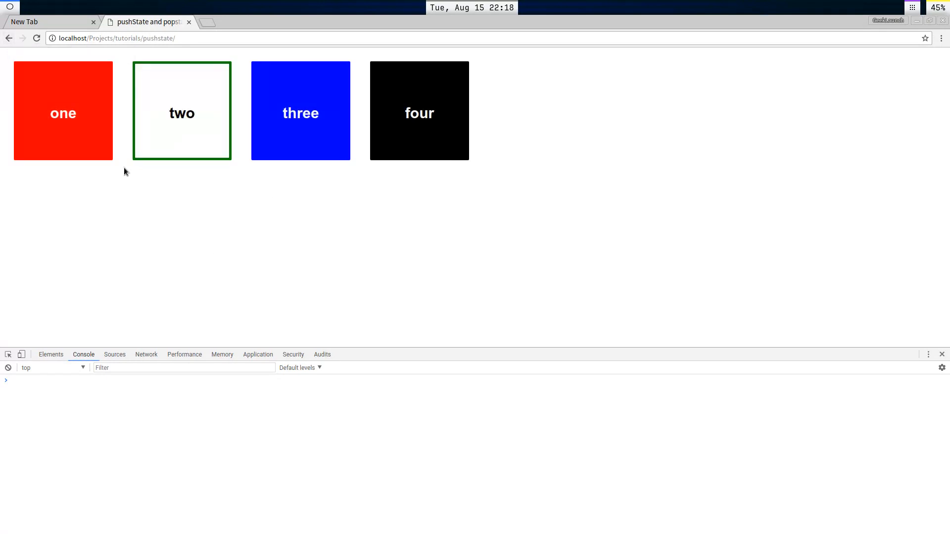
click(62, 112)
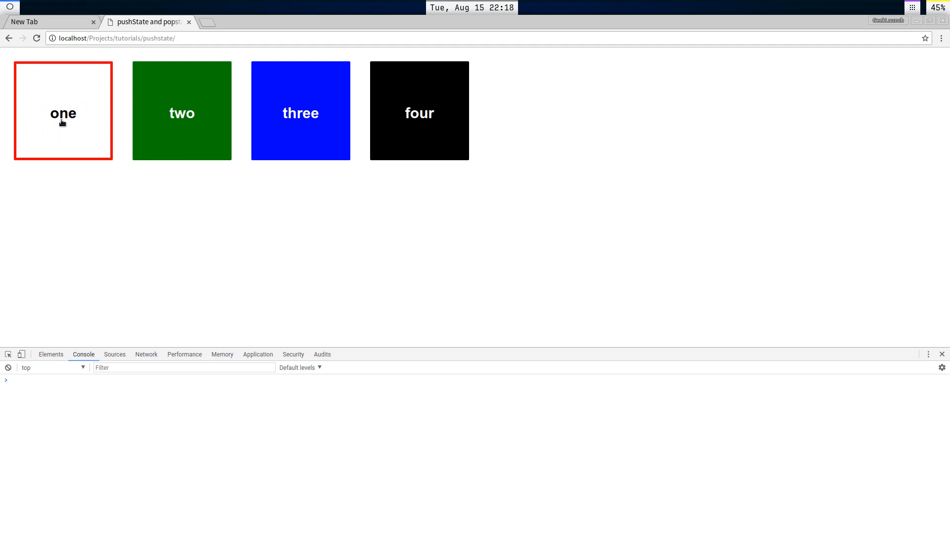
click(63, 111)
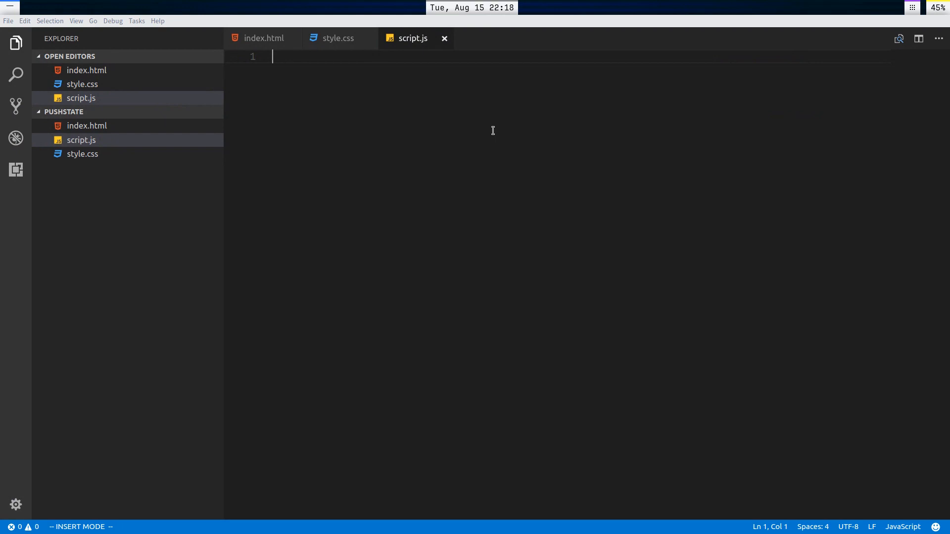
Step: Write let boxes = Array.from(document.getElementsByClassName('box')); using IntelliSense
text(l)
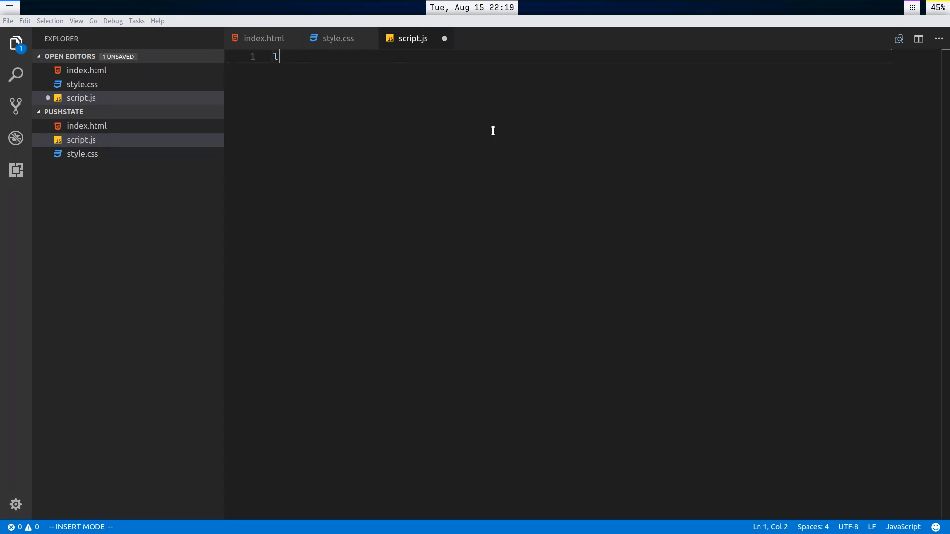
text(et boxes =)
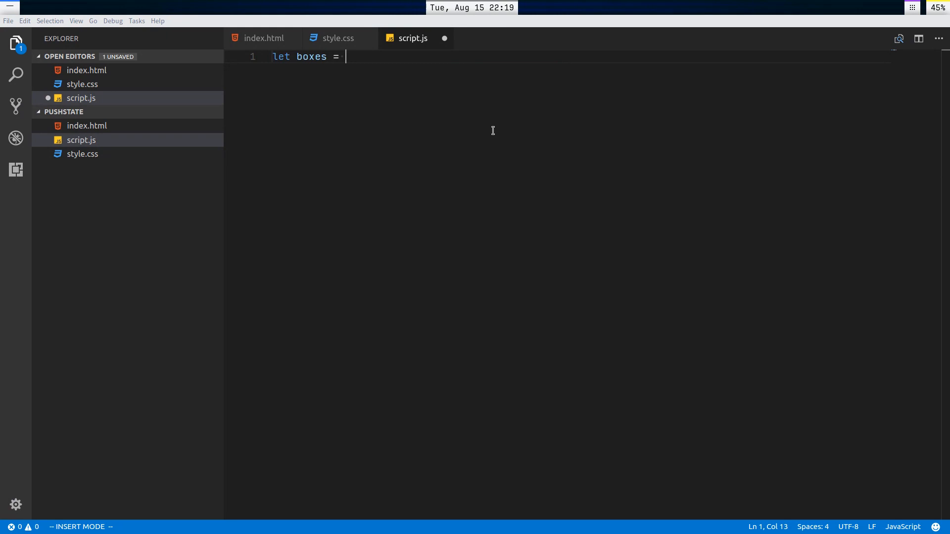
text(document.getEl)
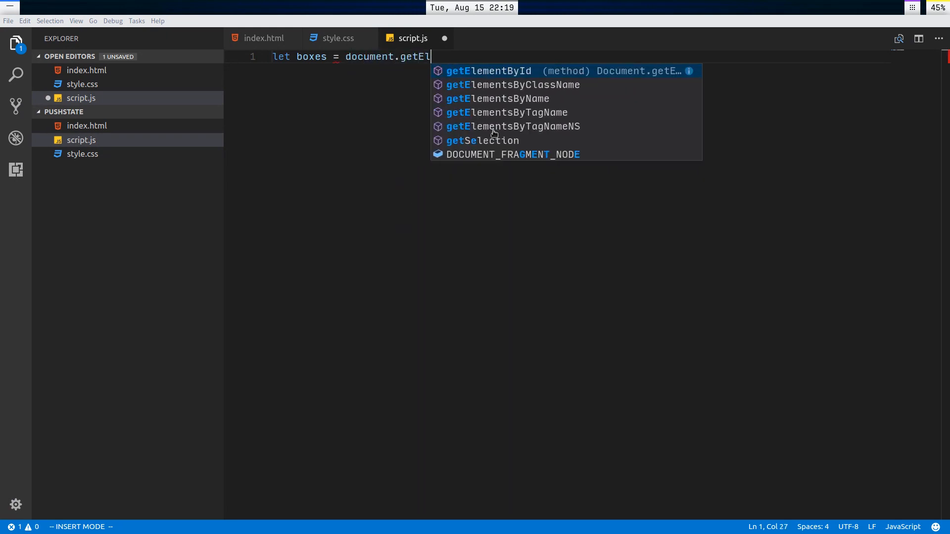
click(511, 85)
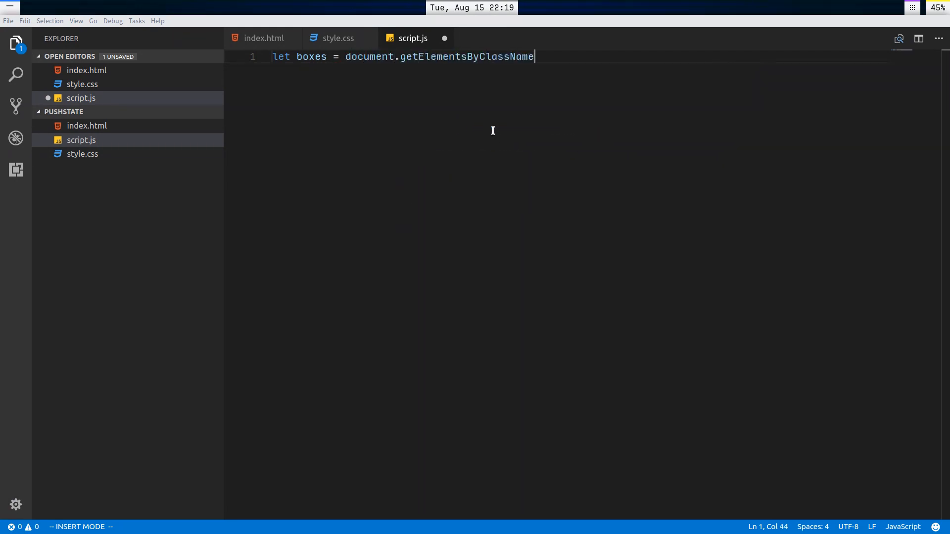
text(('box'));)
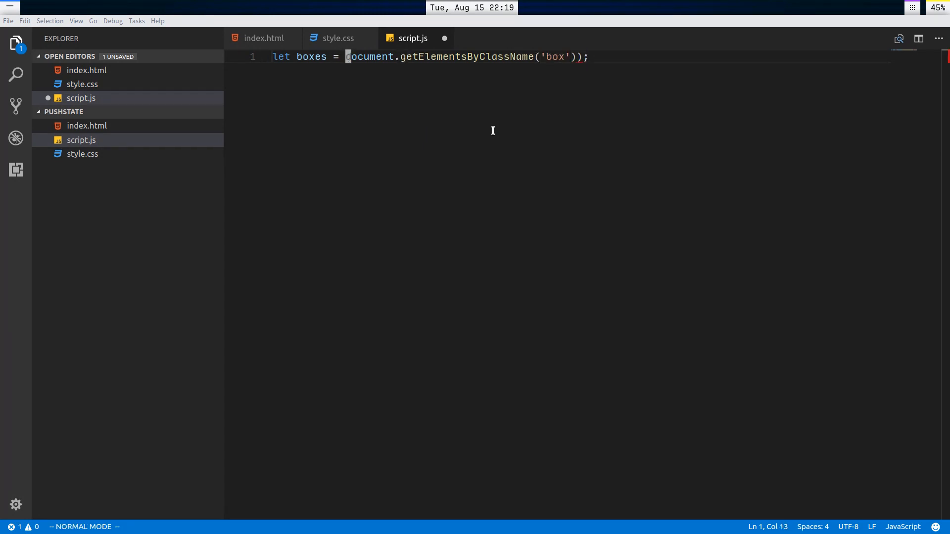
text(Array.from()
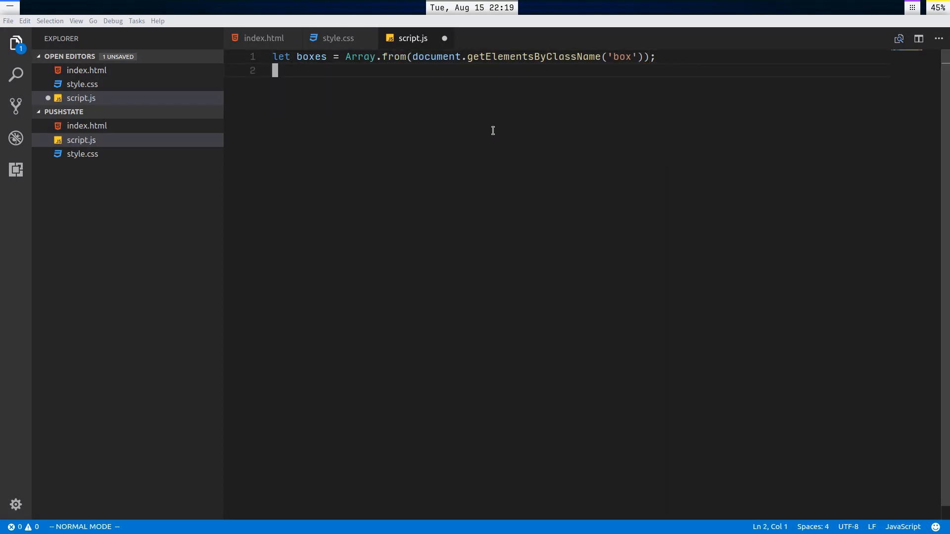
Step: Write a boxes.forEach loop storing b.id and adding a click listener to each box
text(boxes.)
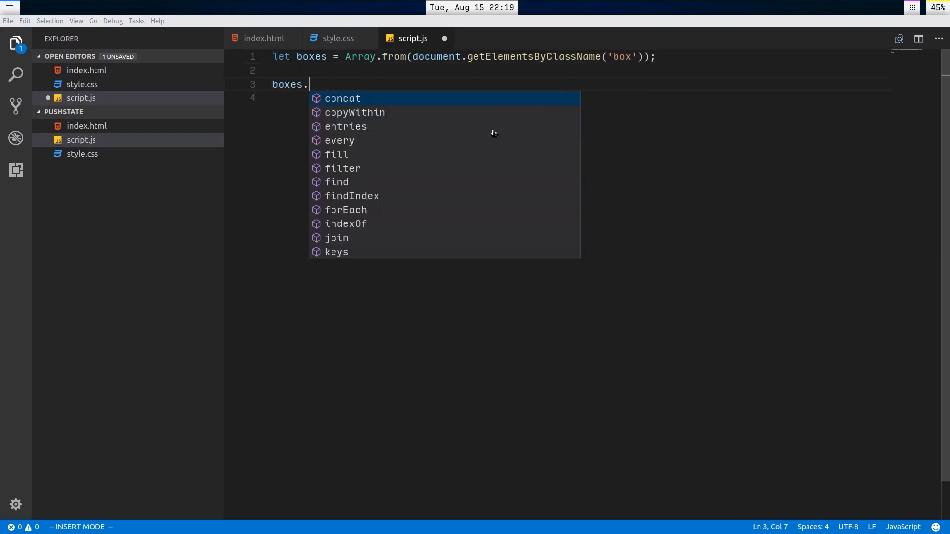
text(forEach(b => {)
click(579, 98)
text(let)
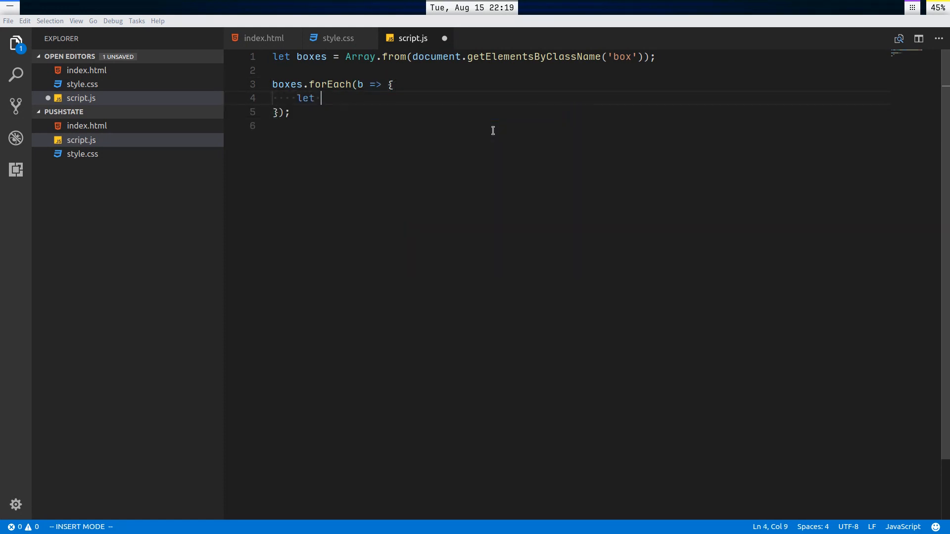
text(id = b.id;)
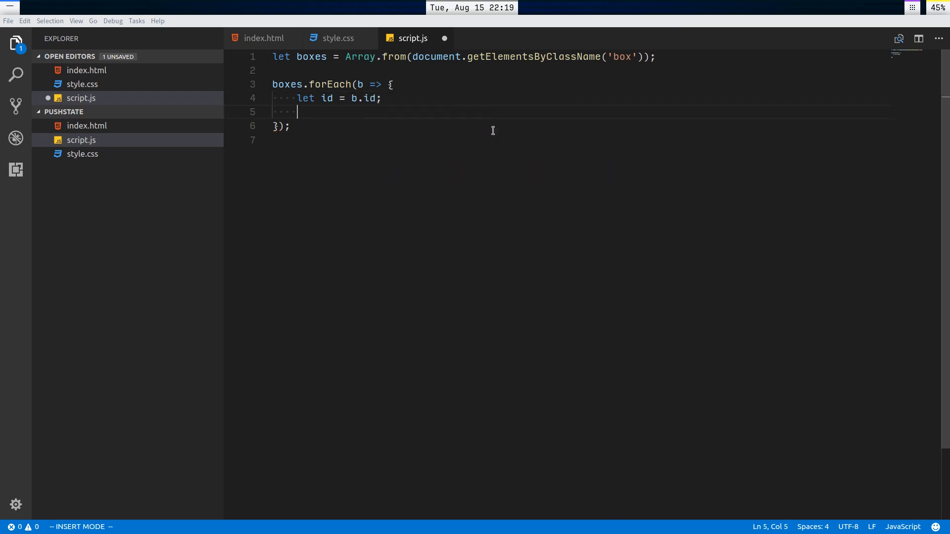
text(b.addEventListener('click',)
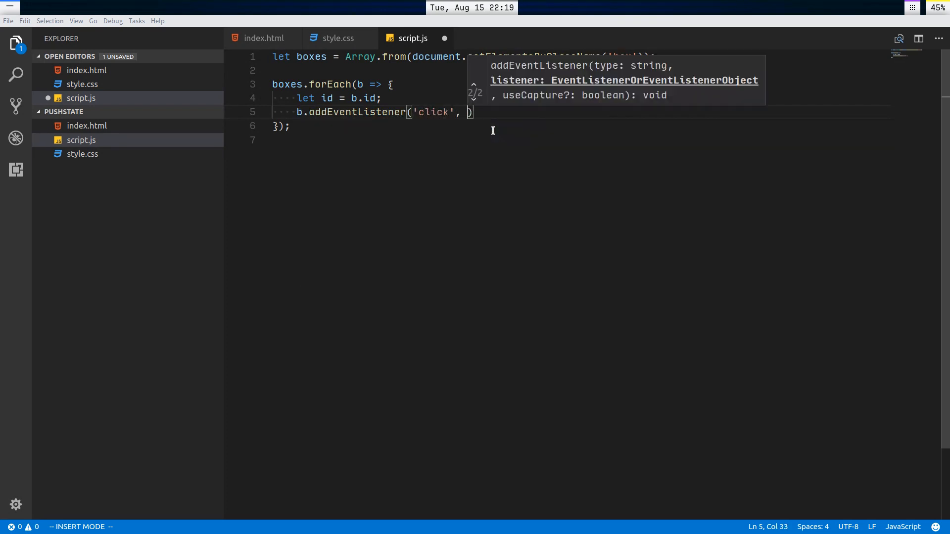
text(e => {})
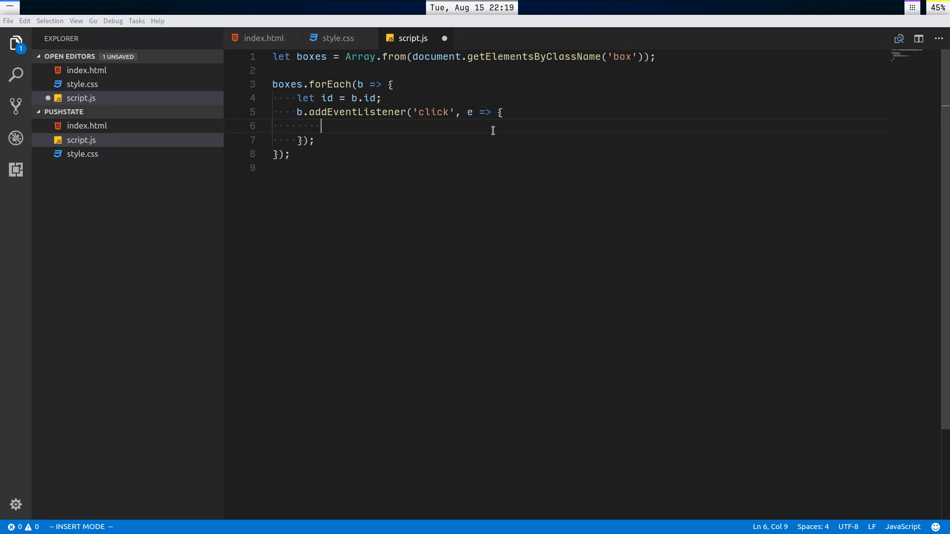
Step: Begin history.pushState in the handler with the {id} state object
text(histor.)
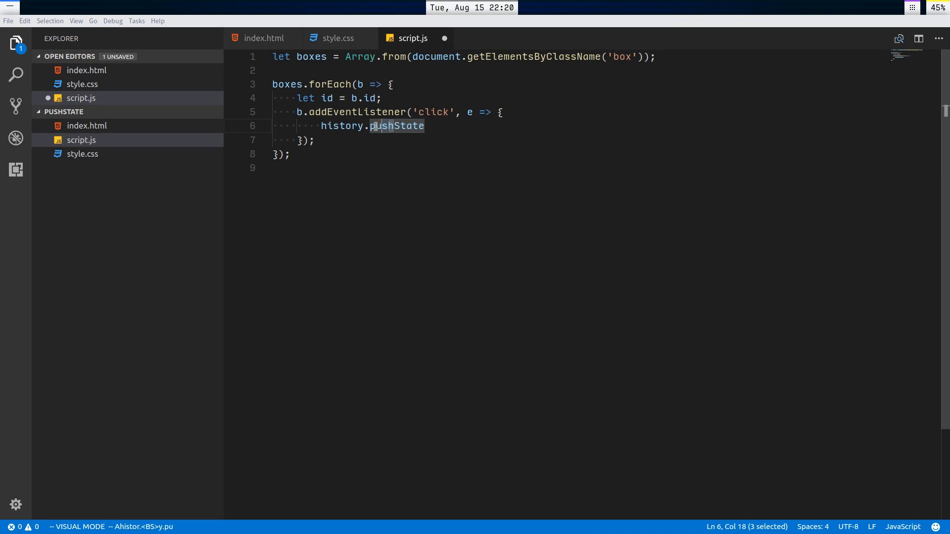
key(Escape)
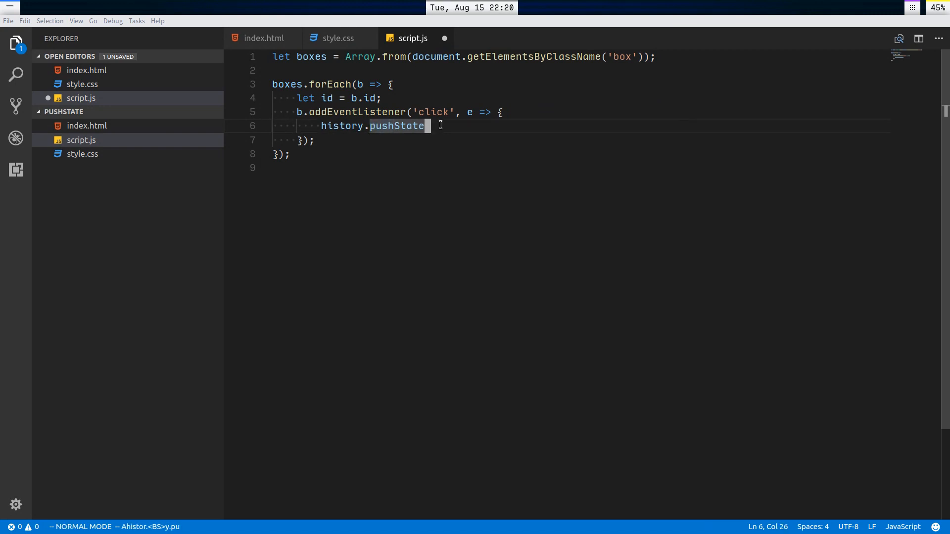
text(a)
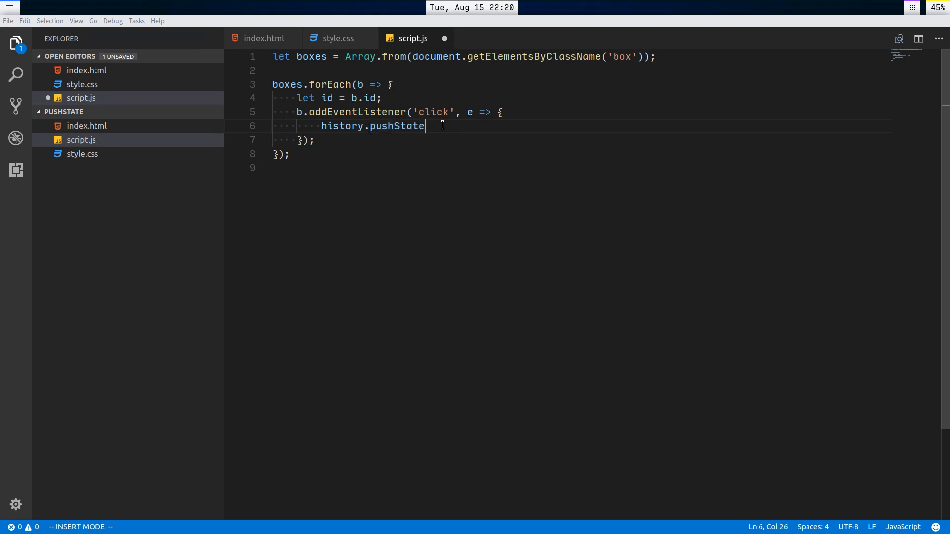
text(()
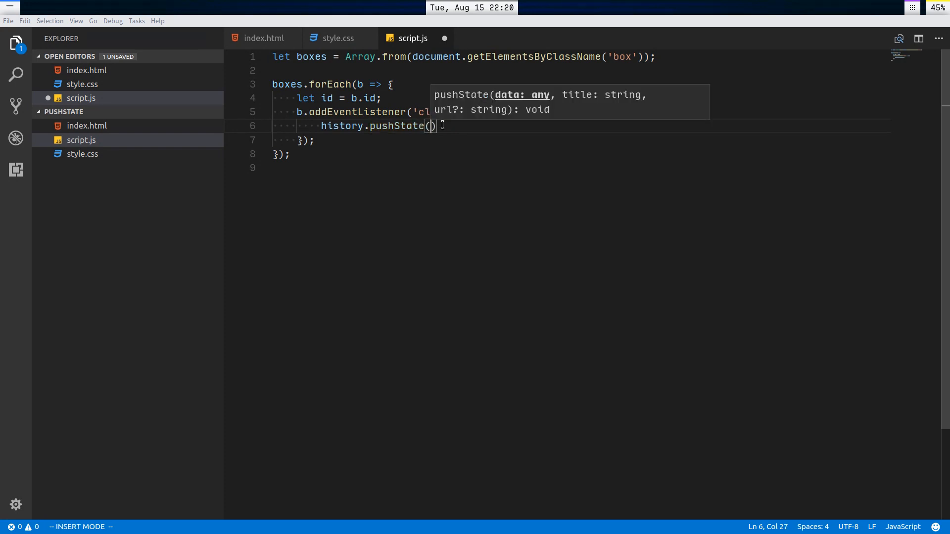
text({)
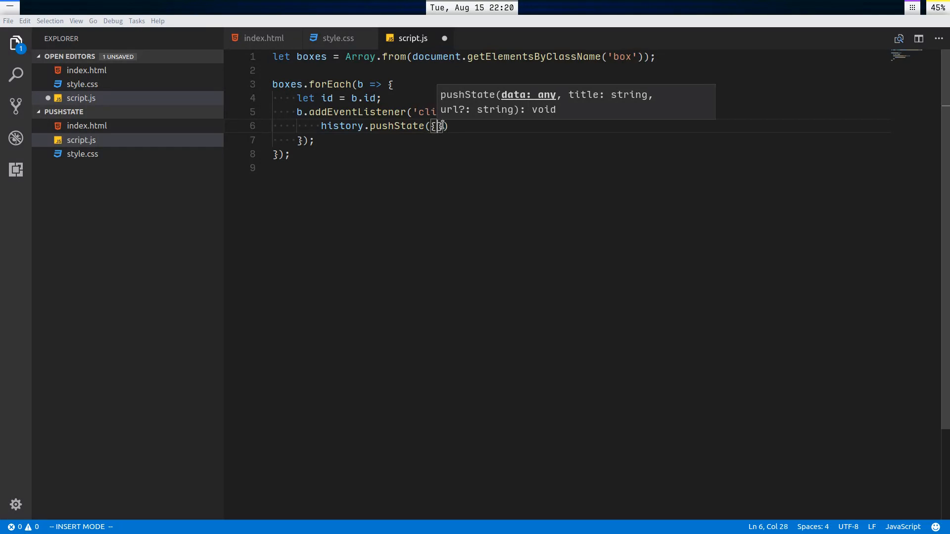
text(id)
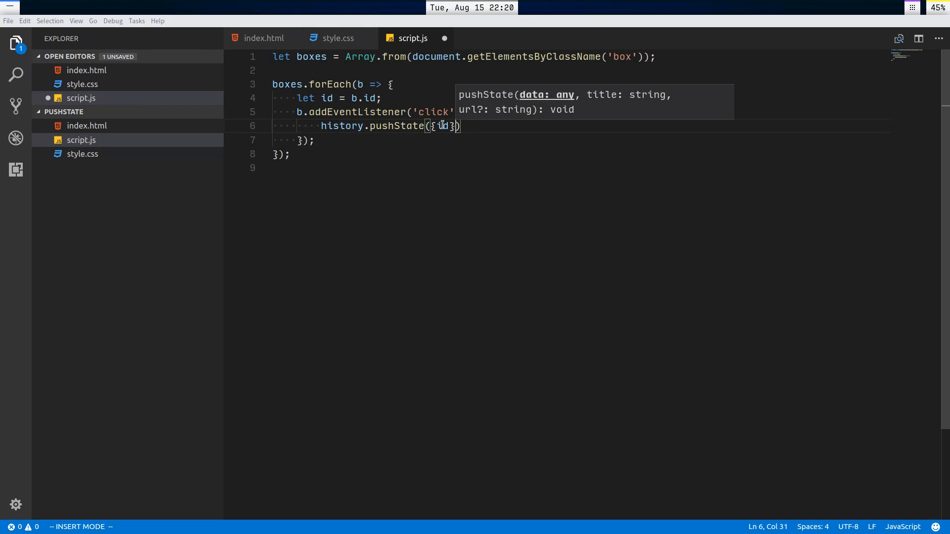
text(,)
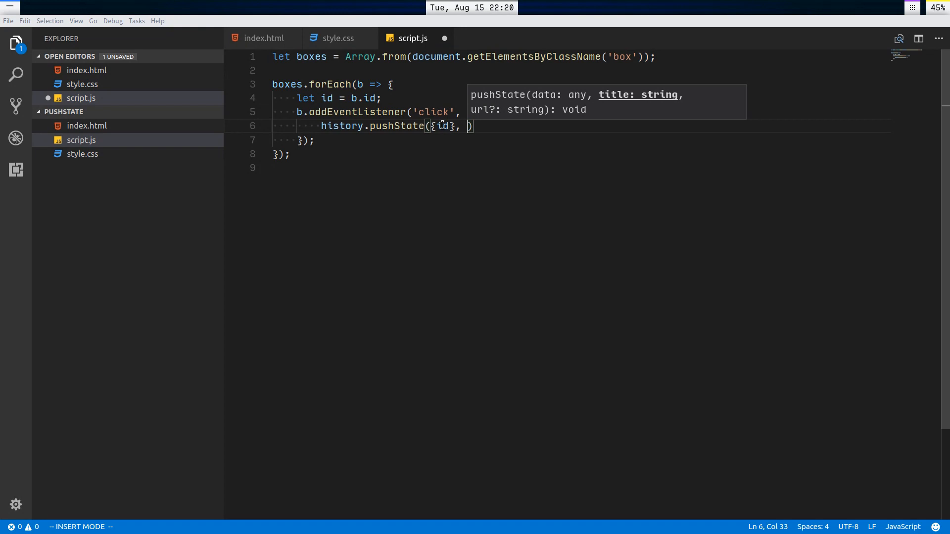
text(')
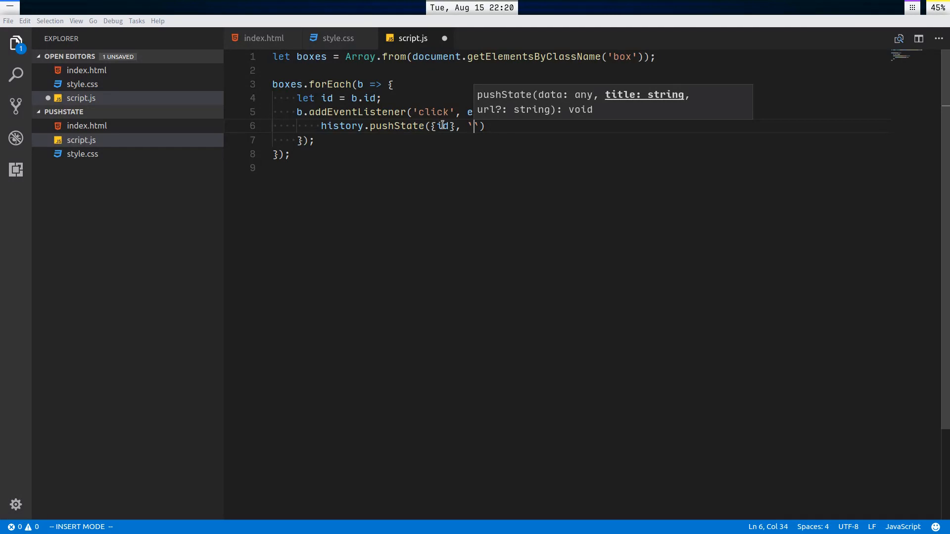
Step: Add the `Selected: ${id}` title and `./selected=${id}` URL arguments to pushState
text(Selected: $}{)
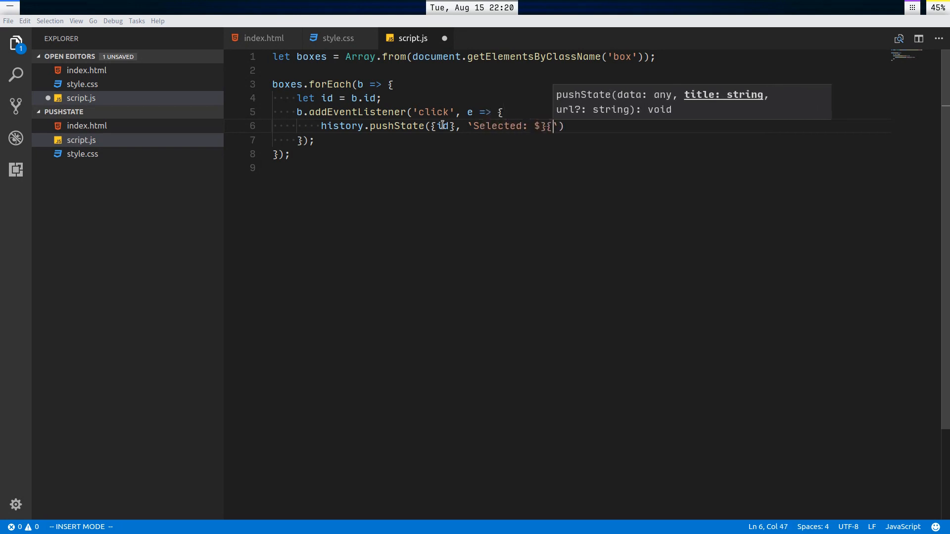
key(BackSpace)
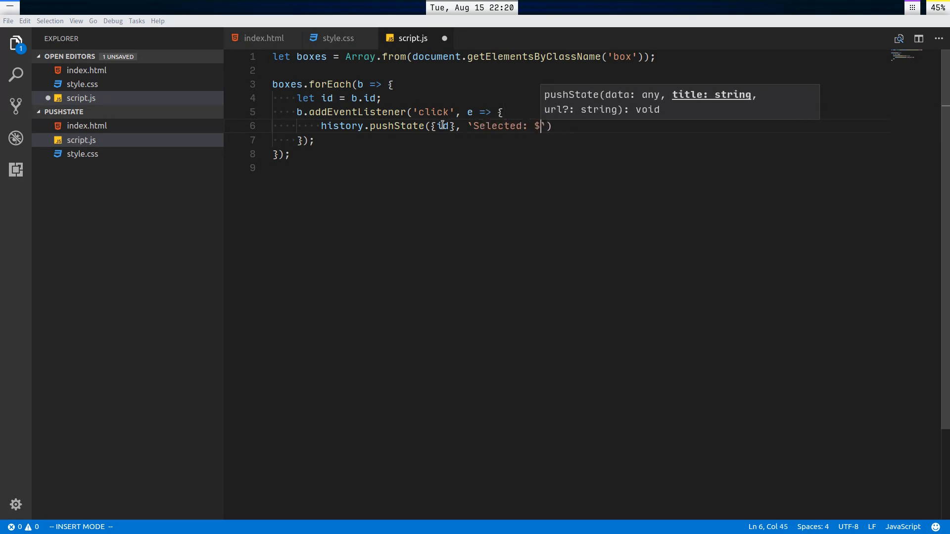
text({id})
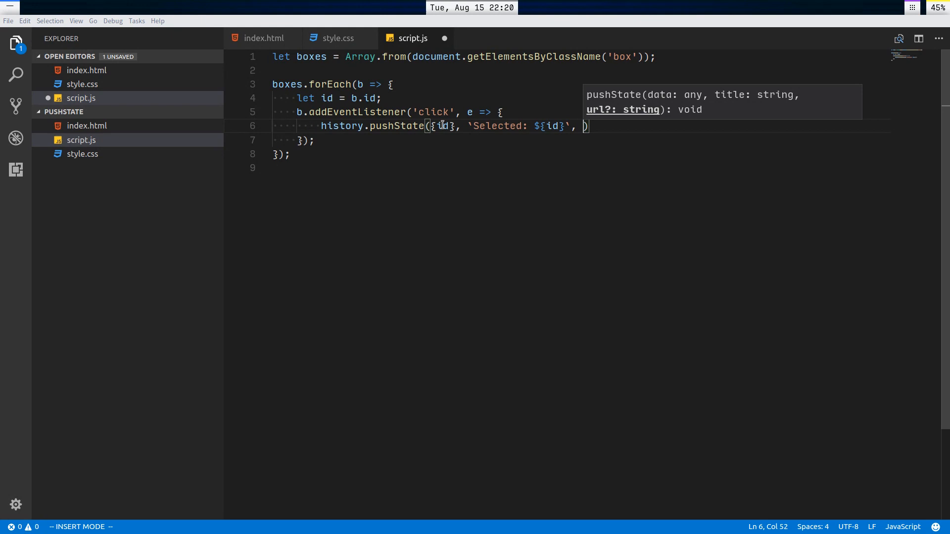
text(')
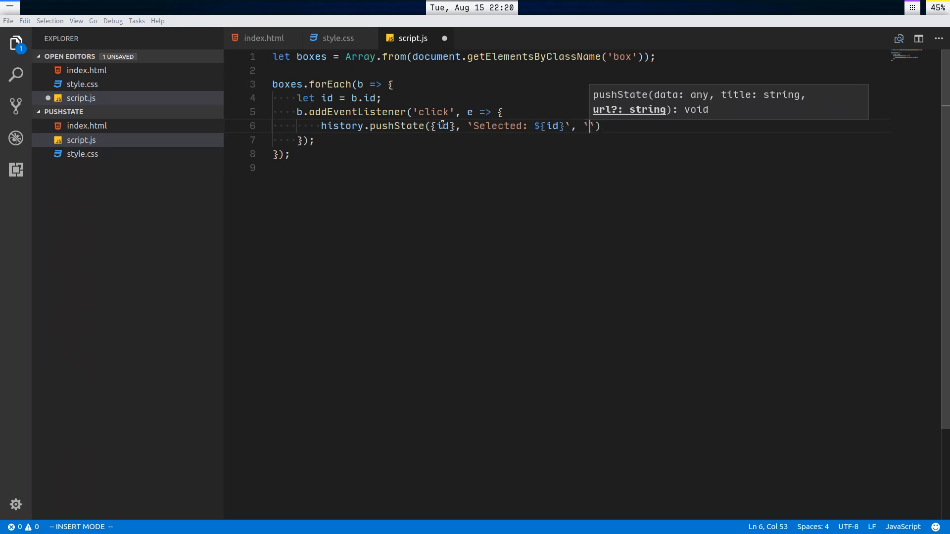
text(./)
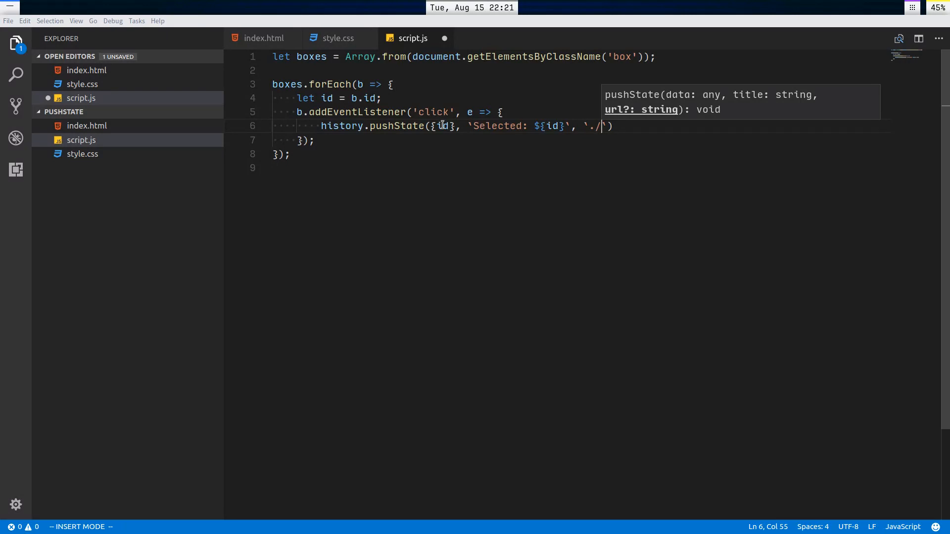
text(s)
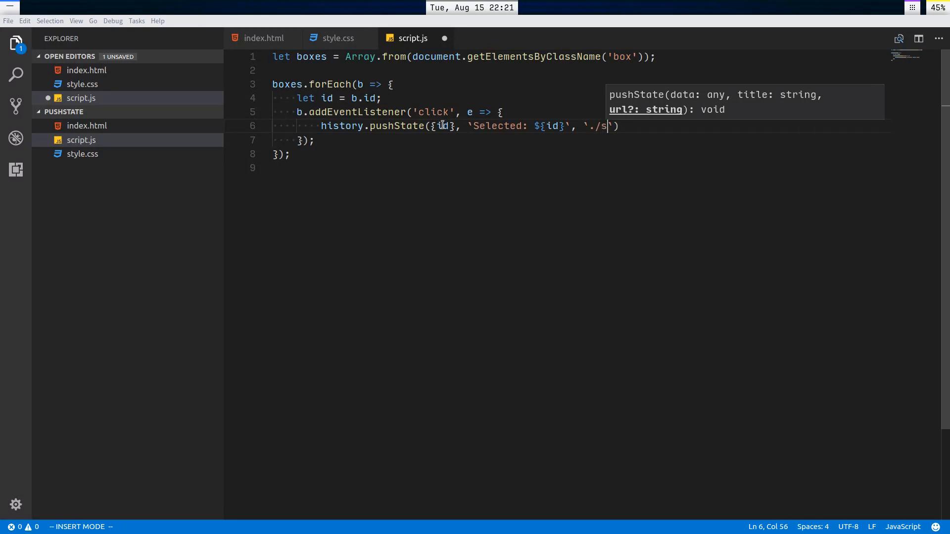
text(elected=)
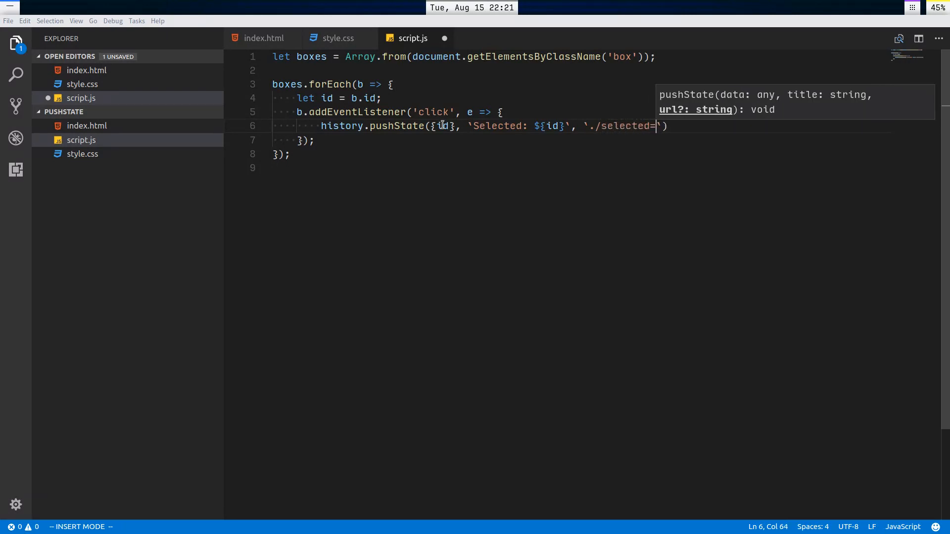
text(${)
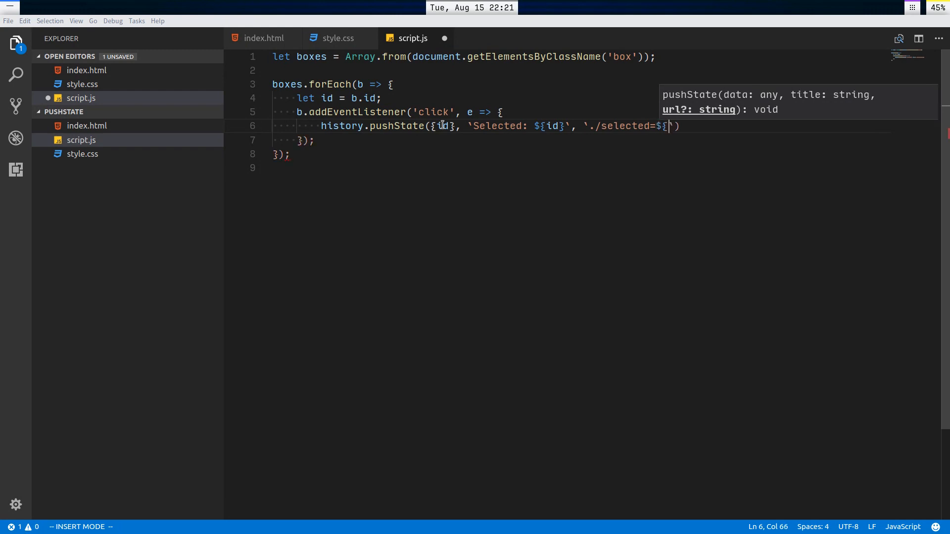
Step: Call selectBox(id) on a new line in the click handler
key(Escape)
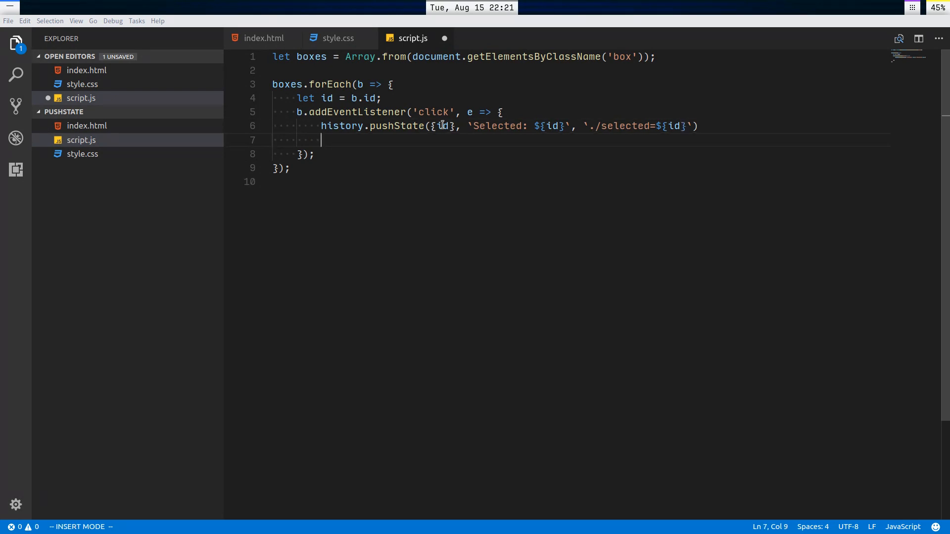
text(selectBox)
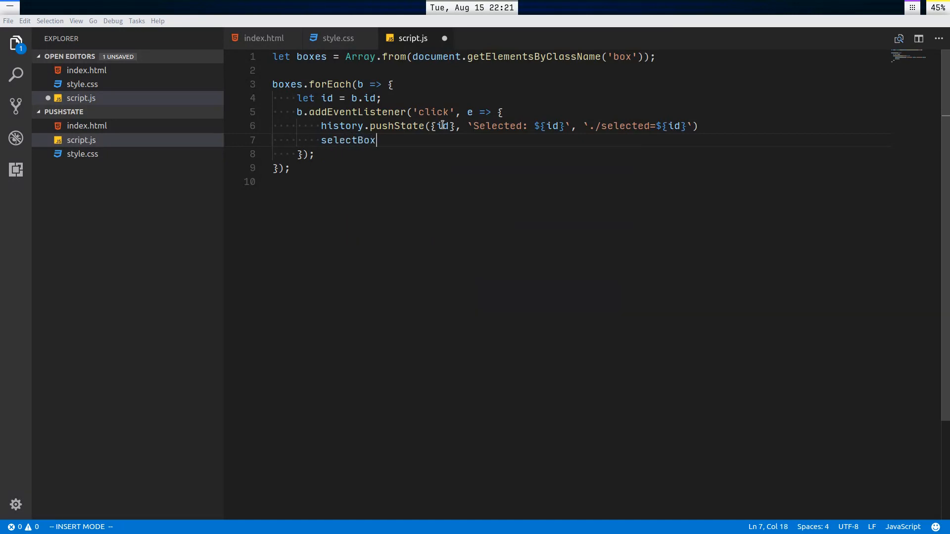
text(())
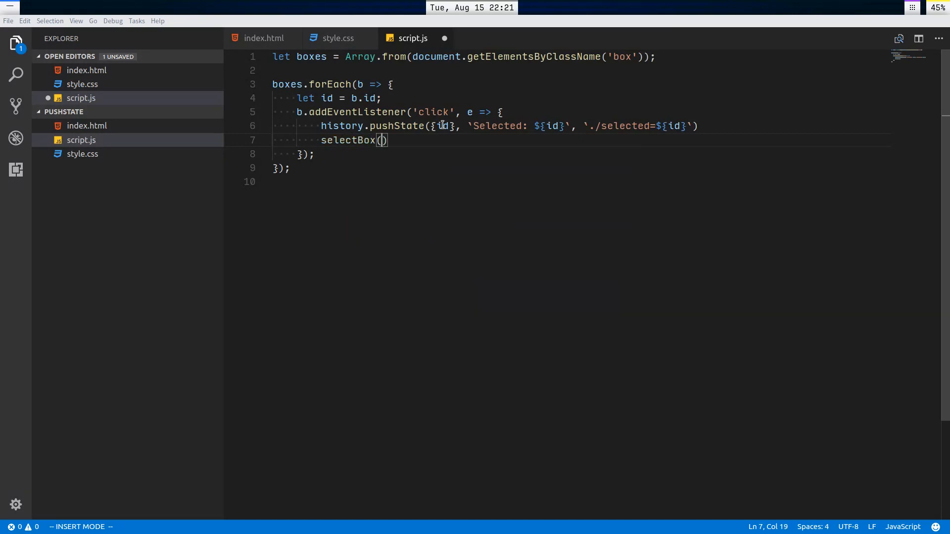
text(id)
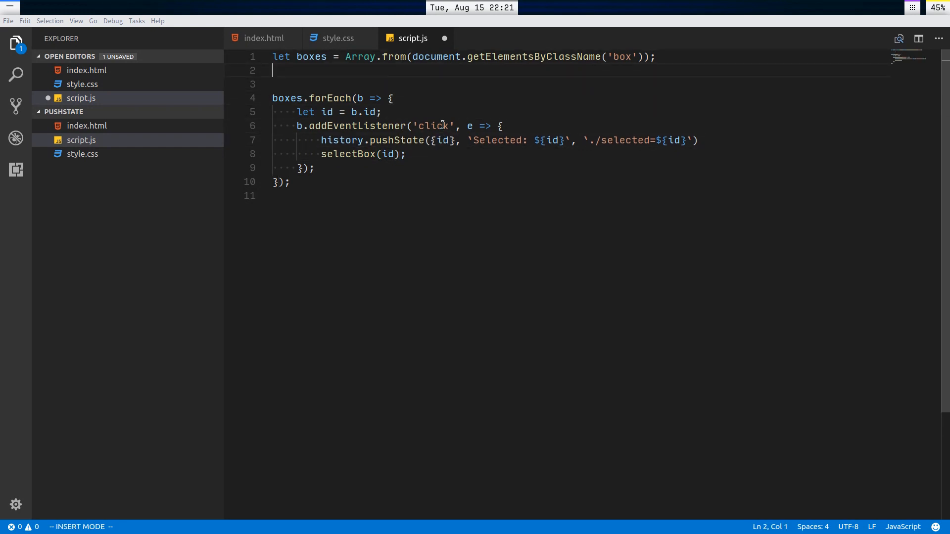
Step: Define selectBox(id), toggling 'selected' on each box where b.id === id, and save
text(function selectBox)
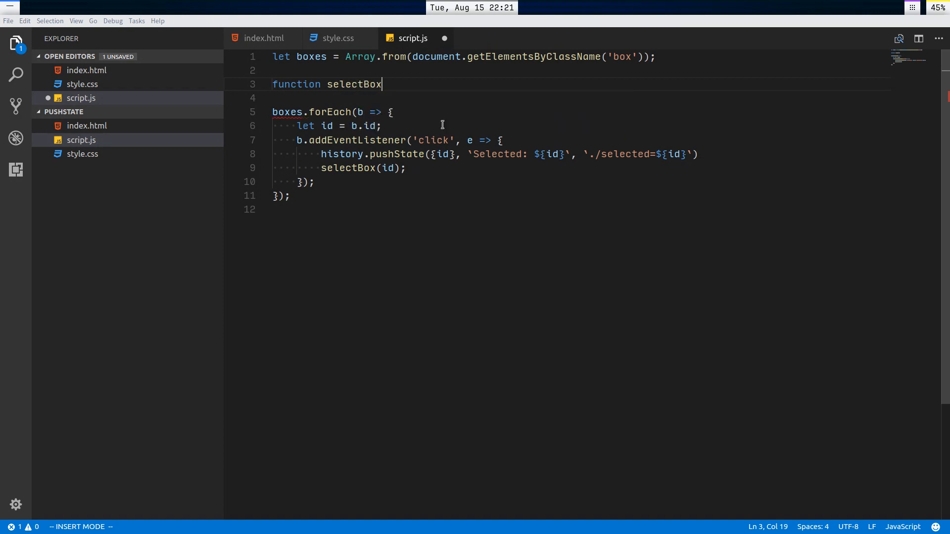
text((id) {})
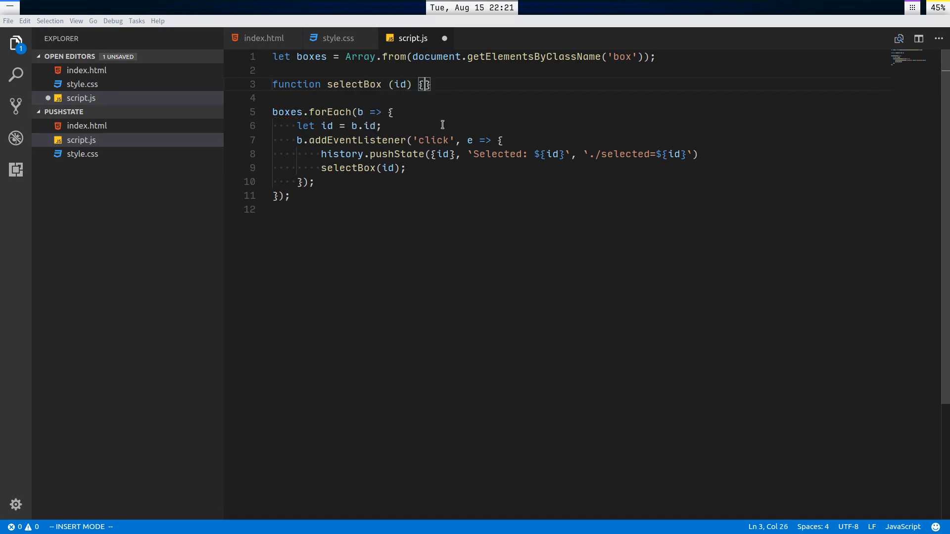
text(boxes.forEach(b => {)
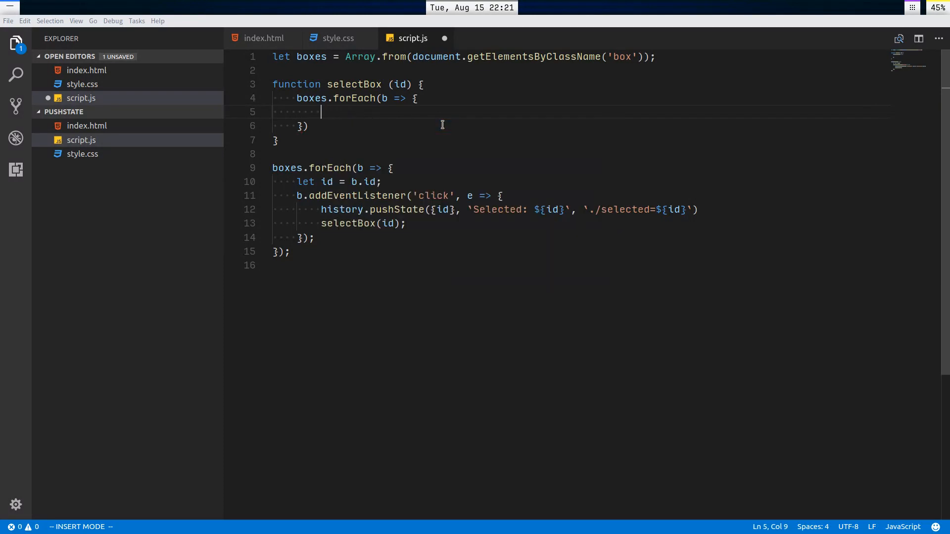
text(b.classList.toggle()
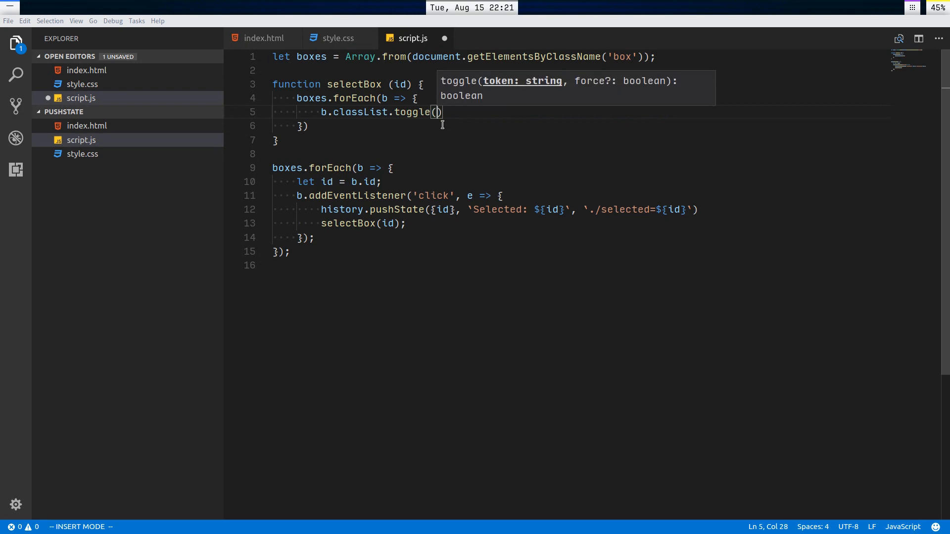
text('selec')
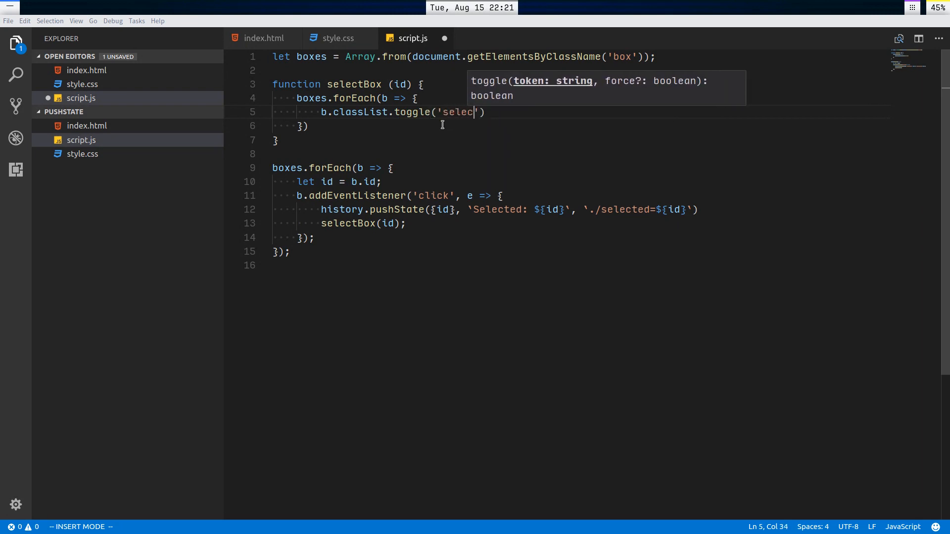
text(ted)
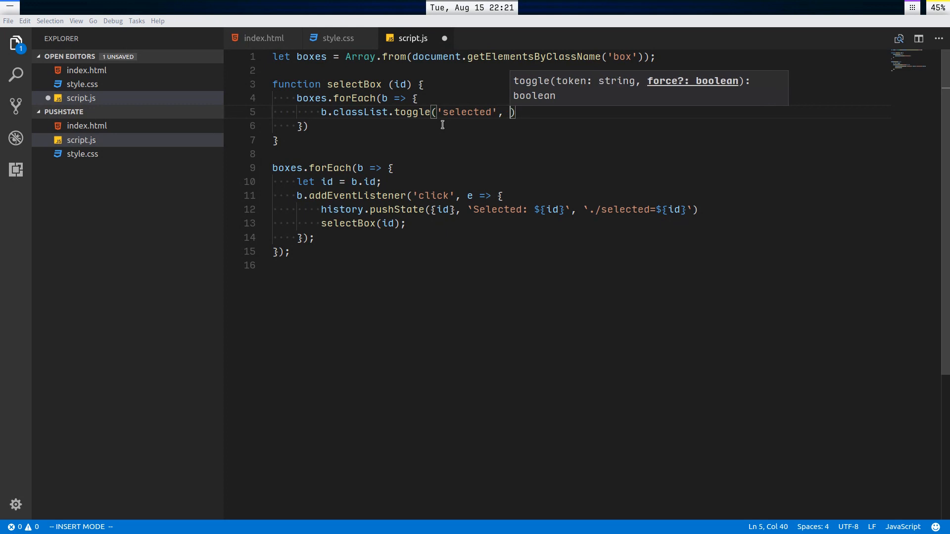
text(b.id ==)
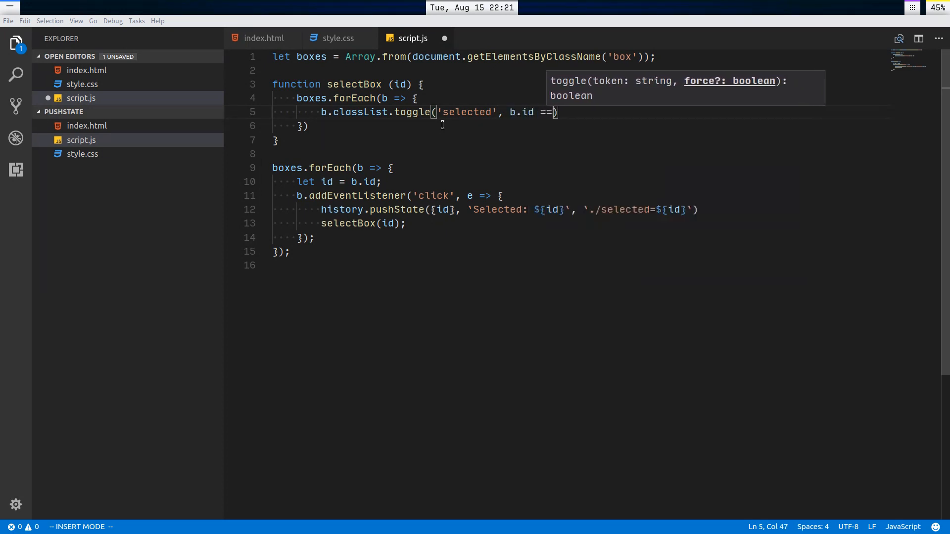
key(Escape)
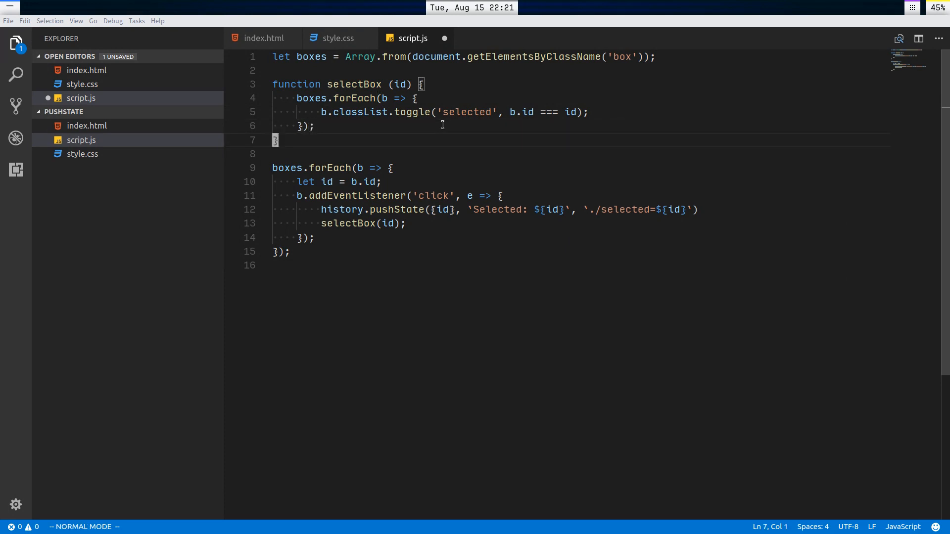
key(ctrl+s)
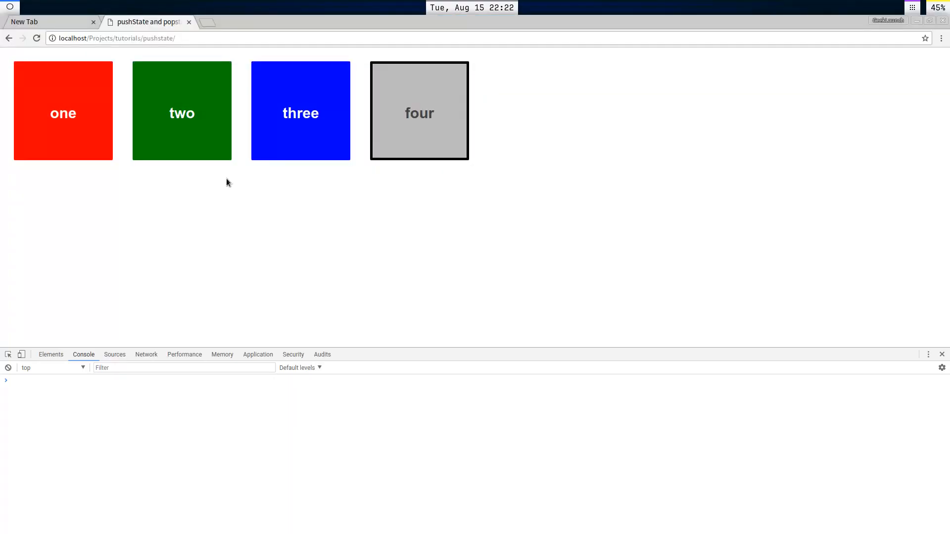
Step: Select red box one, close the stray New Tab, and confirm the URL ends selected=box-1
click(62, 113)
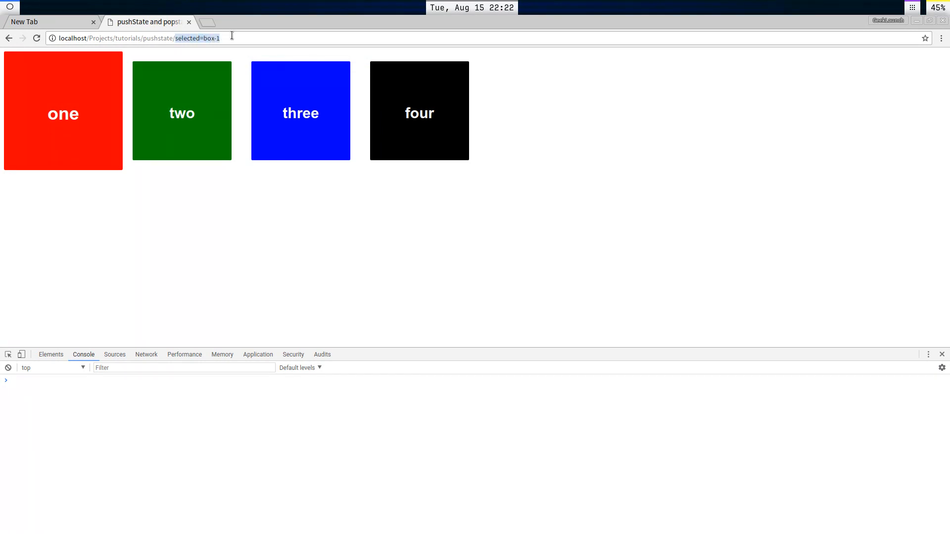
mouse_move(221, 41)
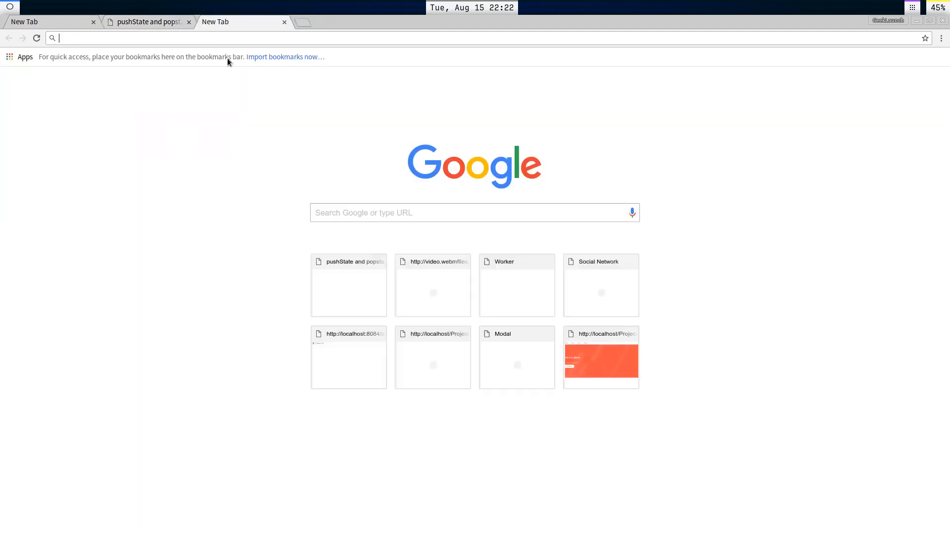
click(284, 22)
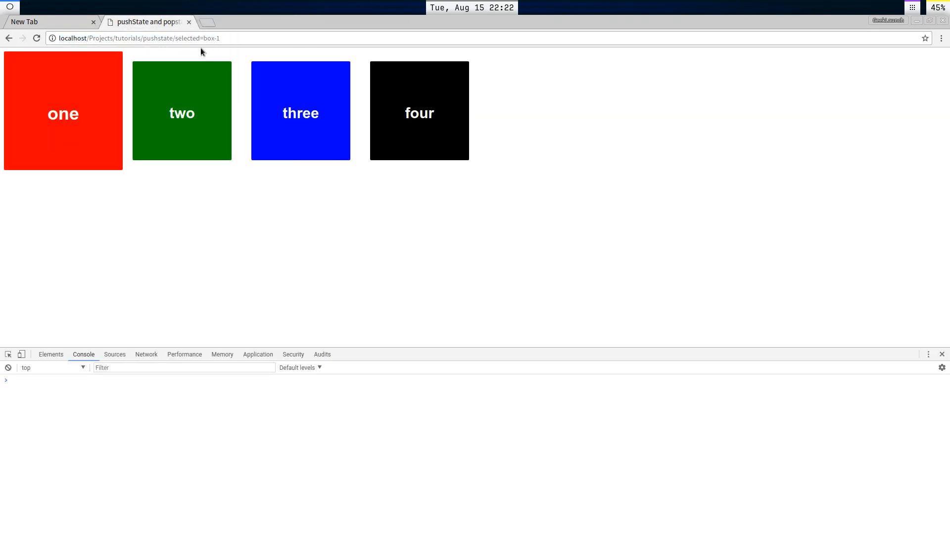
mouse_move(177, 43)
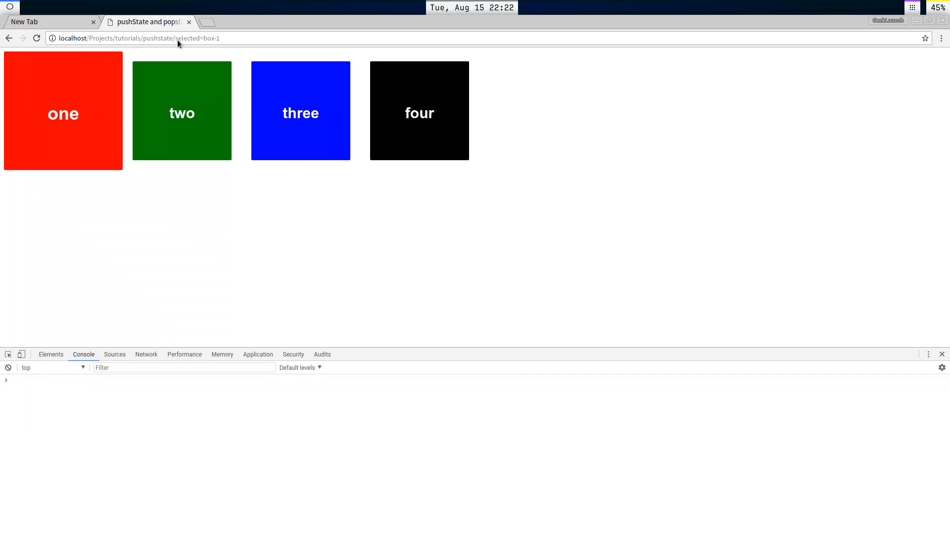
click(181, 111)
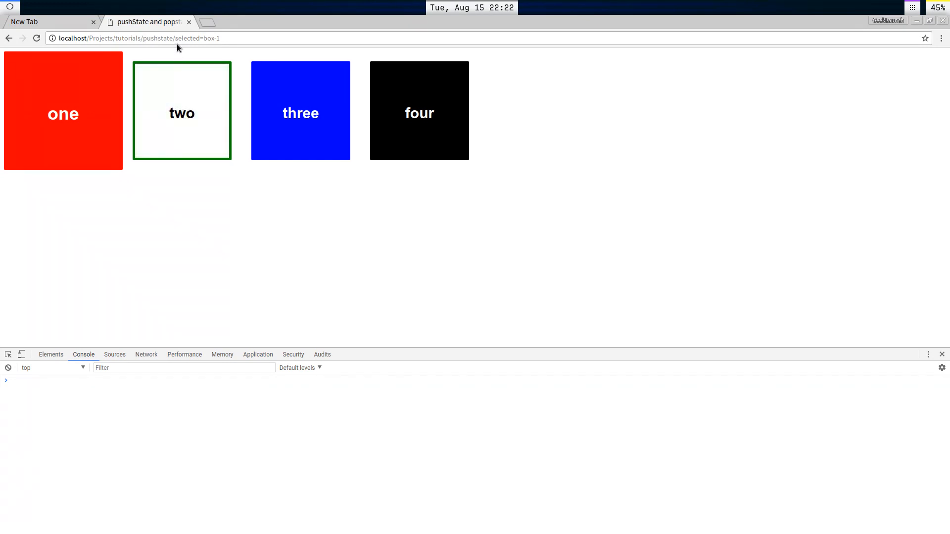
click(181, 111)
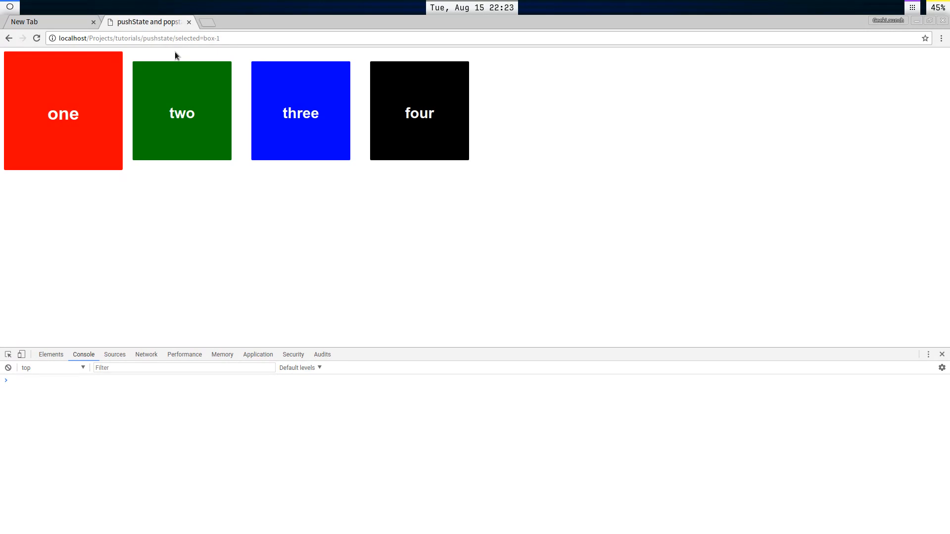
mouse_move(176, 48)
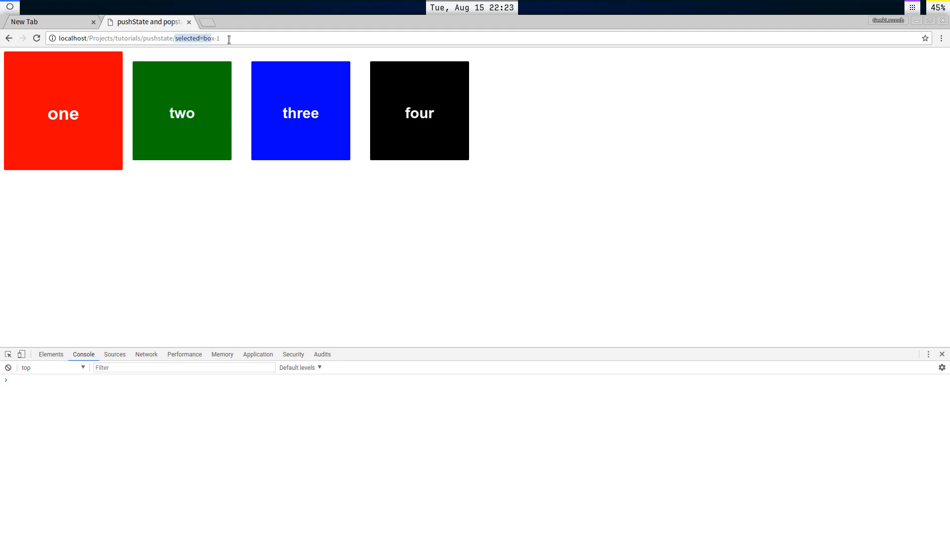
mouse_move(239, 59)
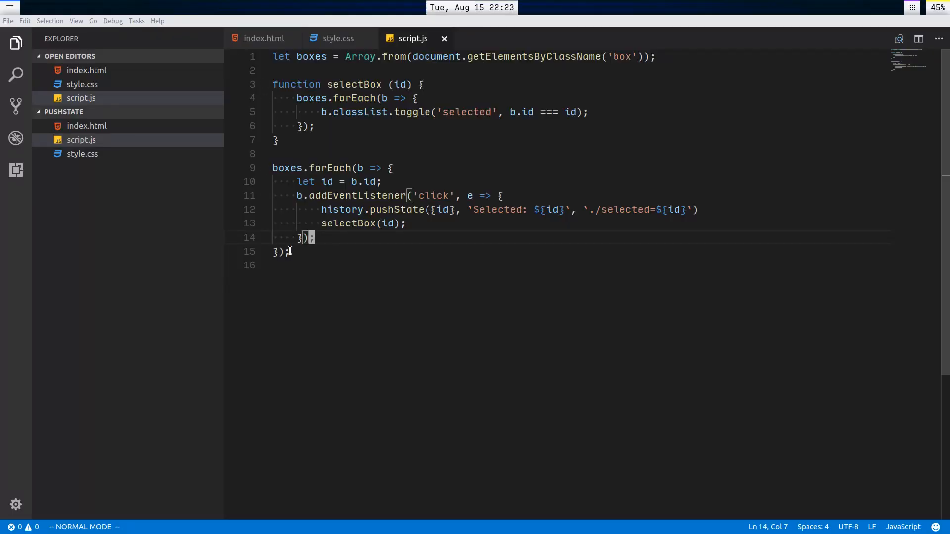
Step: Go Back to the plain pushstate address, then Forward to selected=box-1
click(145, 22)
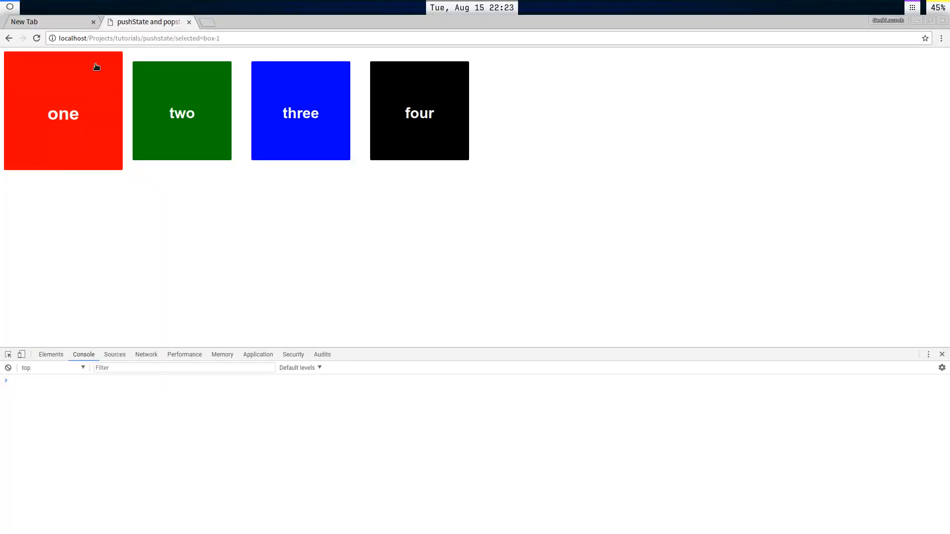
click(181, 110)
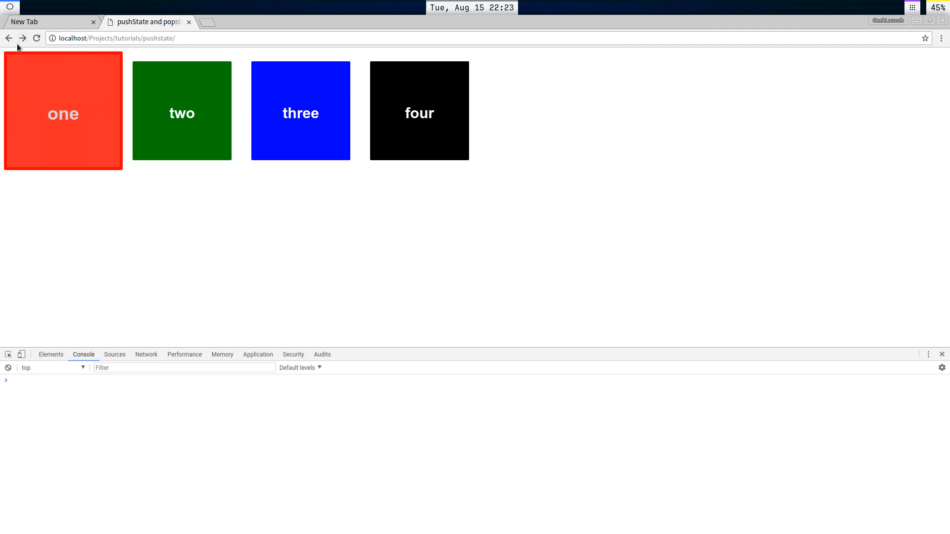
click(62, 114)
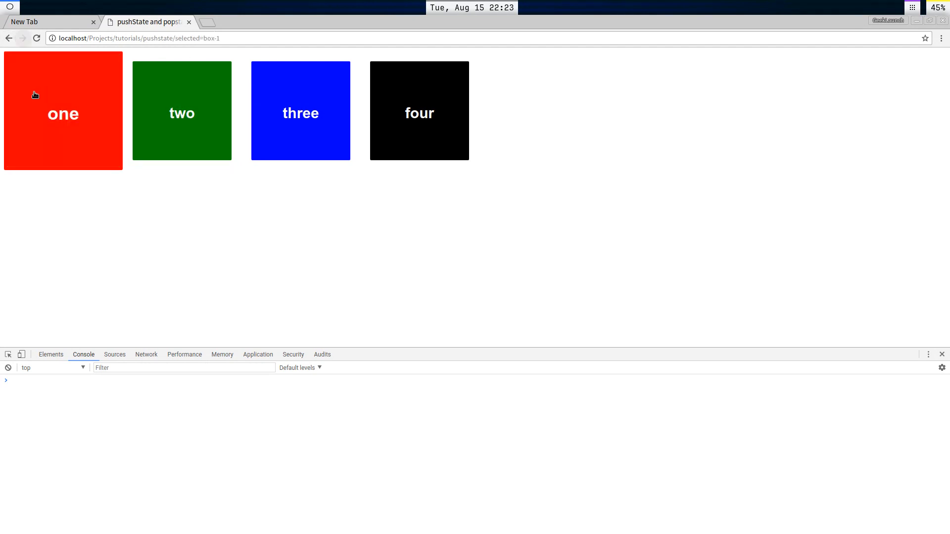
mouse_move(8, 38)
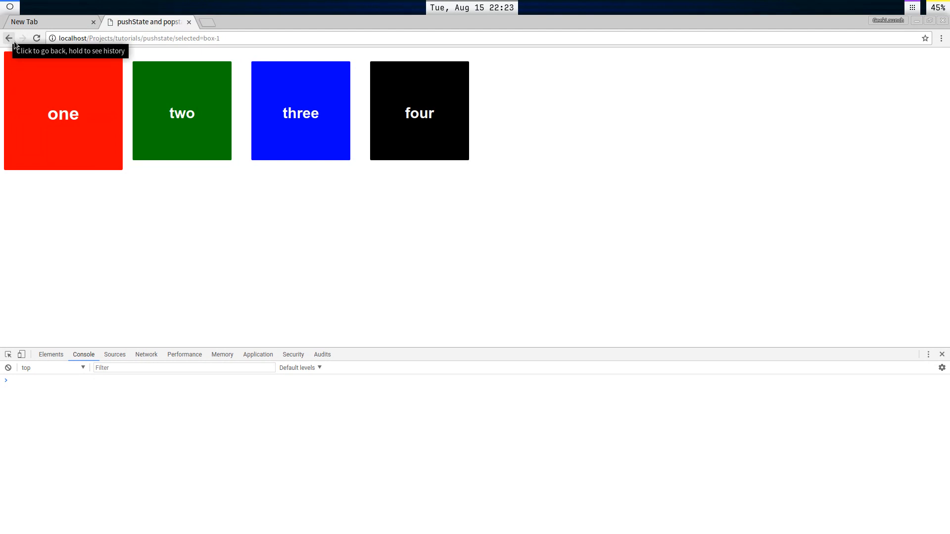
mouse_move(13, 49)
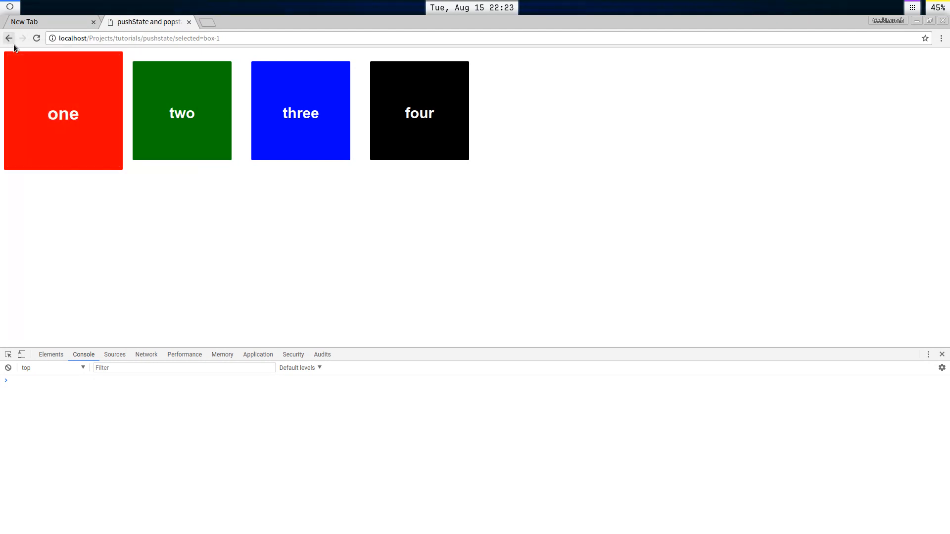
click(62, 111)
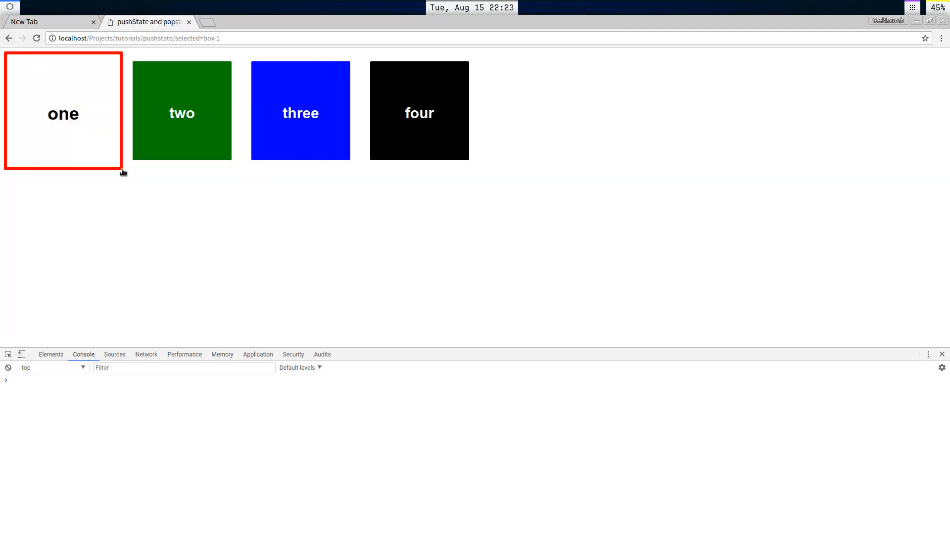
click(63, 110)
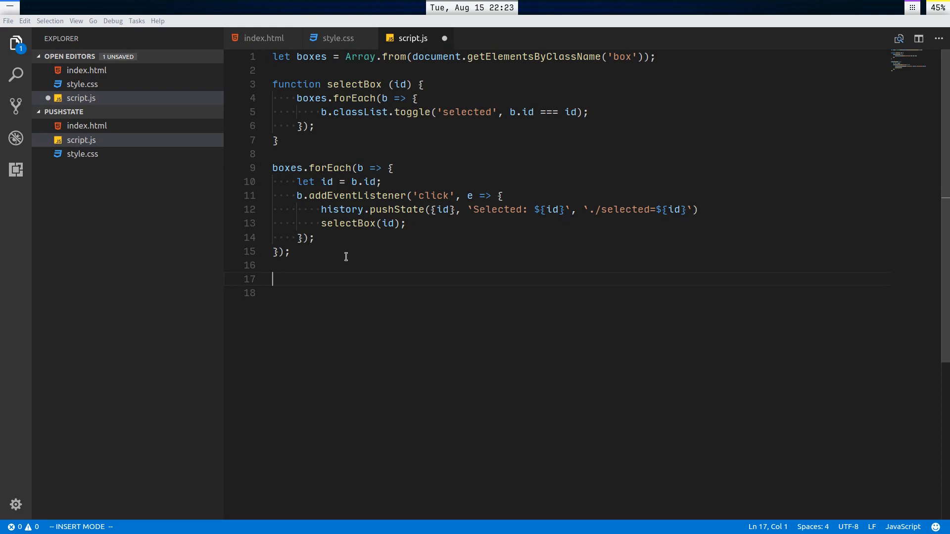
Step: Add window.addEventListener('popstate', e => {}) and begin a selectBox(e. call inside it
text(window.)
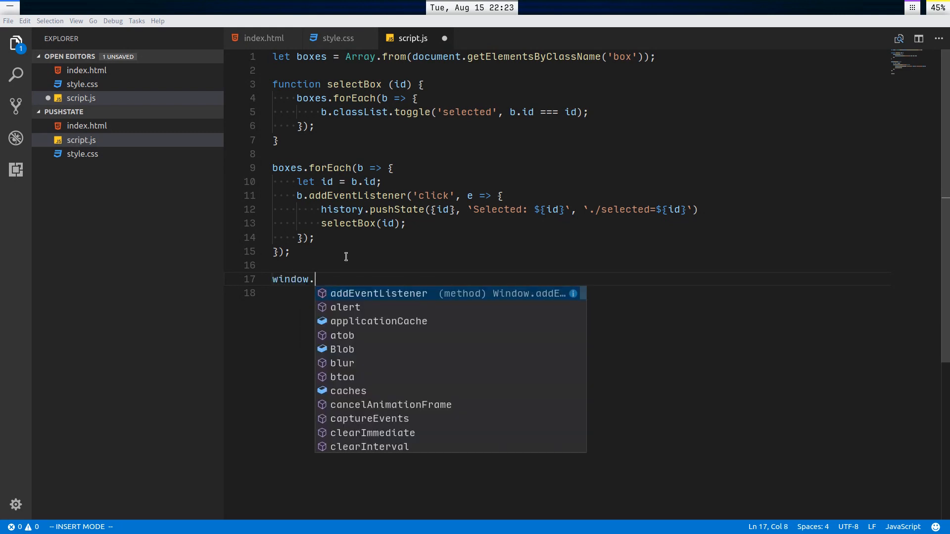
text(addEventListener('pops)
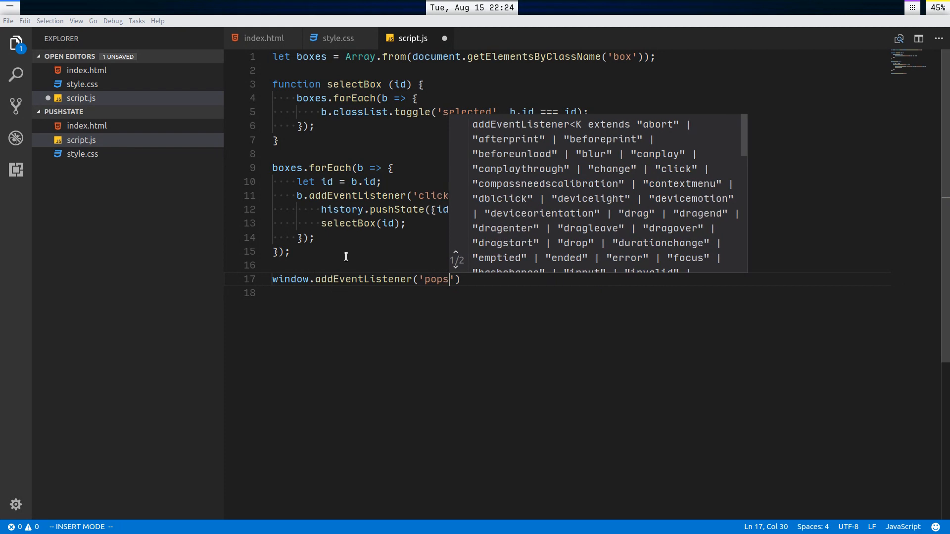
text(tate', e => {)
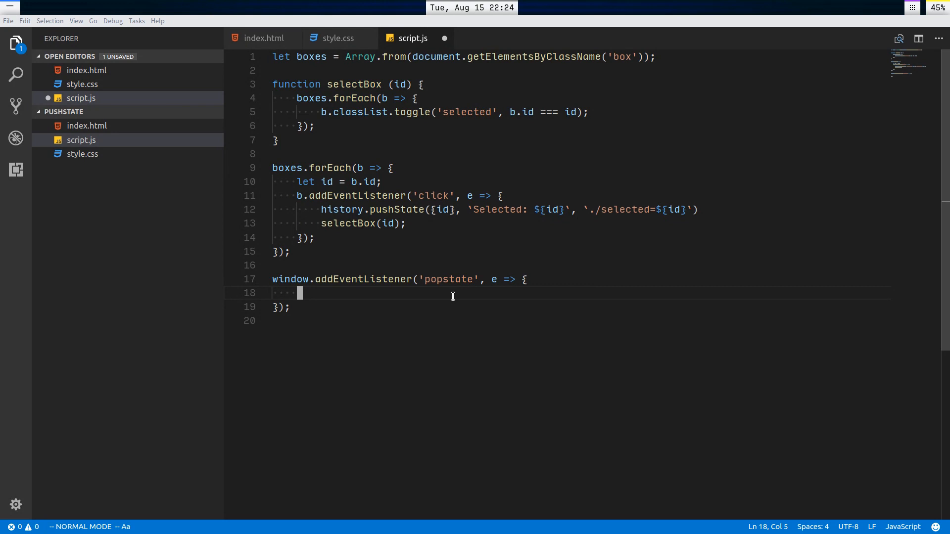
text(e.st)
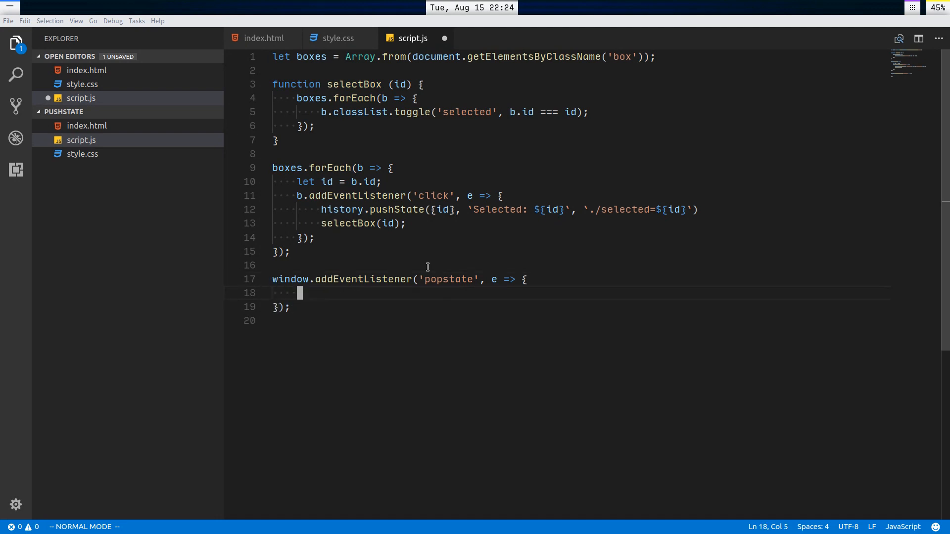
key(i)
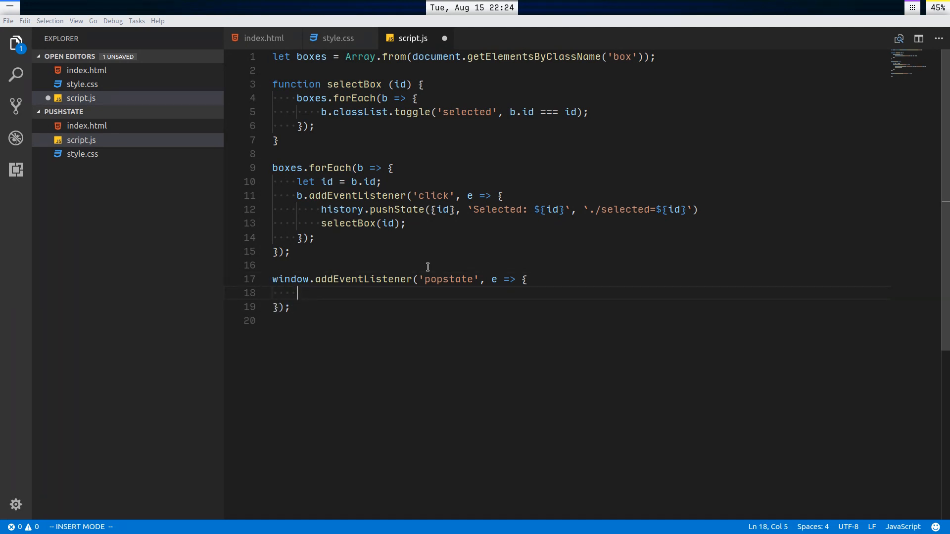
text(selectBox(e.)
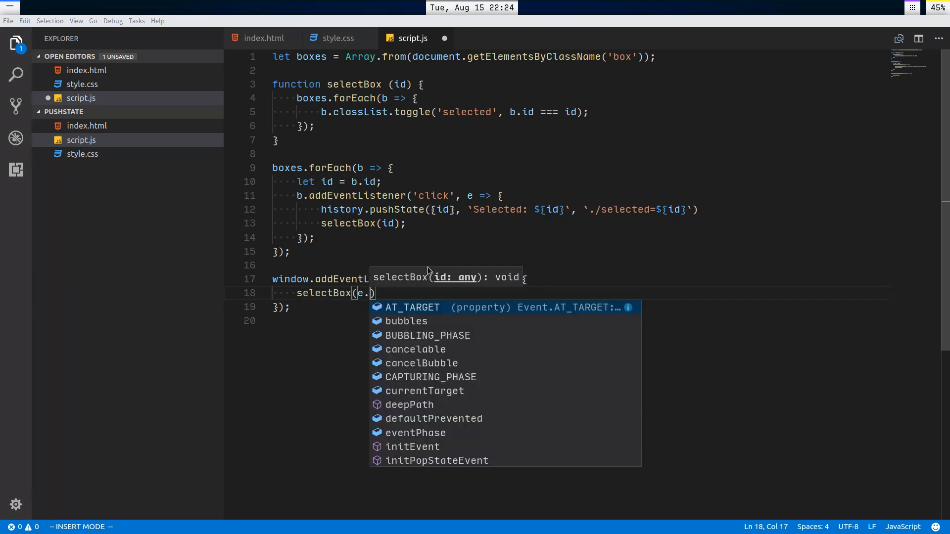
Step: Complete the popstate handler line as selectBox(e.state.id);
text(state.id))
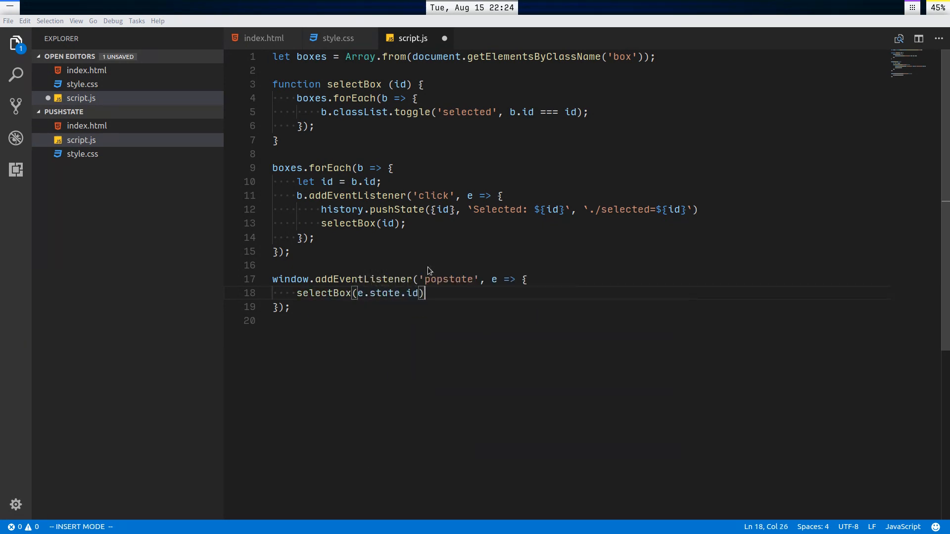
text(;)
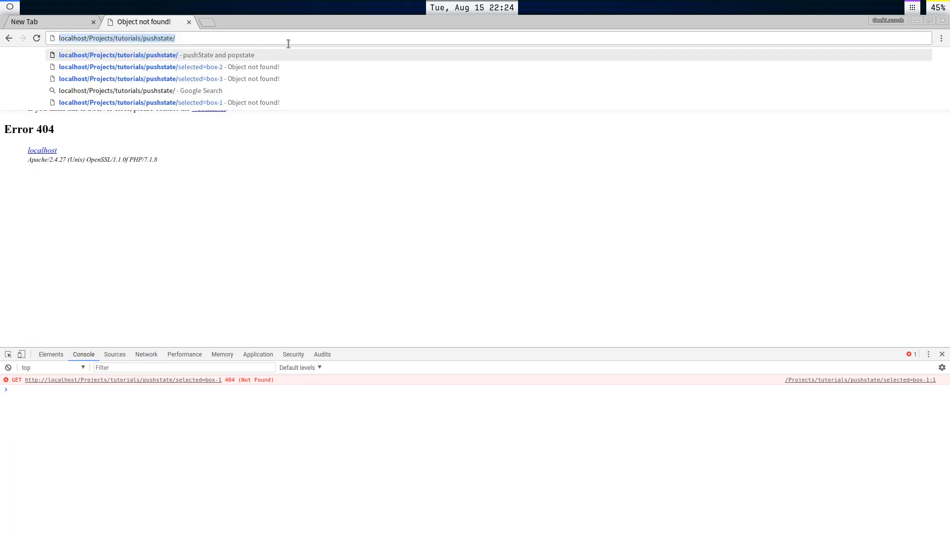
Step: Load the pushState demo boxes page, close the 'Object not found!' tab, and open the DevTools console
click(208, 22)
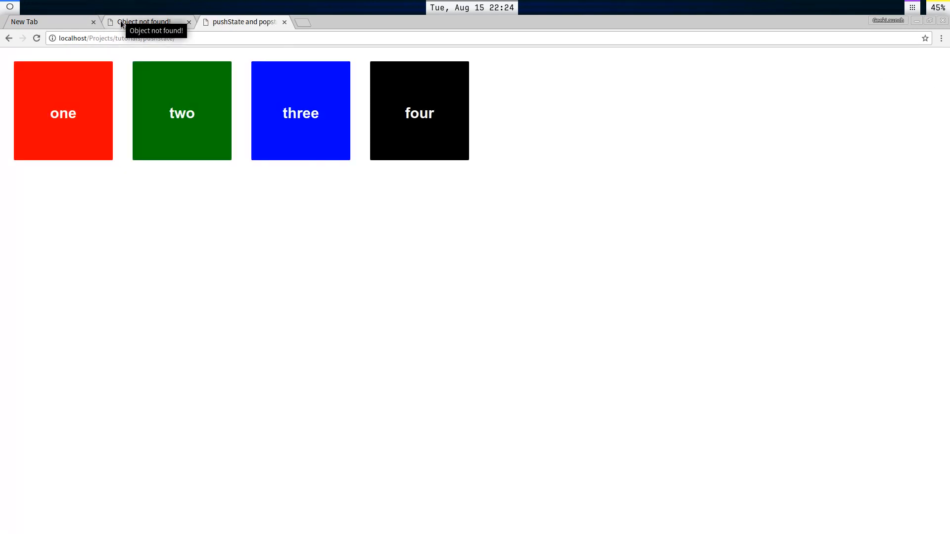
click(188, 22)
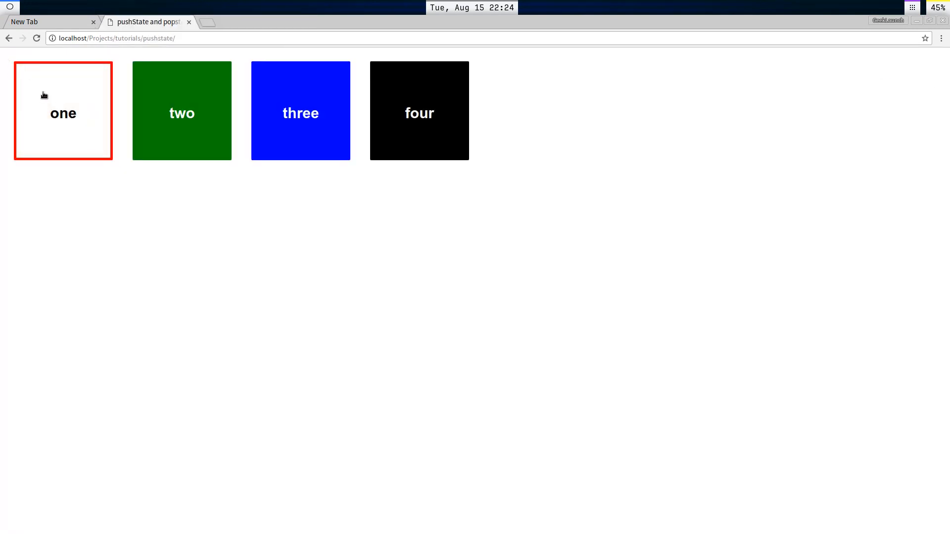
click(62, 111)
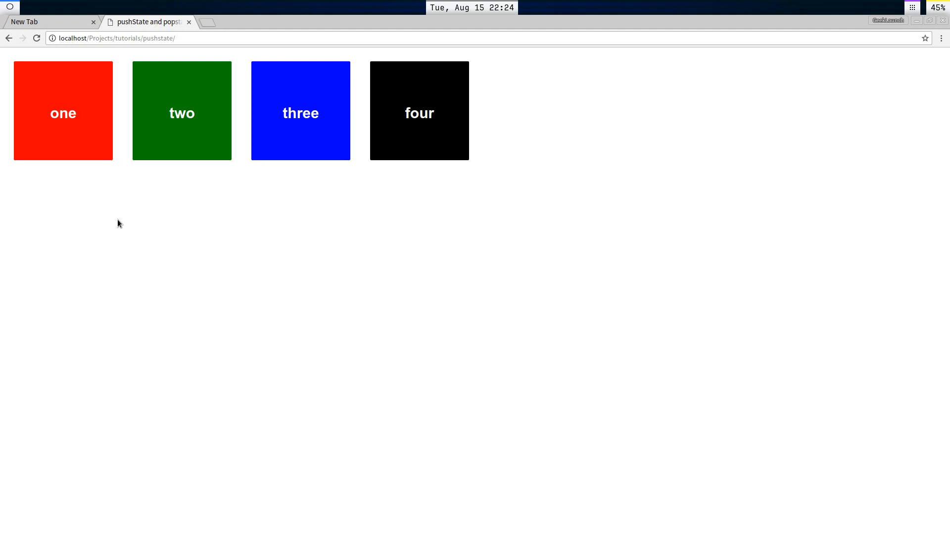
mouse_move(123, 198)
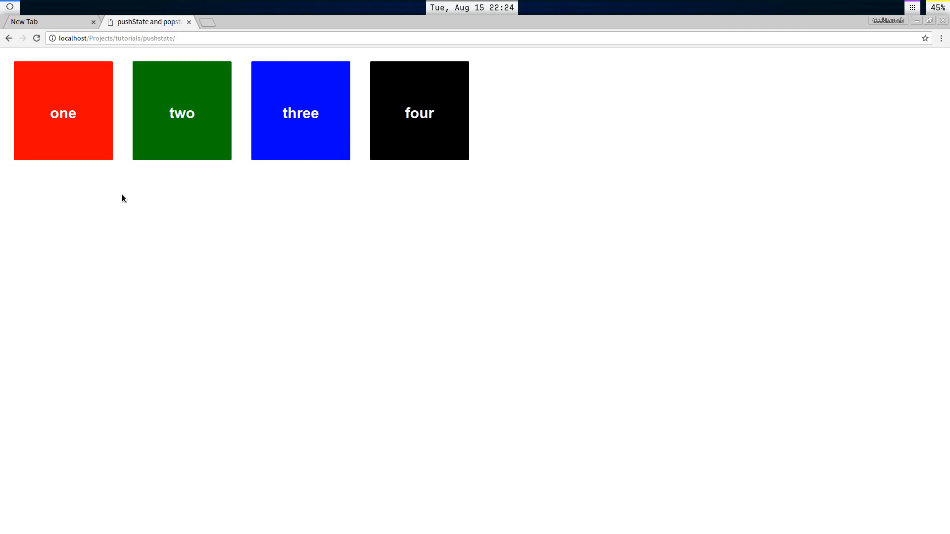
key(F12)
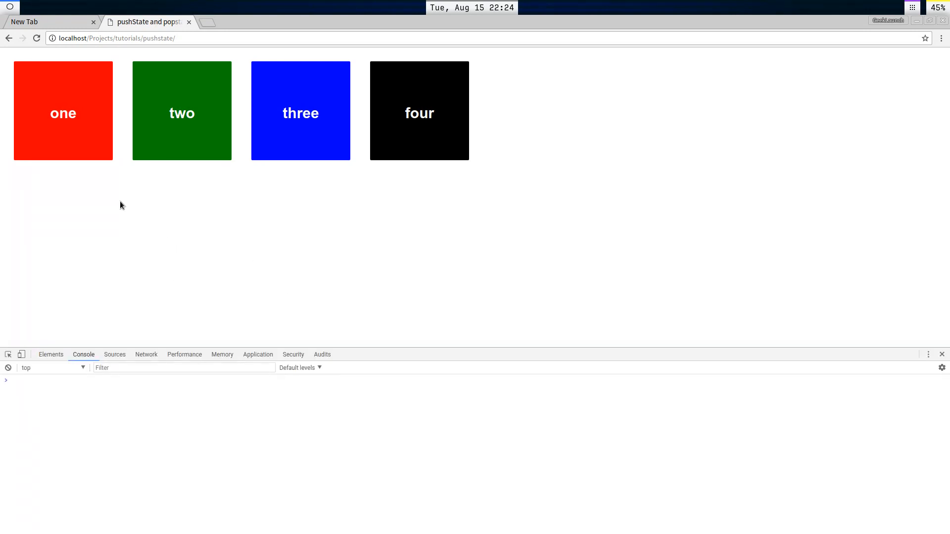
Step: Select a box, then go back twice to reach the TypeError reading 'id' of null
click(182, 111)
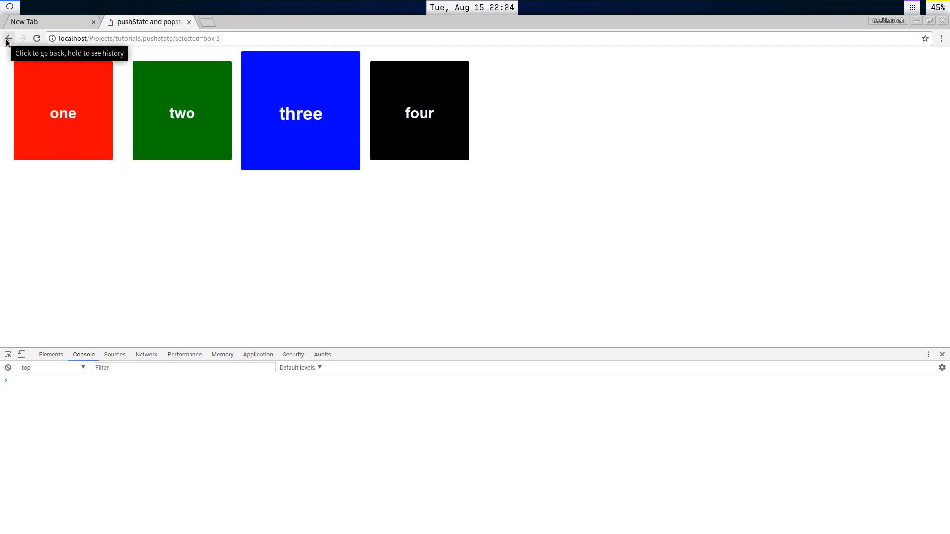
click(8, 38)
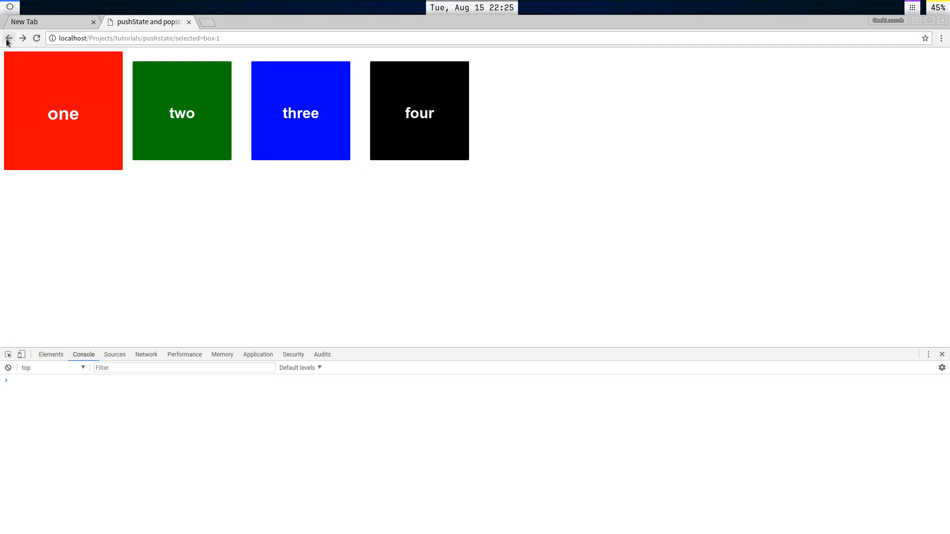
click(9, 38)
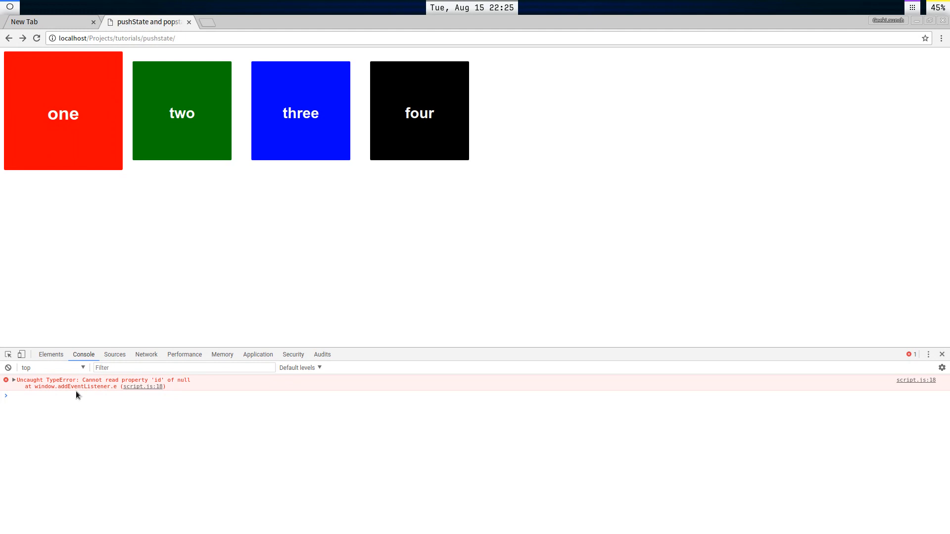
mouse_move(89, 383)
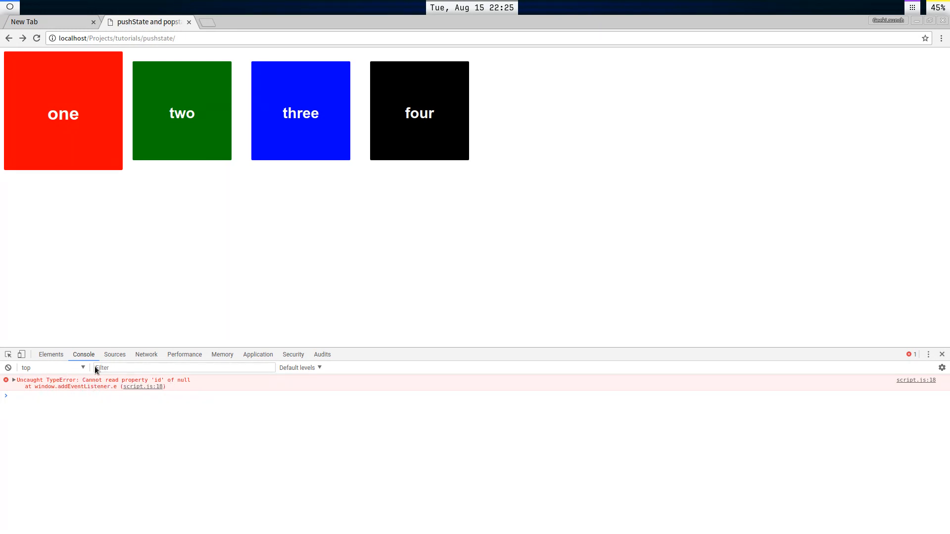
mouse_move(745, 430)
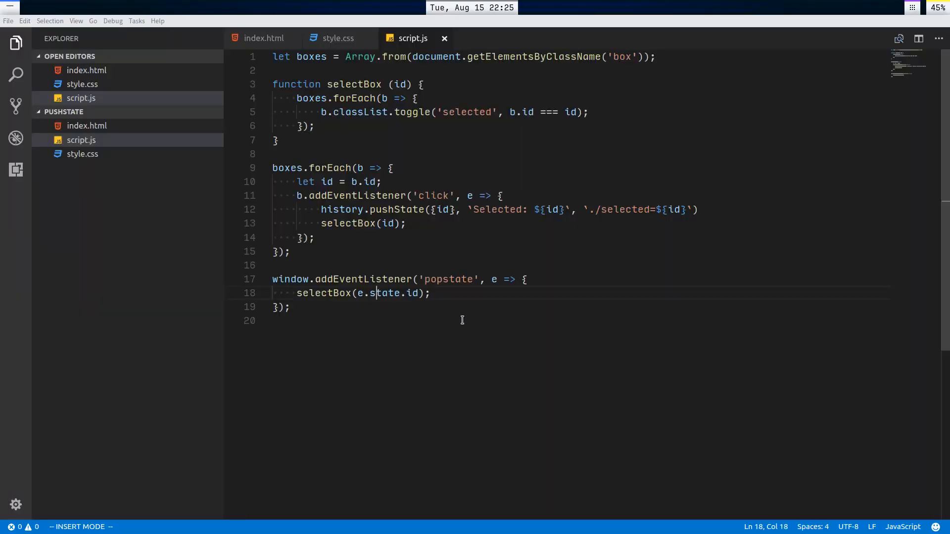
Step: Wrap the handler in if (e.state !== null) selectBox(e.state.id); else selectBox(null); and save script.js
key(Escape)
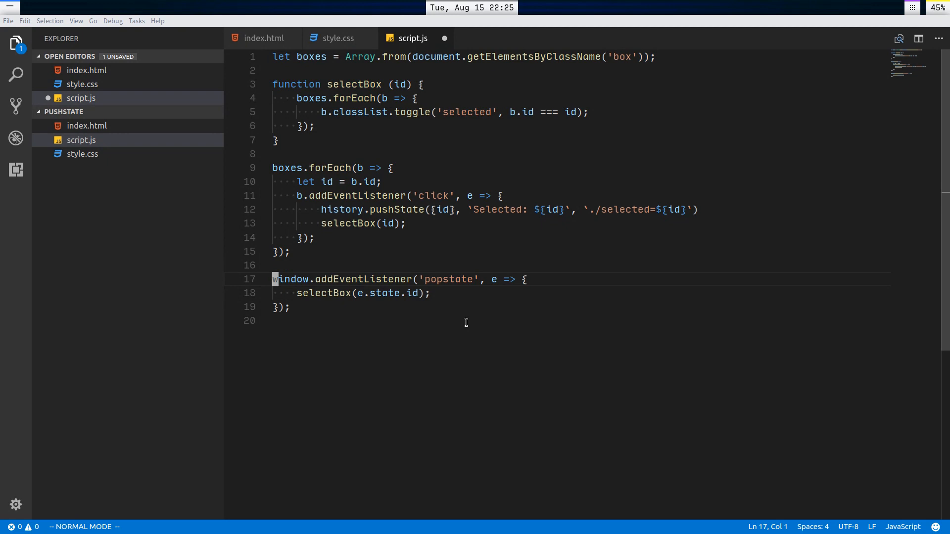
text(if)
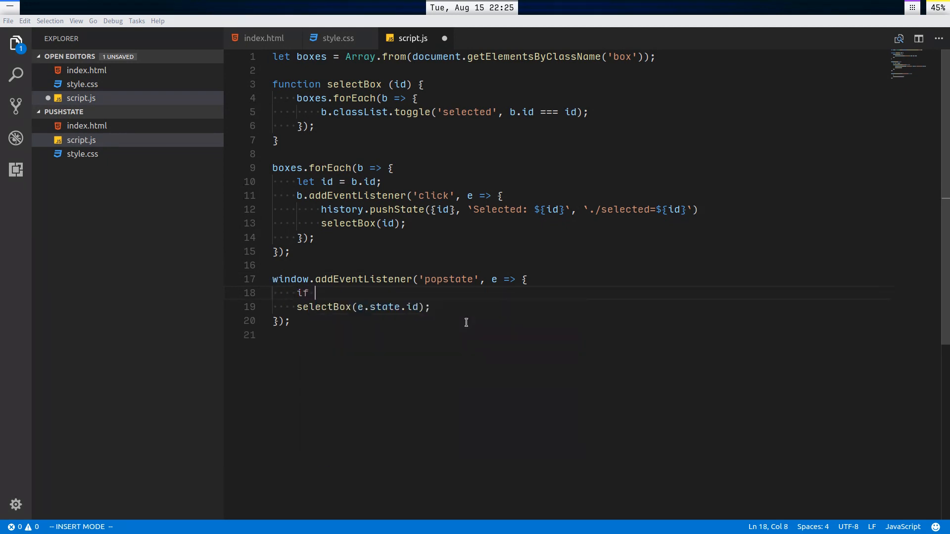
text((e.state !== null)
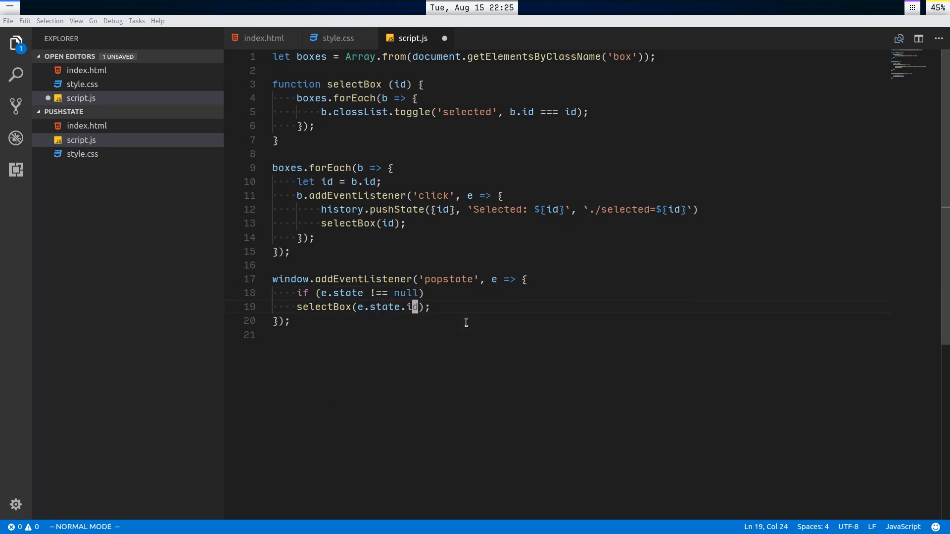
text(else)
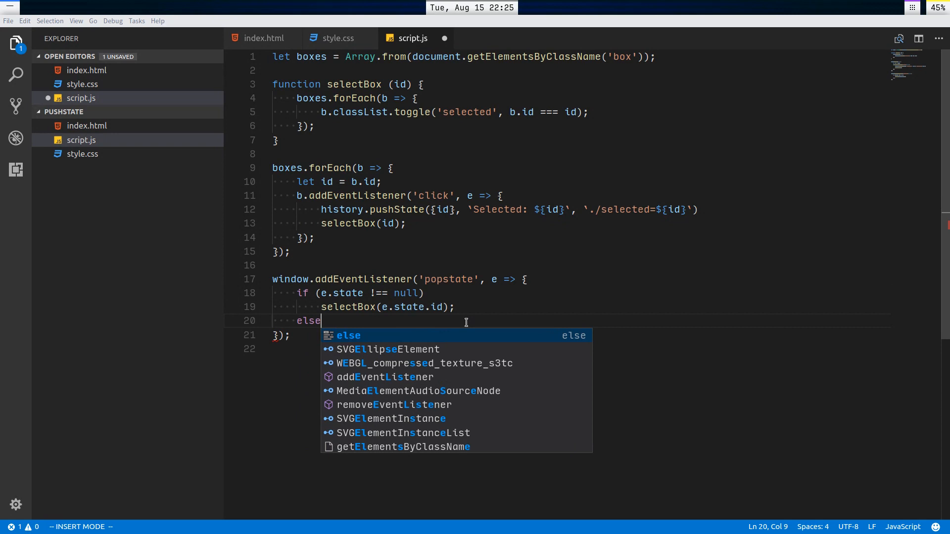
text(selectBox(null)
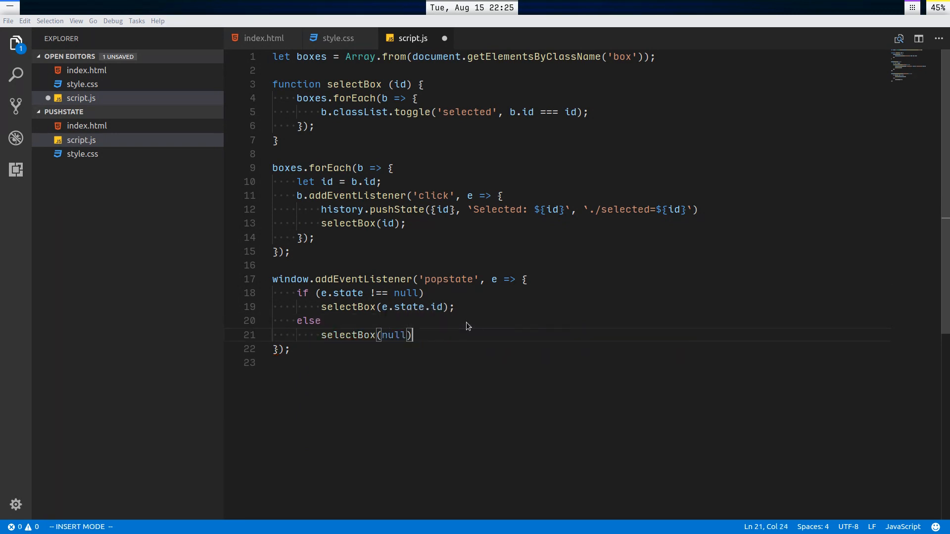
key(Escape)
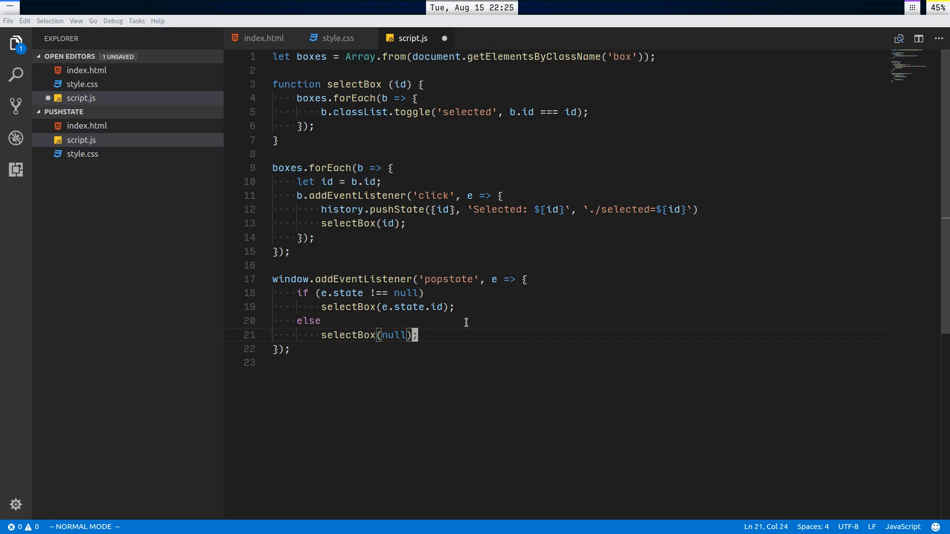
key(ctrl+s)
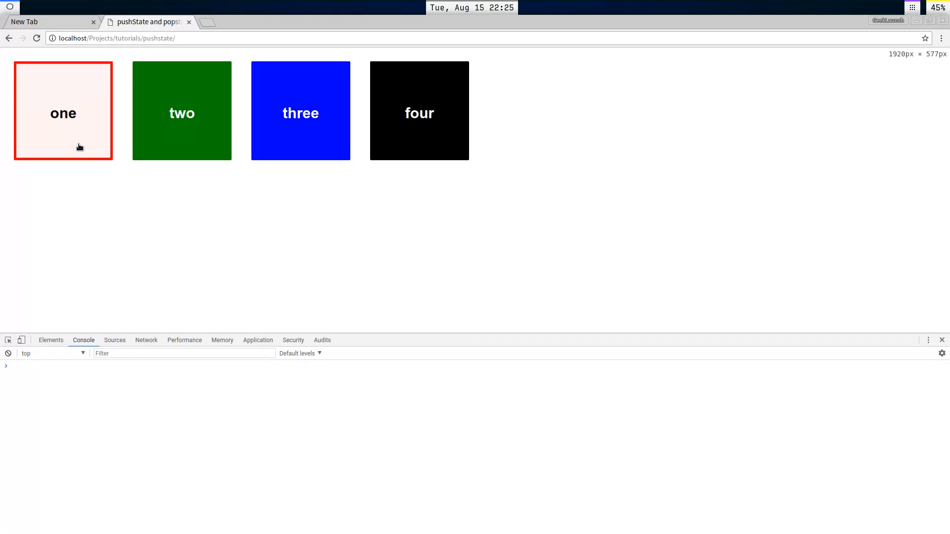
Step: Move back and forward between selected=box-2 and selected=box-3, confirming no console errors
click(300, 111)
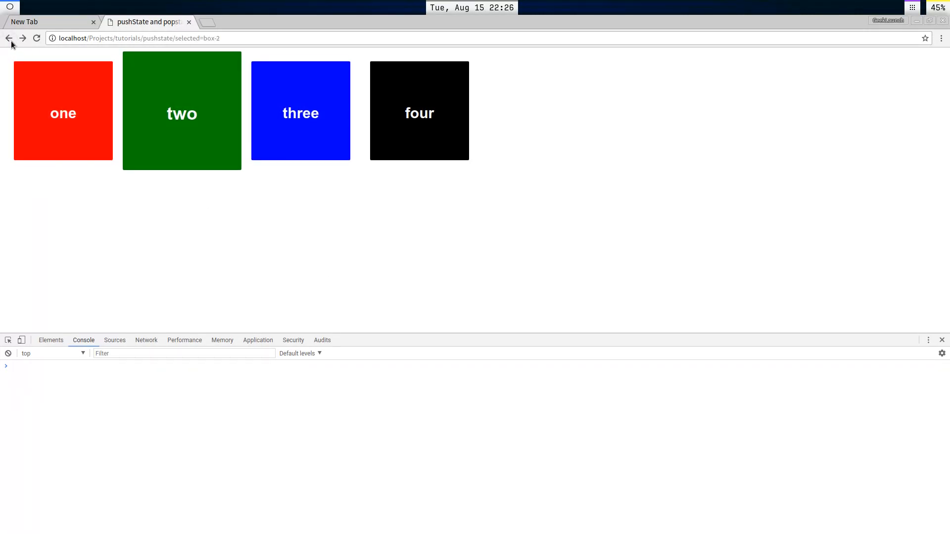
click(300, 111)
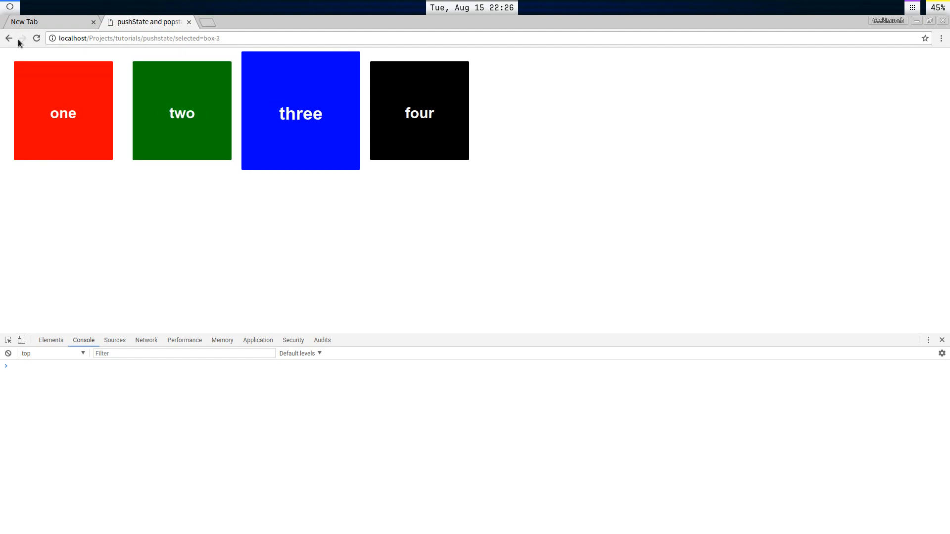
click(8, 38)
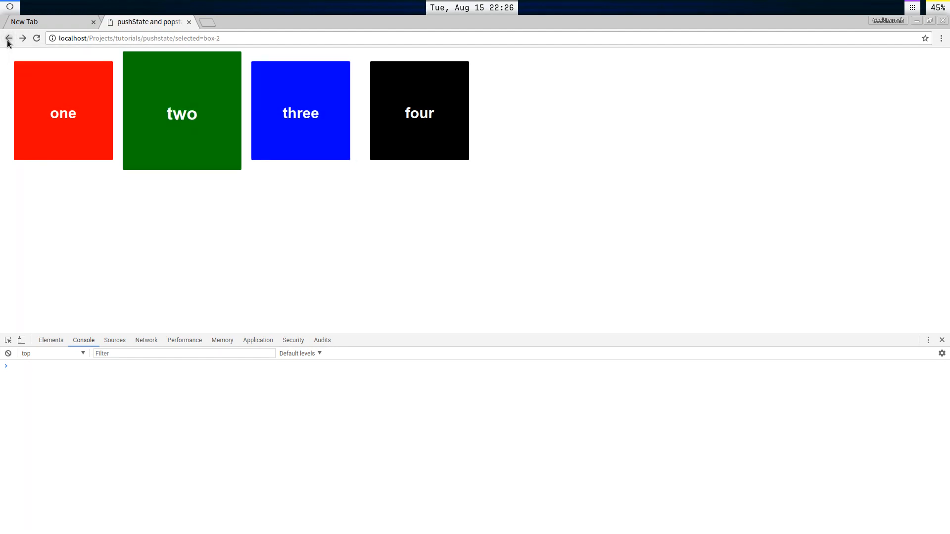
click(8, 38)
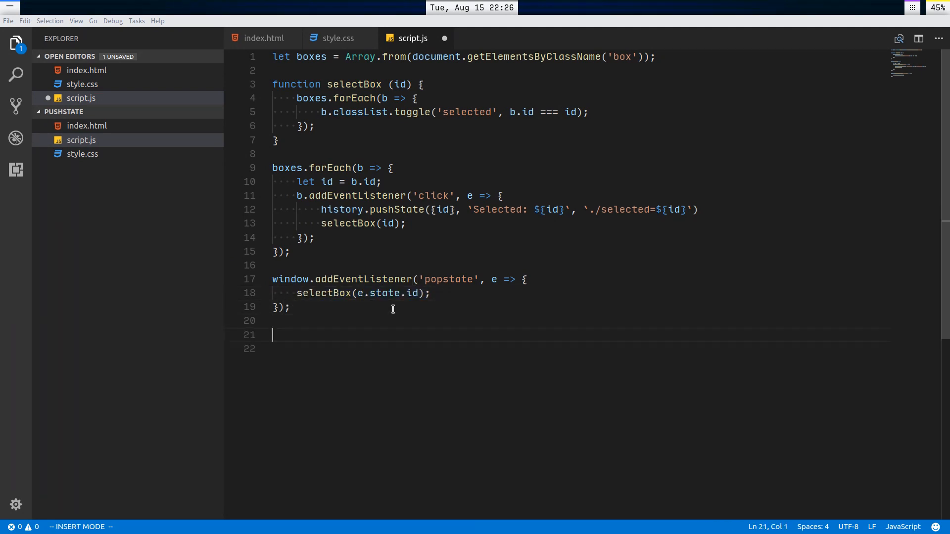
Step: Type history.replaceState({id: null}, 'Default state', './'); at the end of script.js
text(history.replaceState)
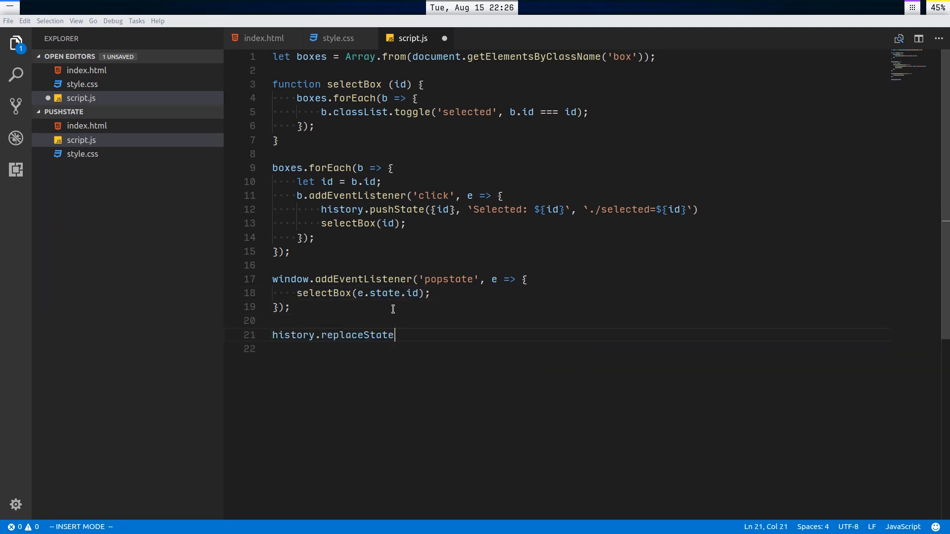
text(()
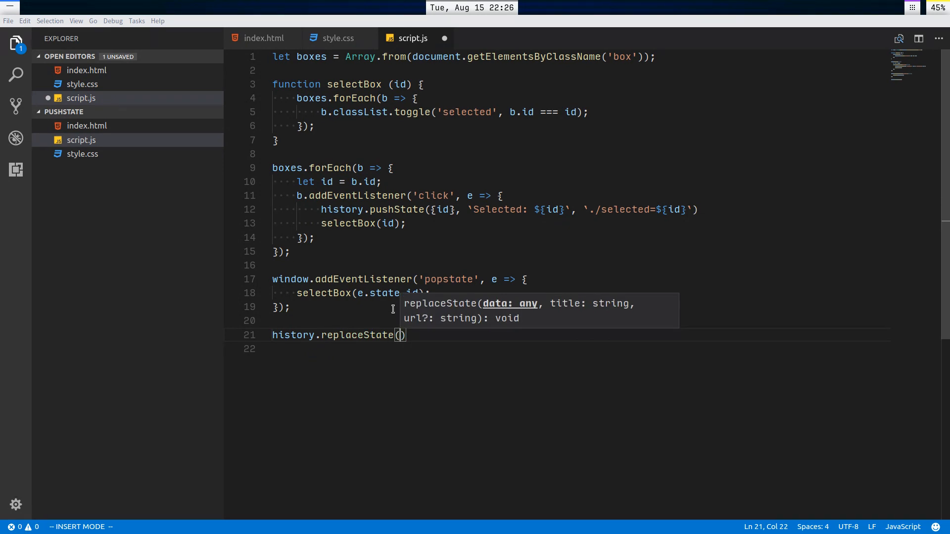
key(Escape)
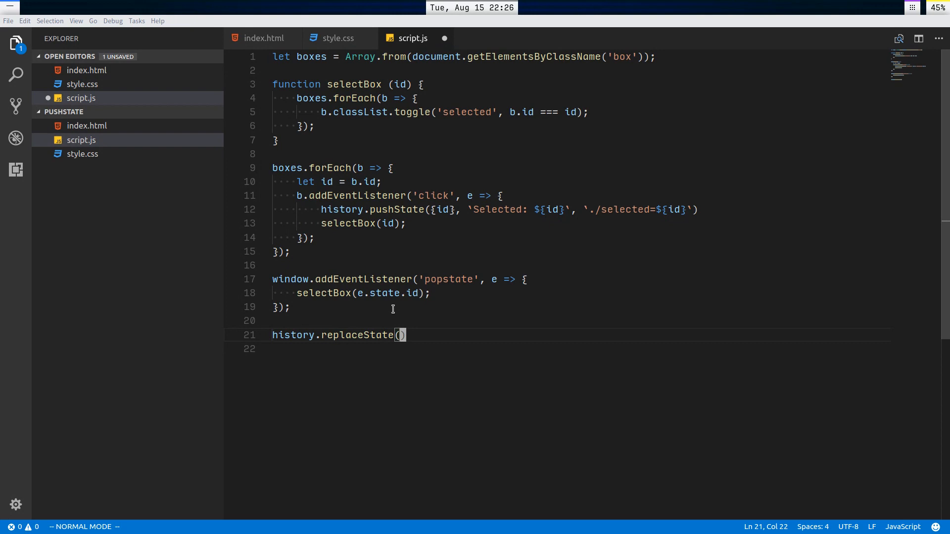
key(i)
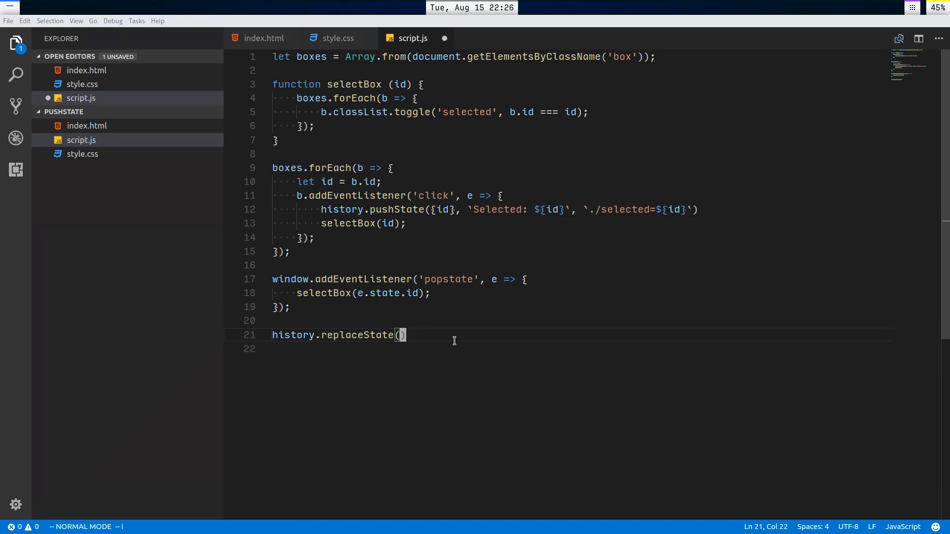
key(i)
text({id:)
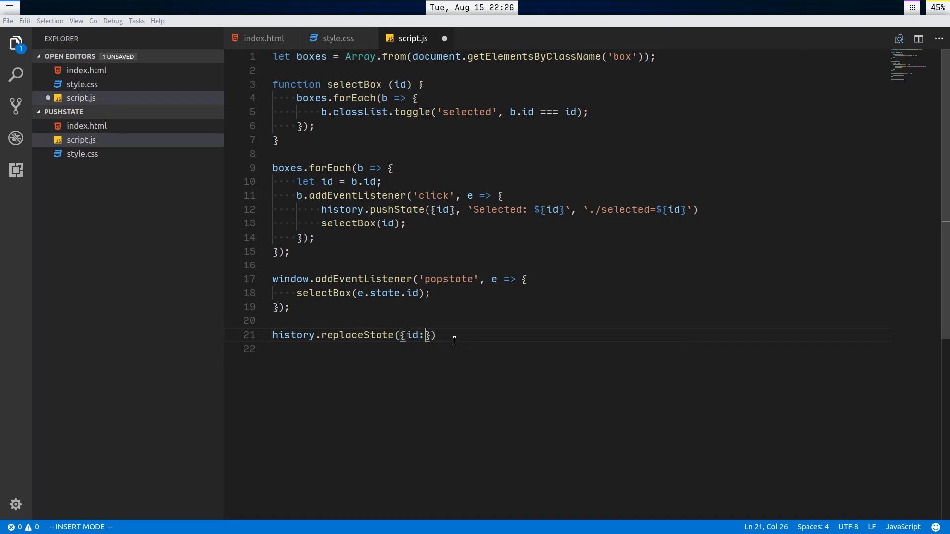
text(null)
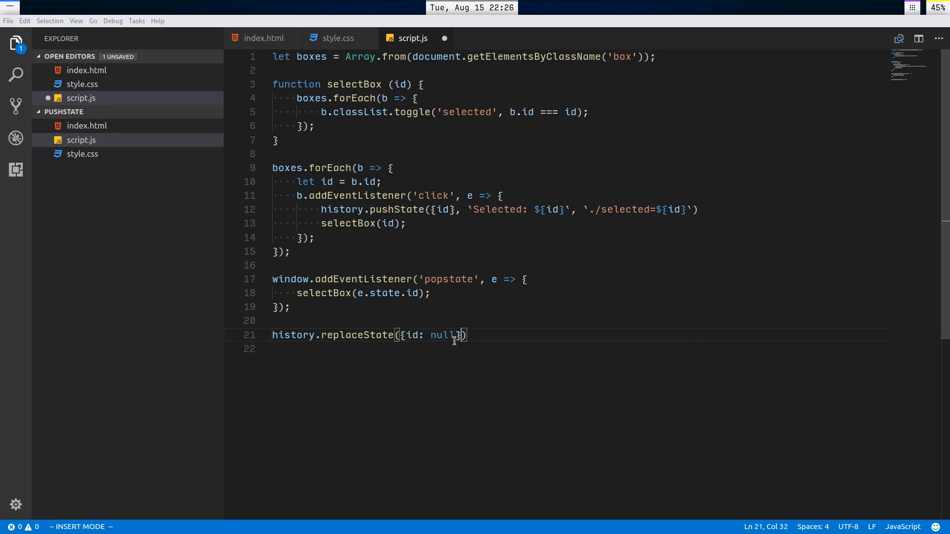
text(, 'Default state',)
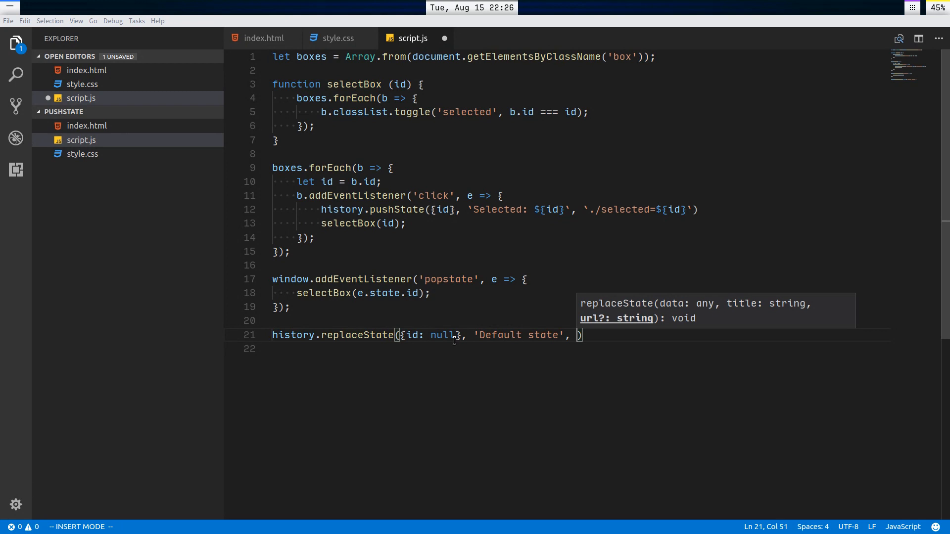
text(`)
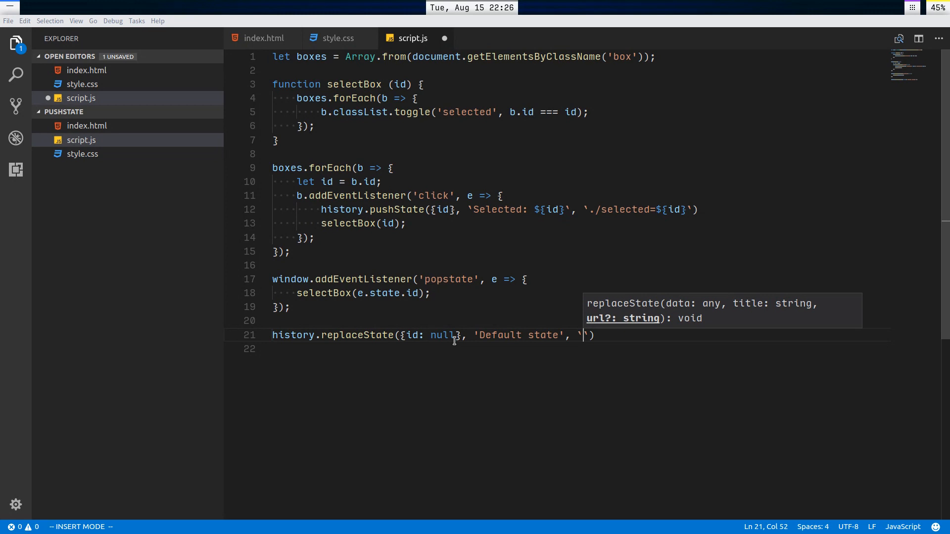
key(Escape)
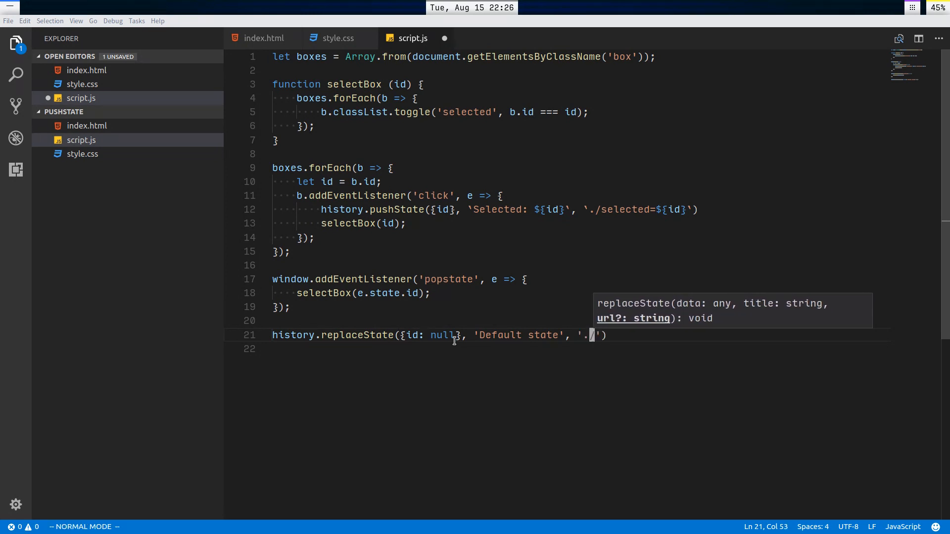
text();)
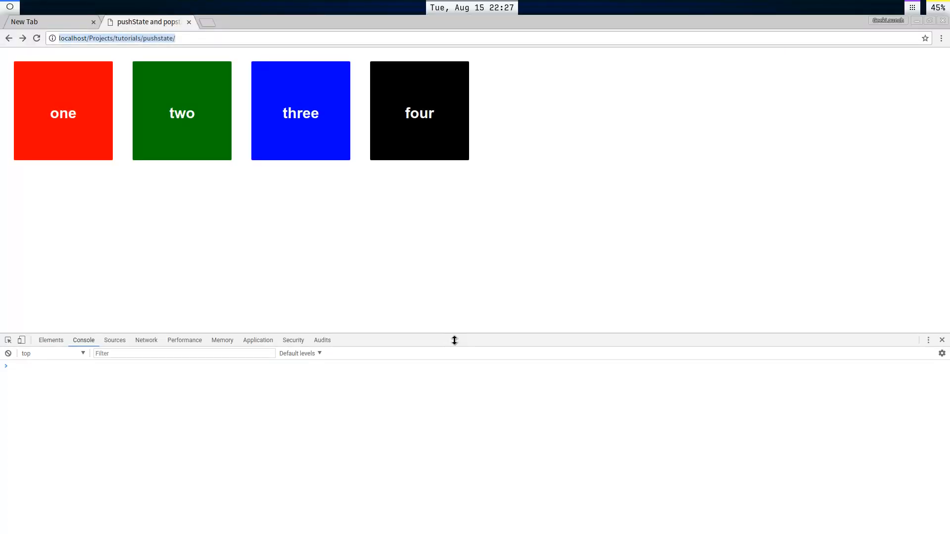
Step: Reload the page, select box three, go back to the unselected default, then select box four
click(941, 339)
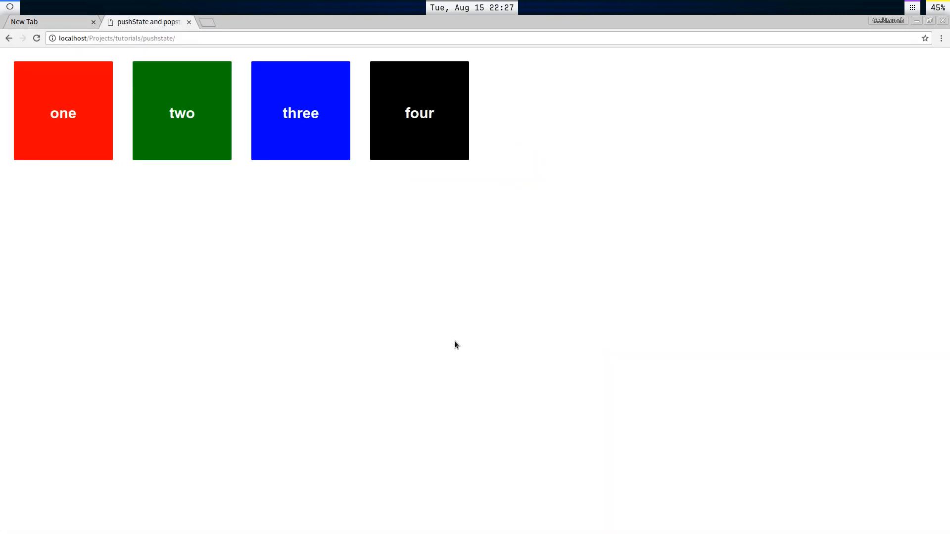
key(F12)
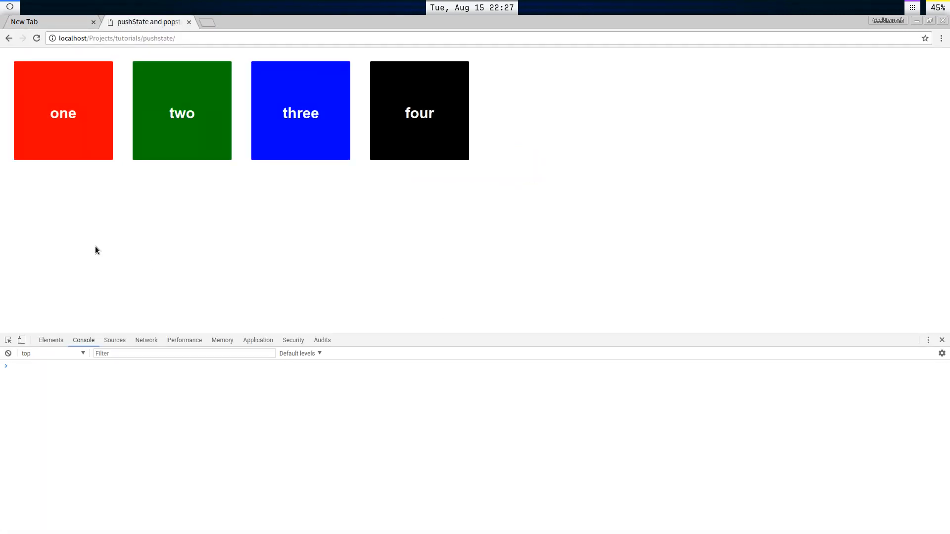
click(300, 111)
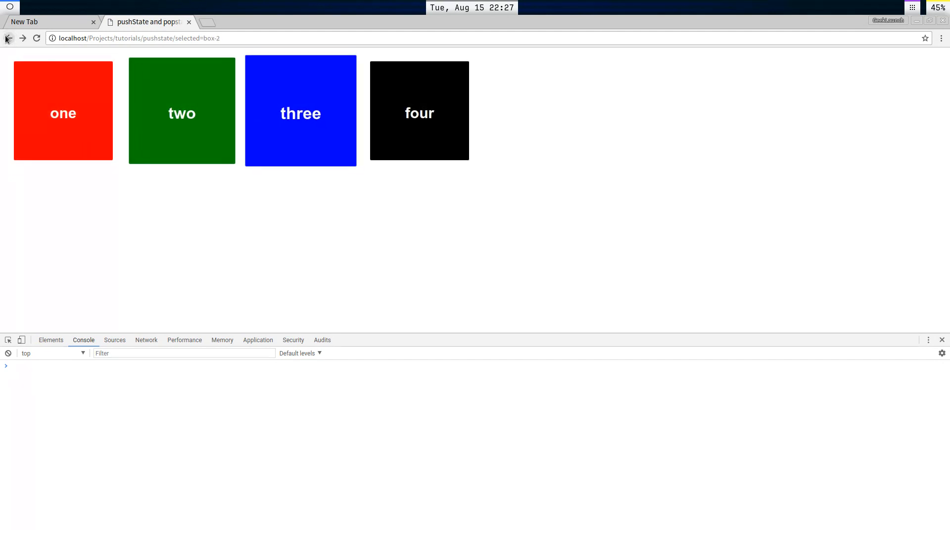
click(9, 37)
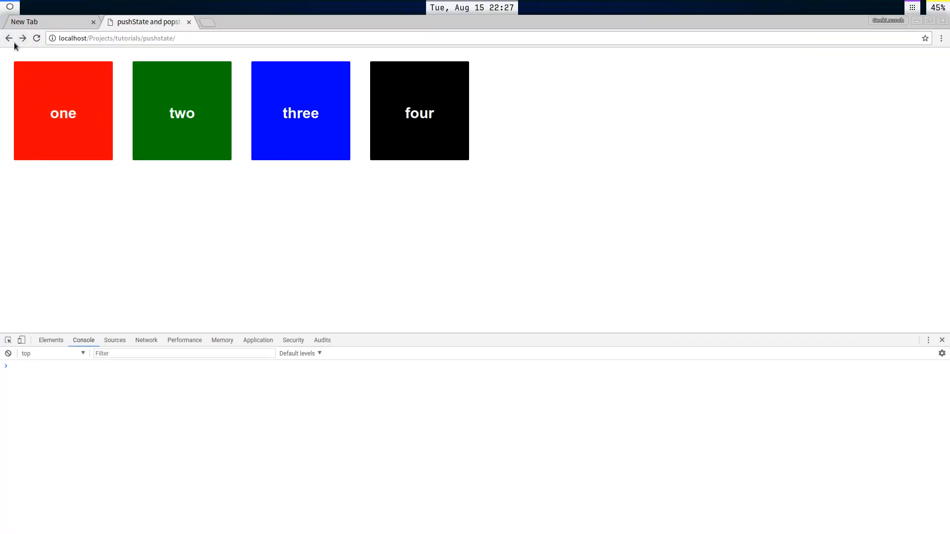
click(181, 110)
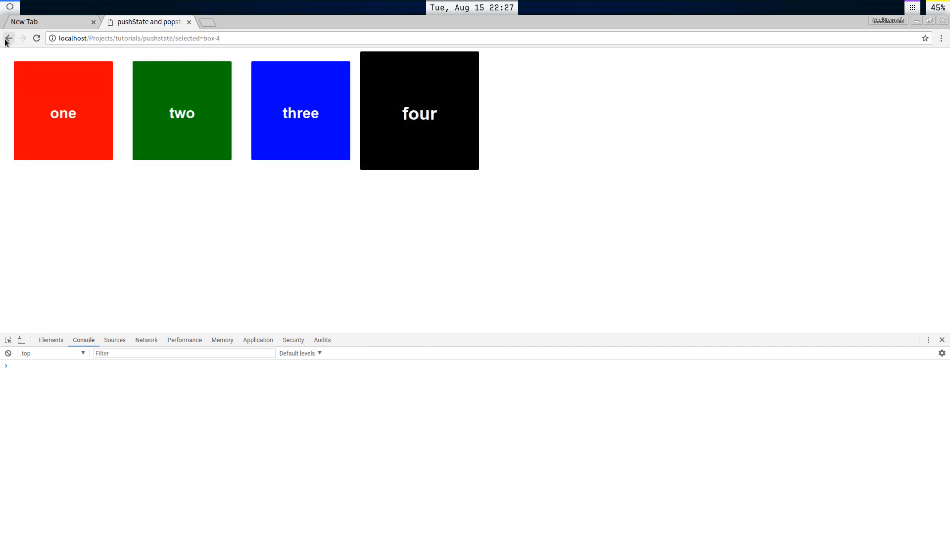
click(8, 38)
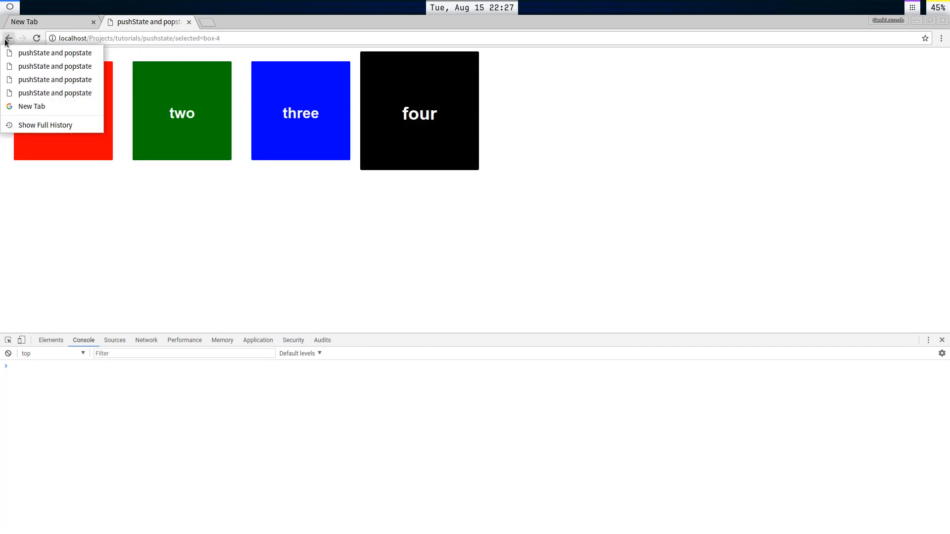
mouse_move(55, 66)
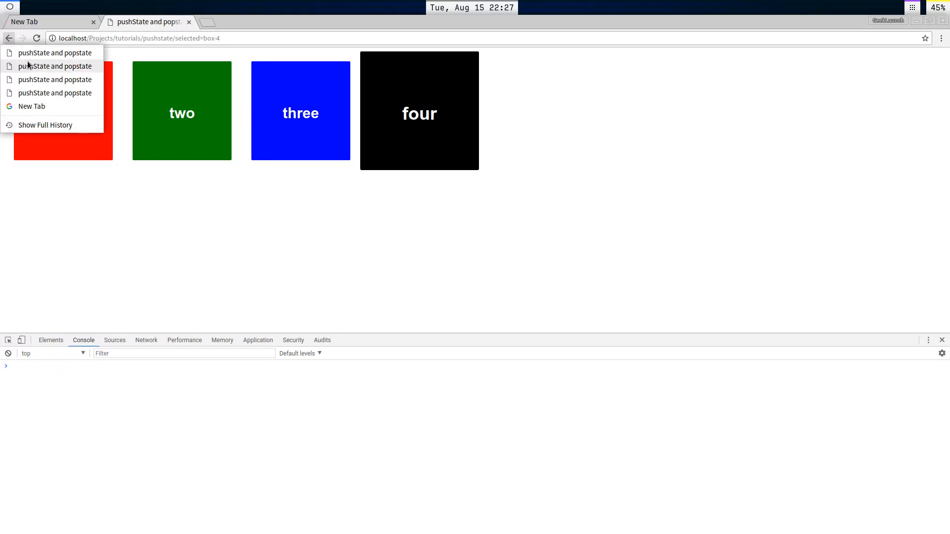
mouse_move(39, 79)
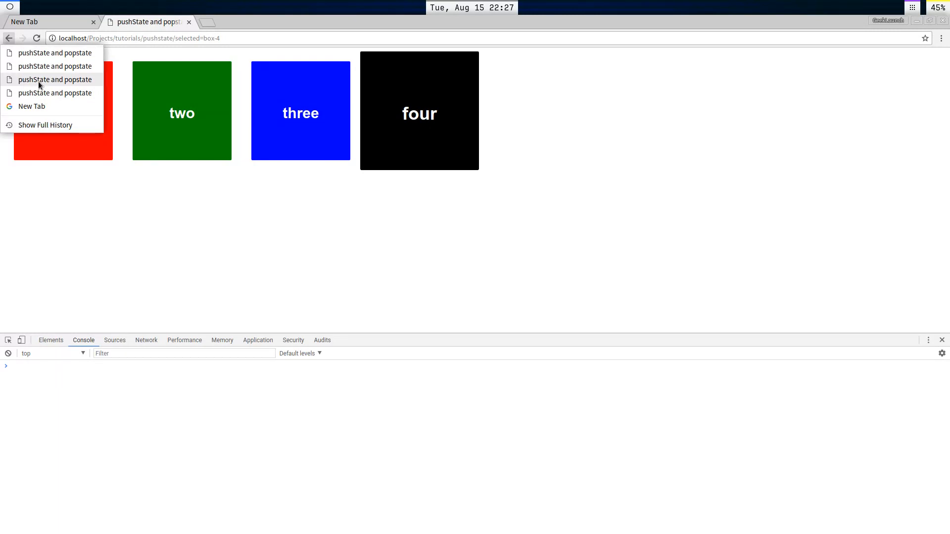
mouse_move(55, 93)
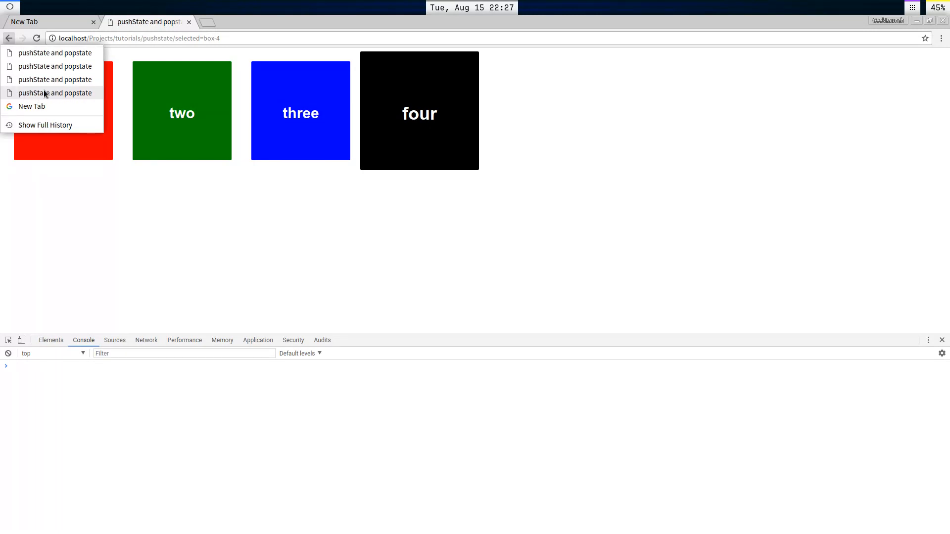
mouse_move(54, 80)
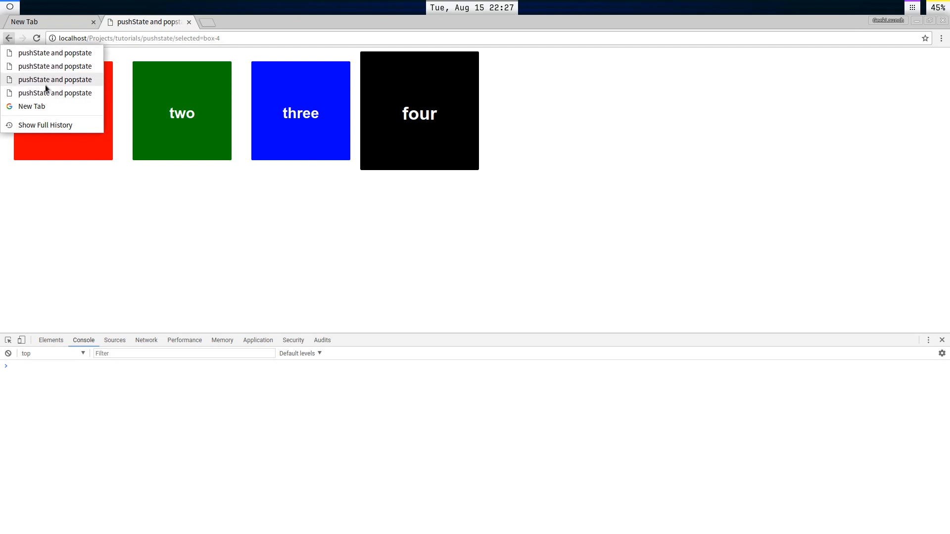
mouse_move(49, 53)
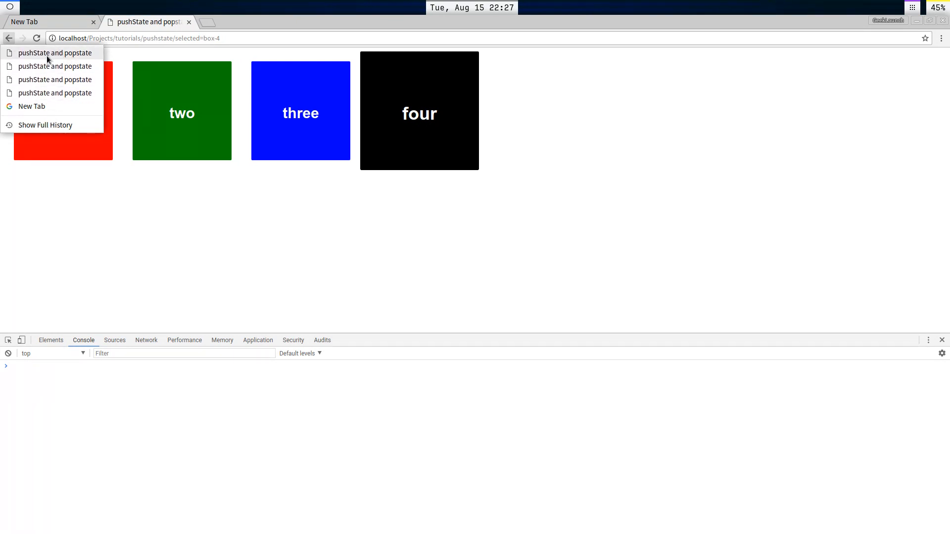
mouse_move(67, 79)
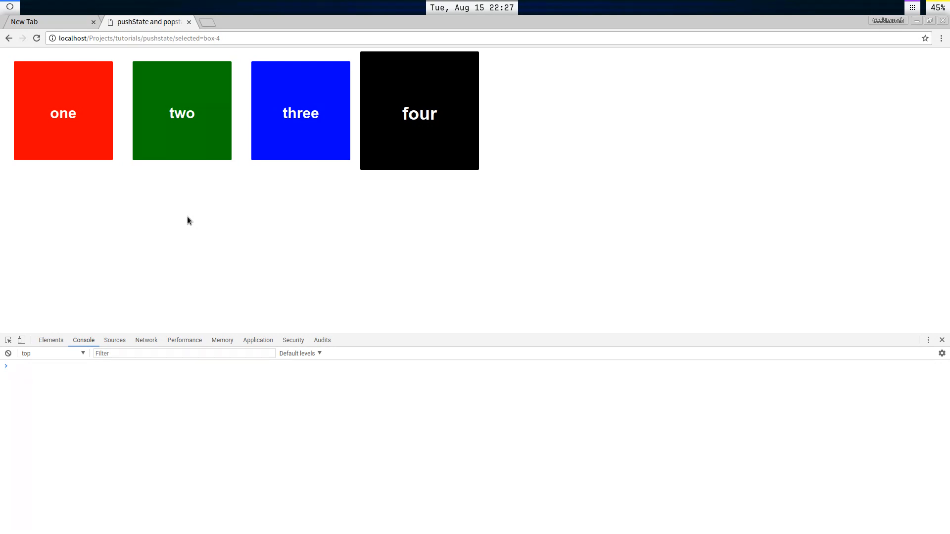
mouse_move(9, 11)
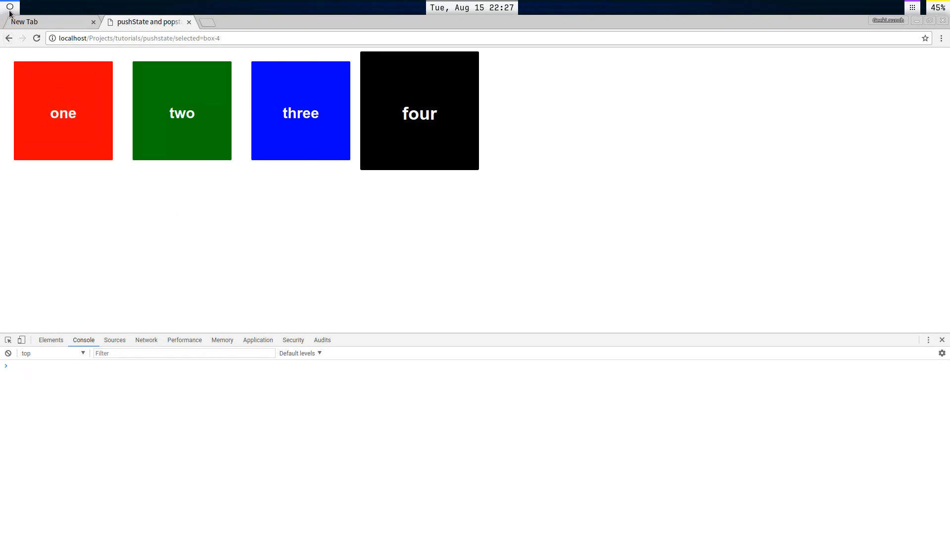
mouse_move(221, 247)
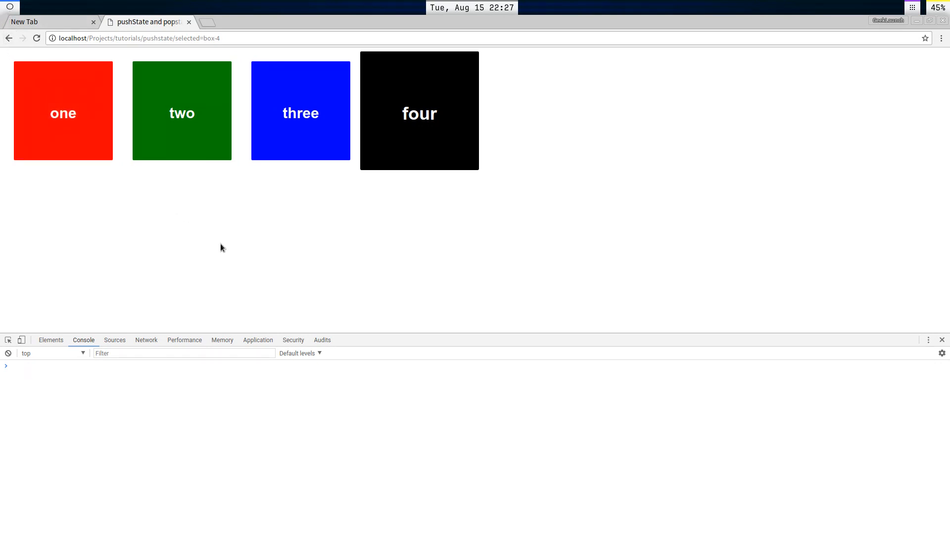